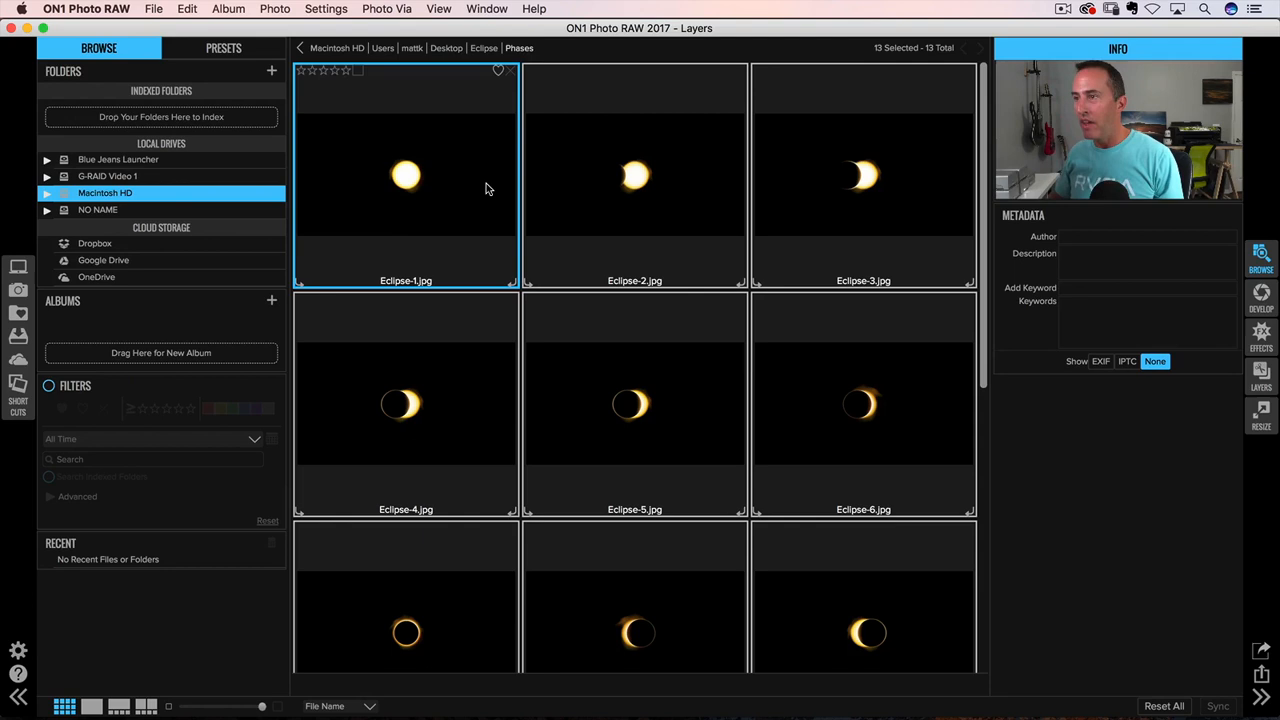
# Step: Scroll through the eclipse photo thumbnails and switch from Browse to the Layers module
pyautogui.scroll(-3)
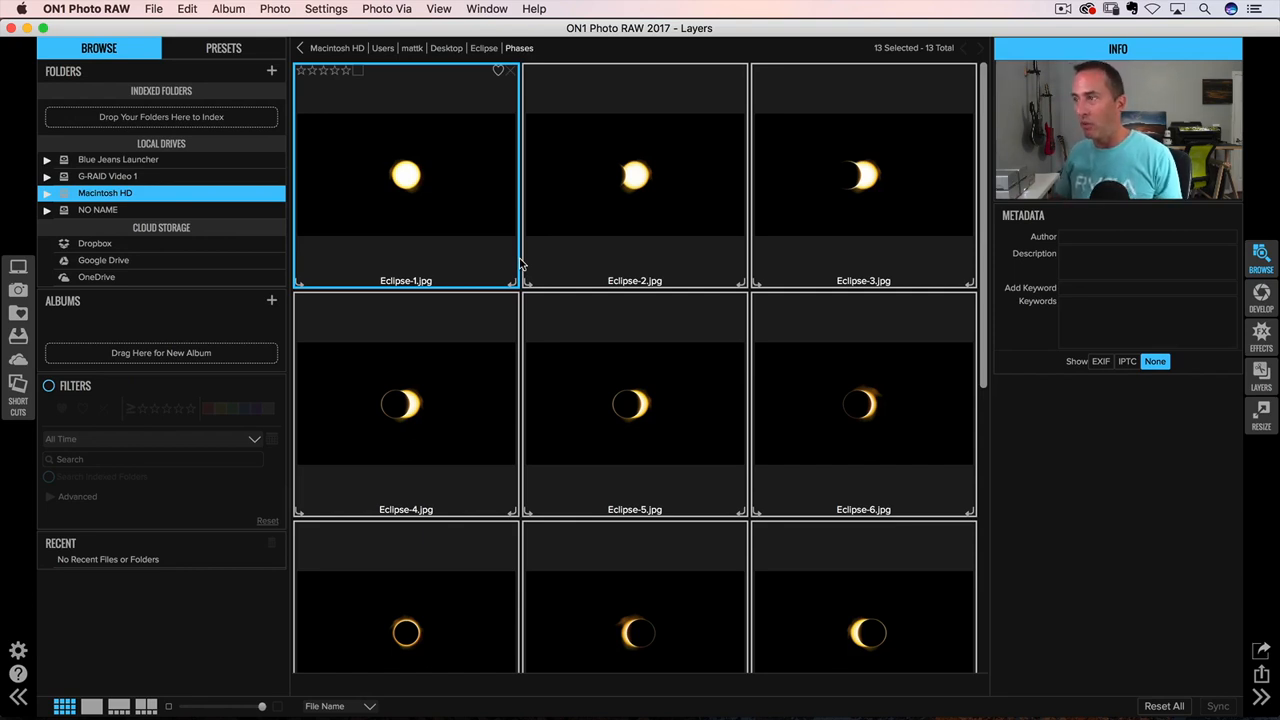
pyautogui.moveTo(448, 220)
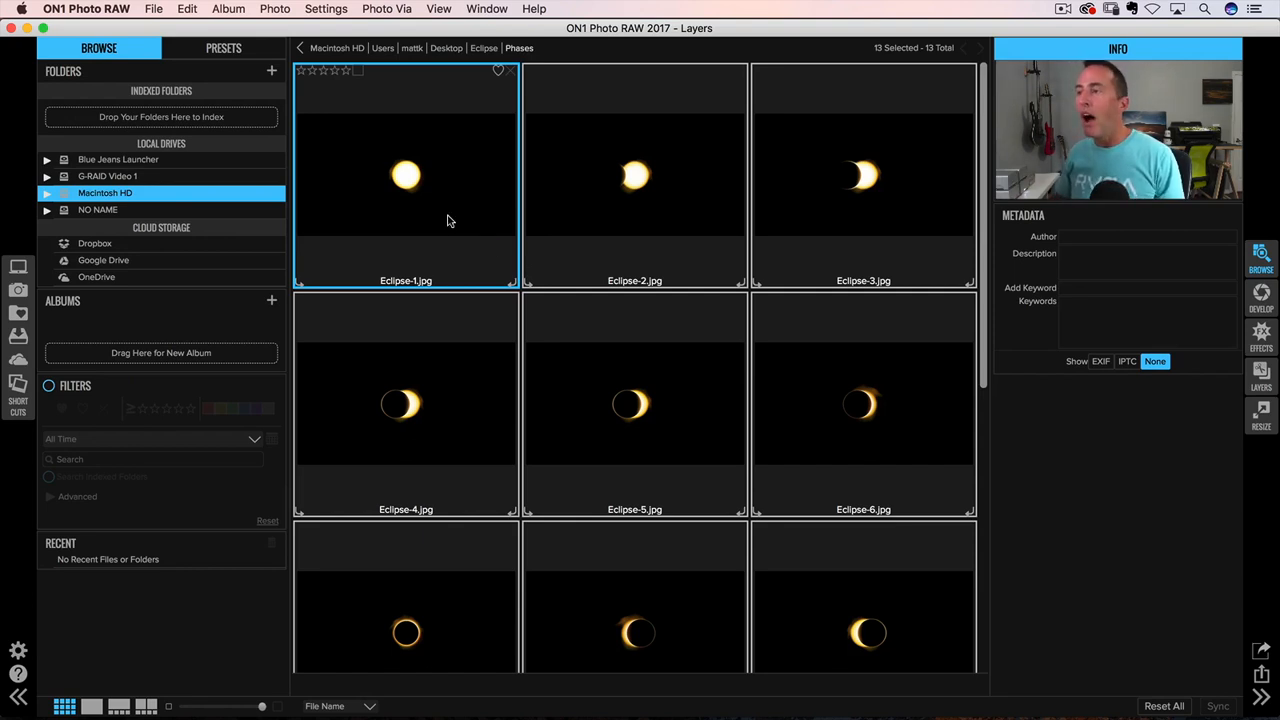
pyautogui.scroll(-3)
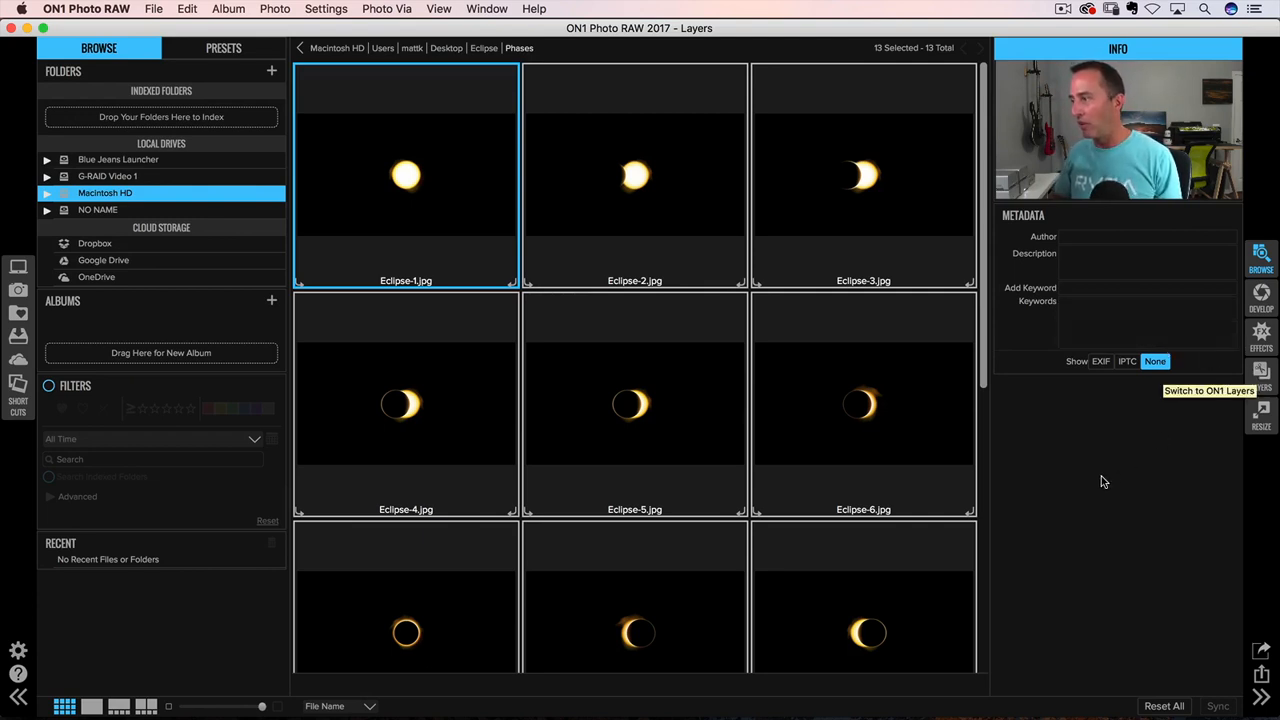
pyautogui.click(188, 8)
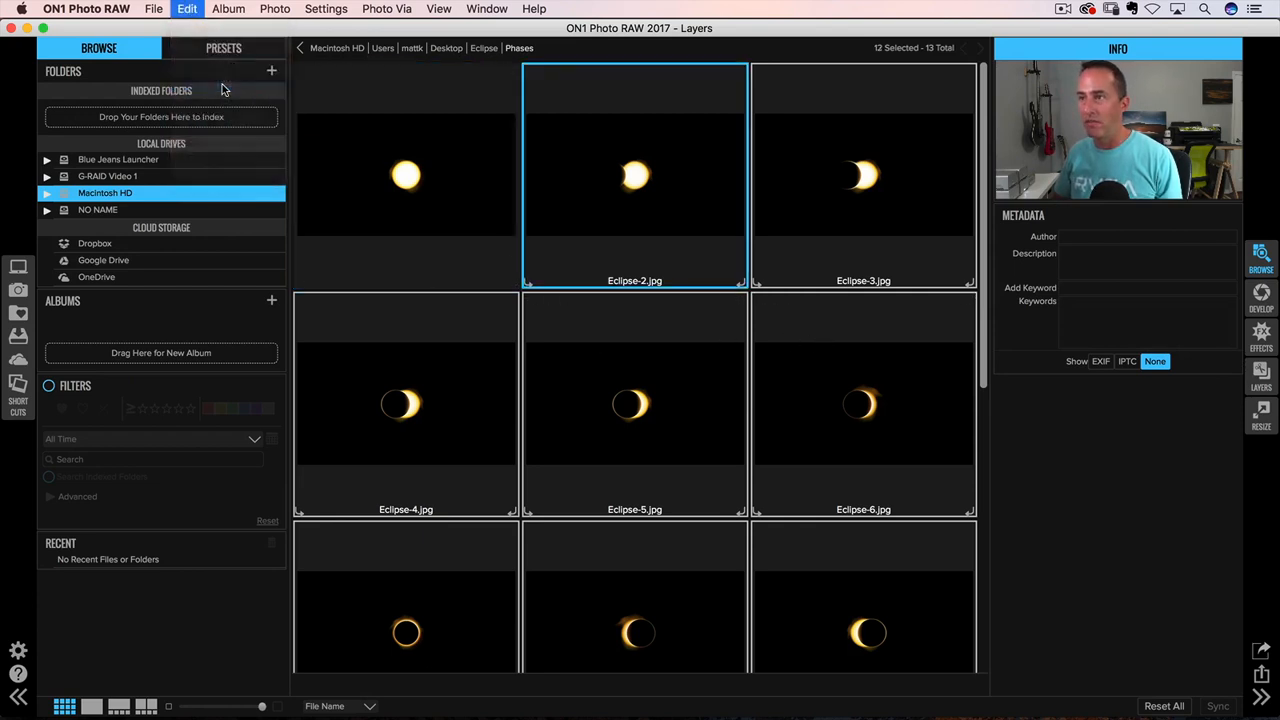
pyautogui.click(1260, 376)
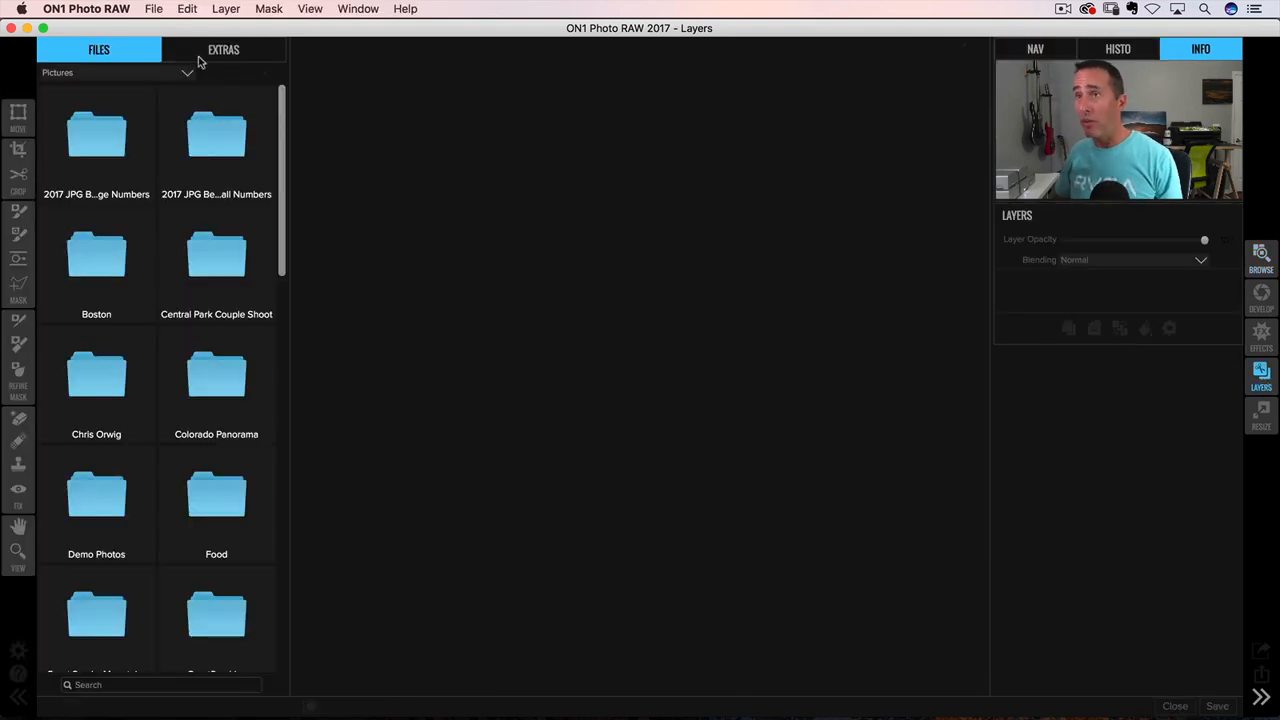
# Step: Create a new blank document 18 in wide by 10 in tall at 300 pixels/inch via File > New
pyautogui.click(154, 8)
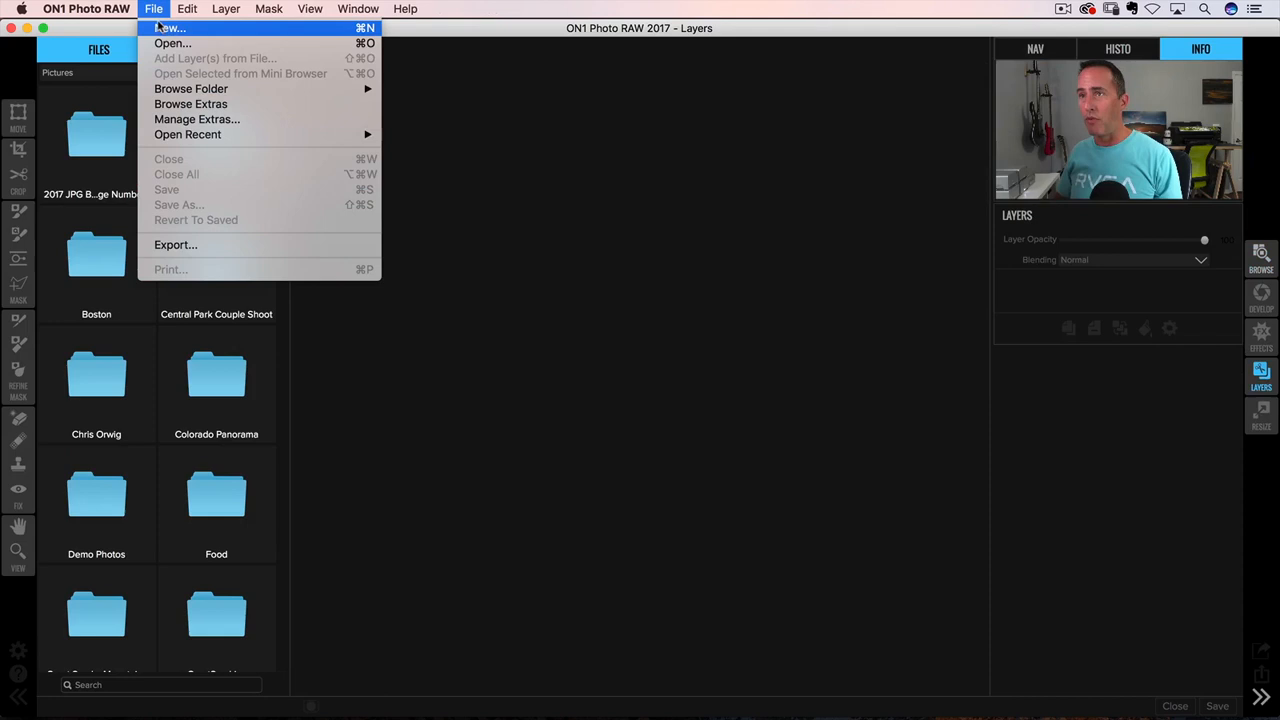
pyautogui.click(168, 28)
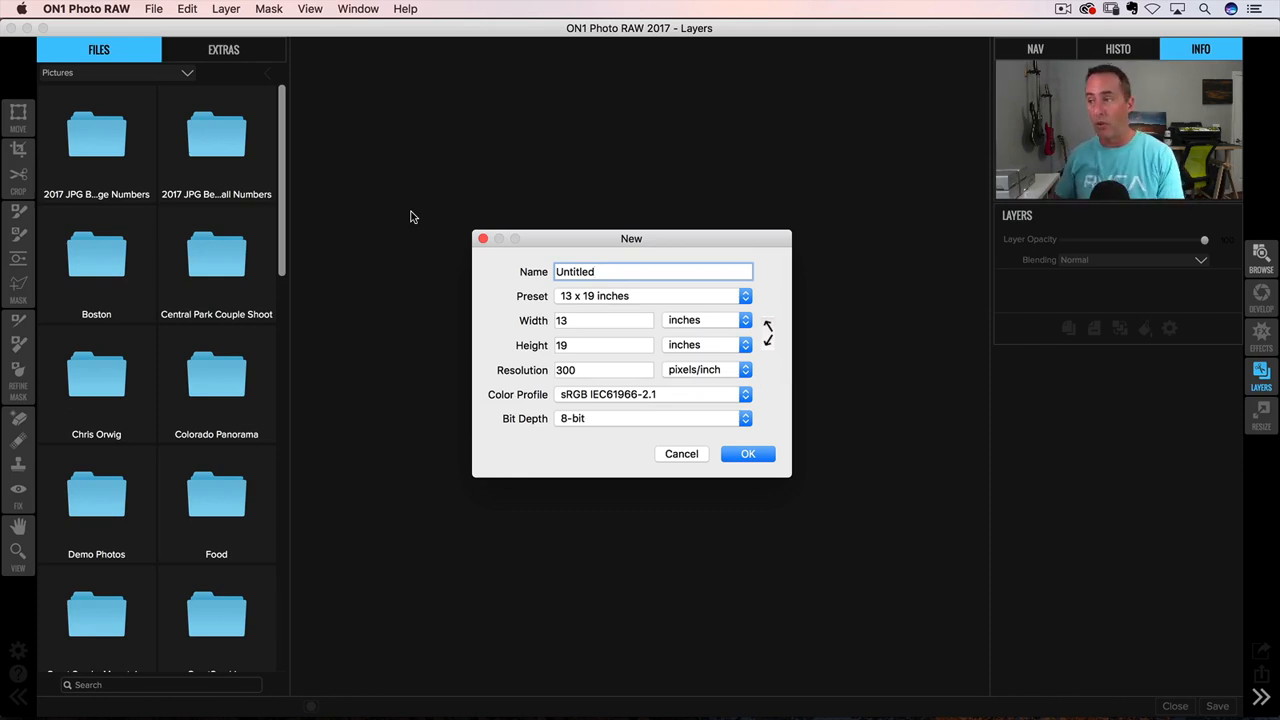
pyautogui.click(604, 320)
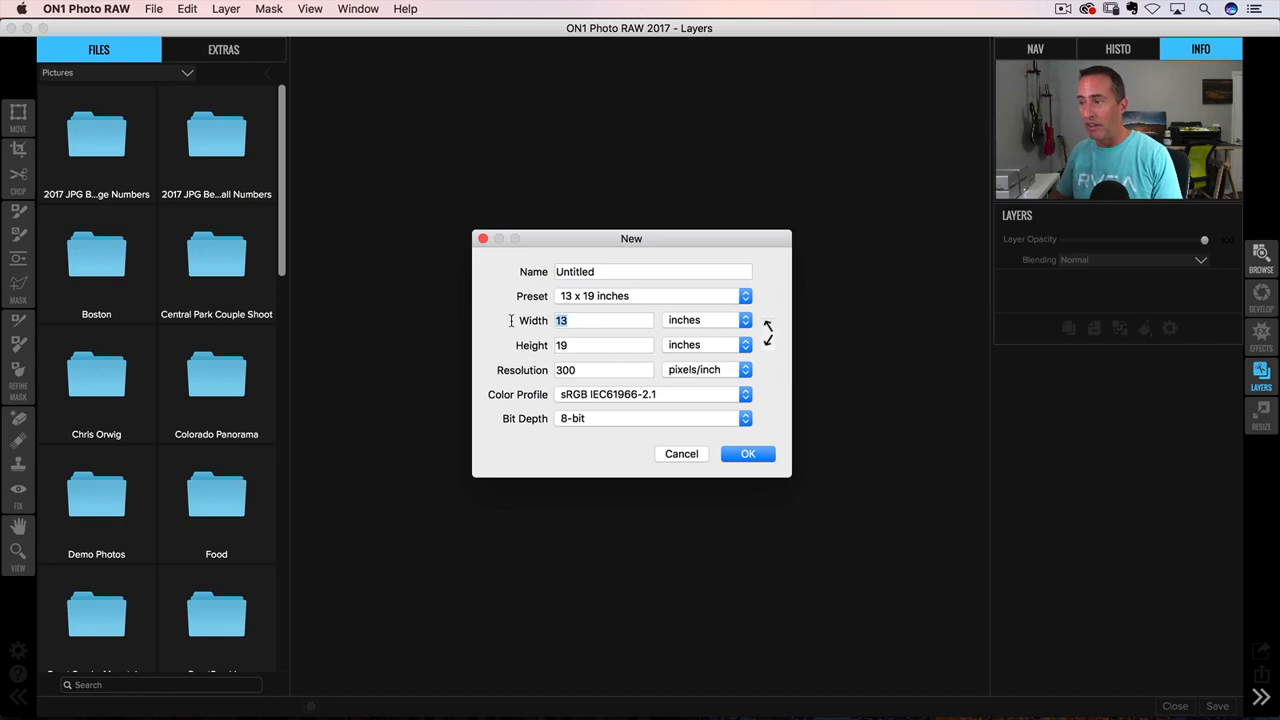
pyautogui.moveTo(510, 324)
pyautogui.write('24')
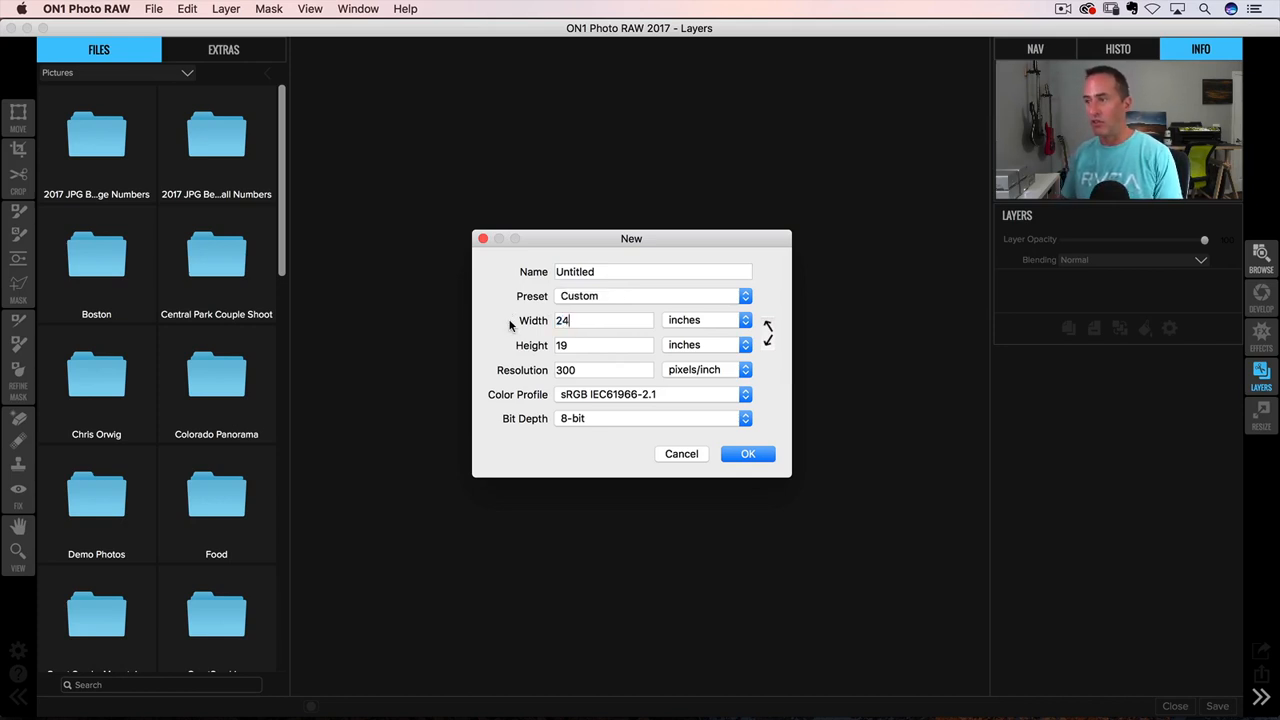
pyautogui.write('18')
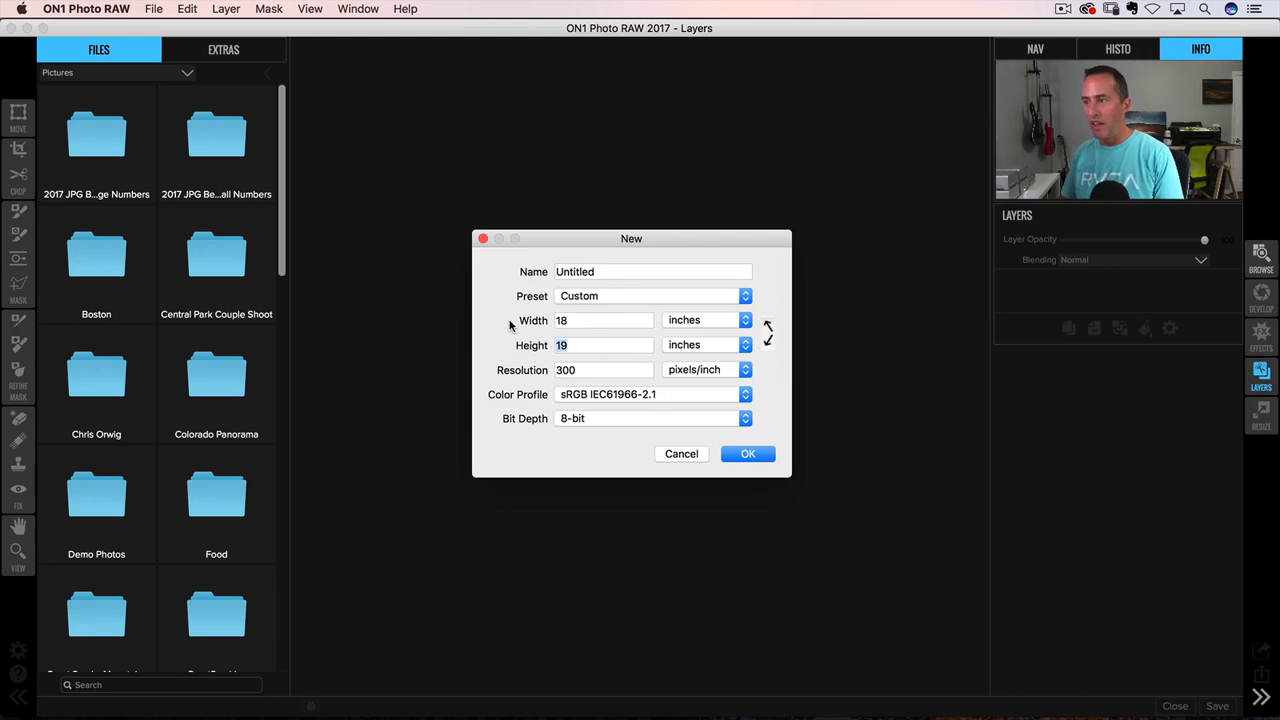
pyautogui.write('10')
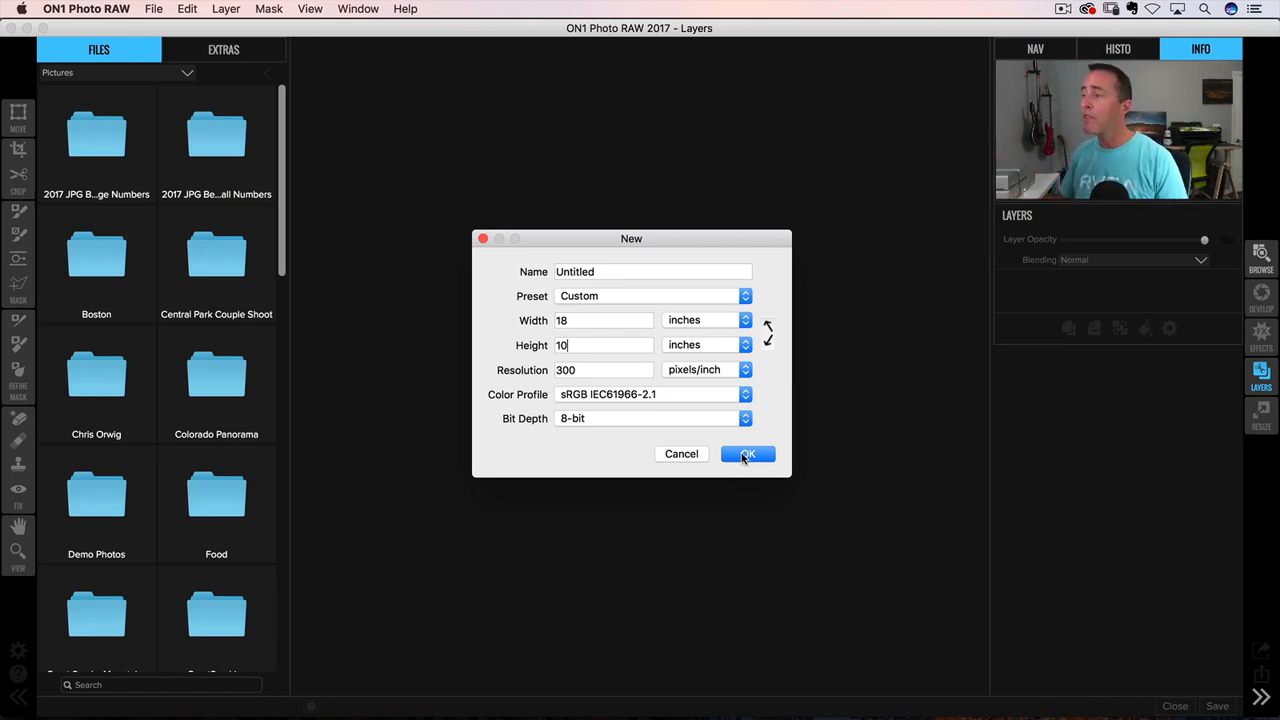
pyautogui.click(748, 454)
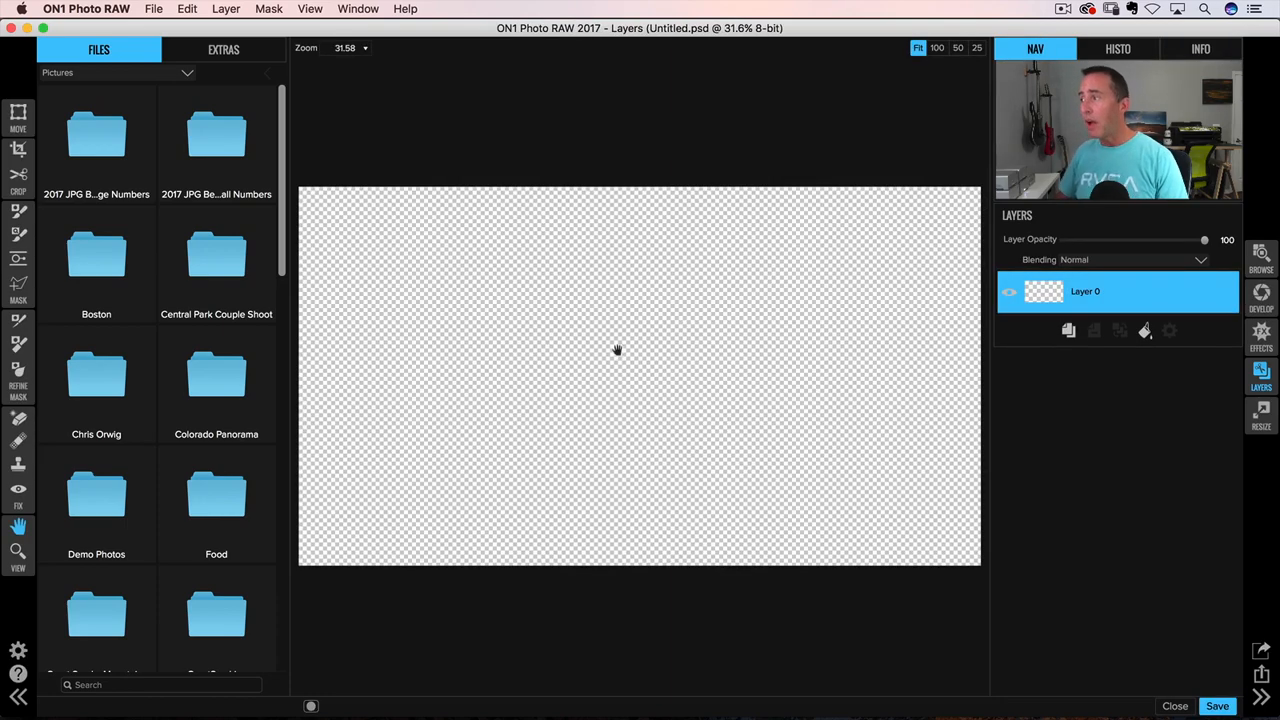
# Step: Zoom the canvas to 25 percent and return to Browse, confirming leaving the open document
pyautogui.click(976, 48)
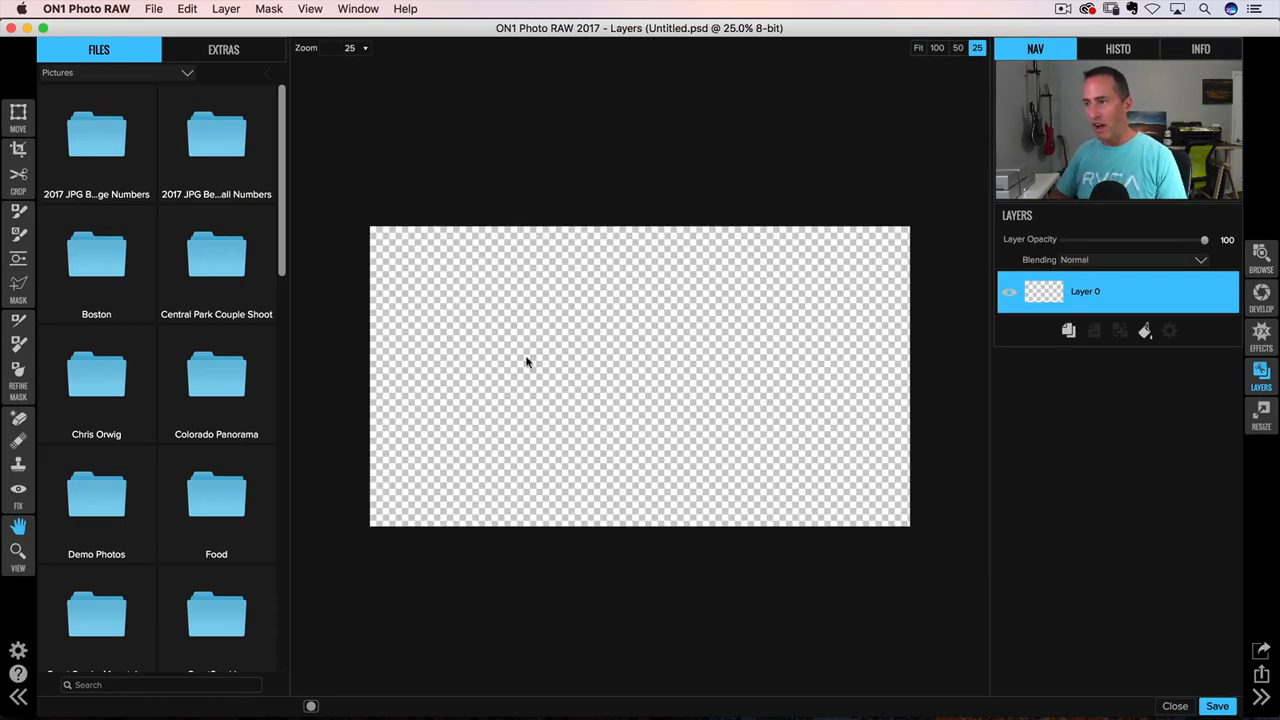
pyautogui.moveTo(760, 372)
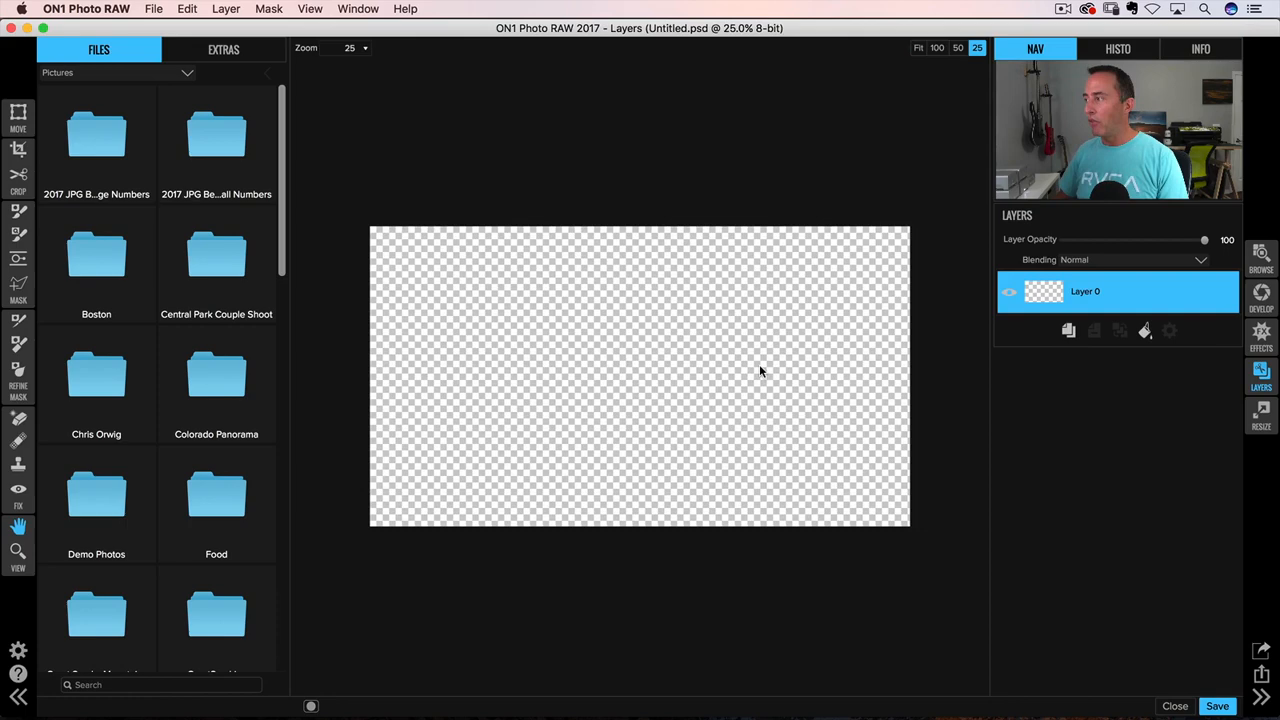
pyautogui.click(1260, 260)
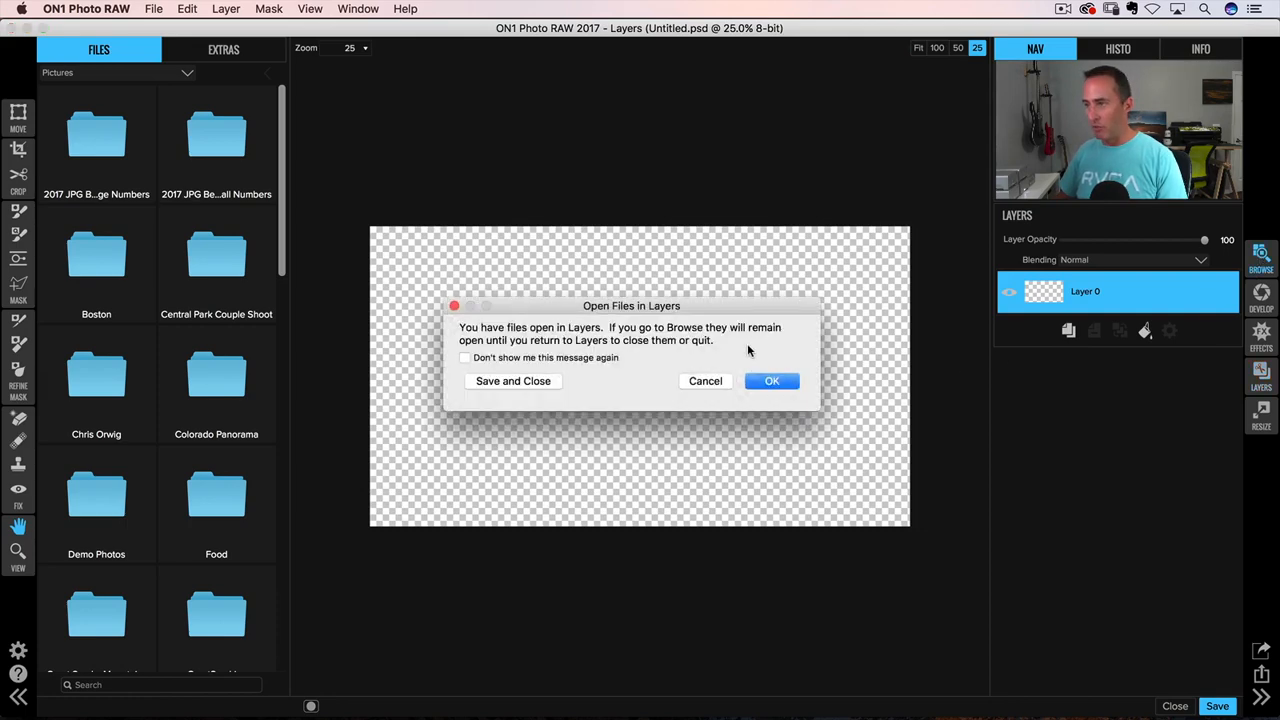
pyautogui.moveTo(768, 370)
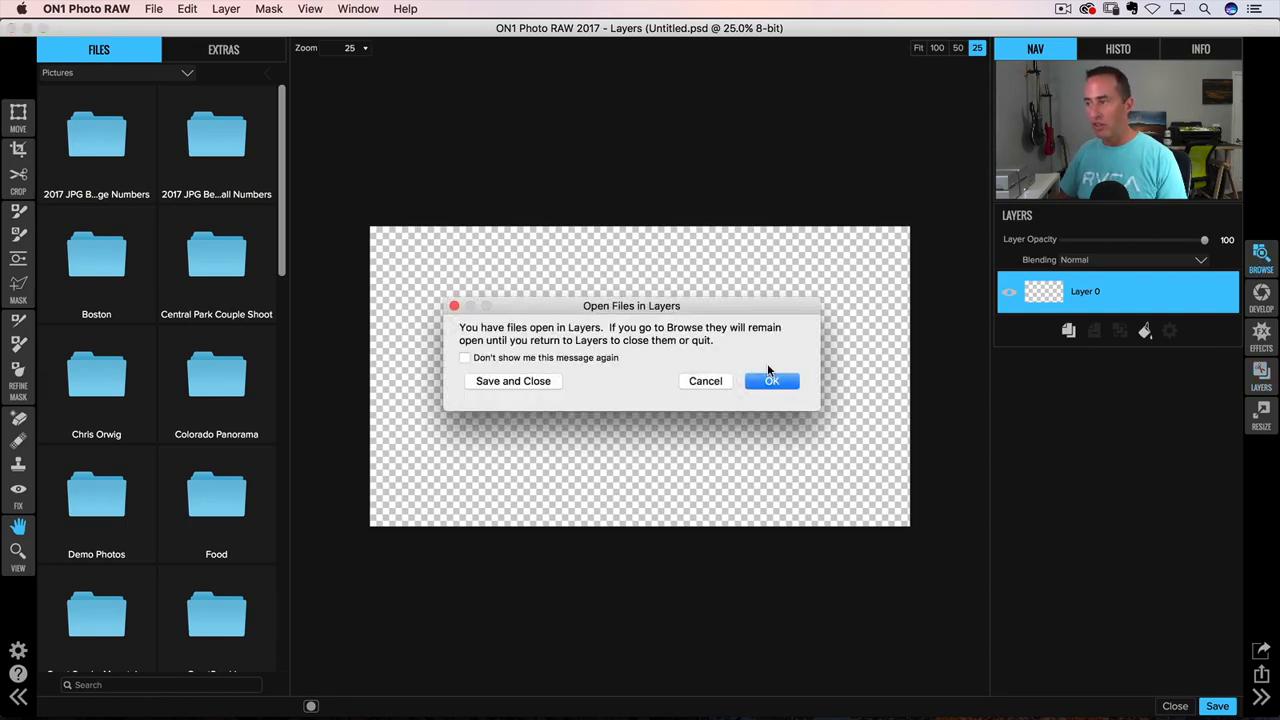
pyautogui.click(772, 380)
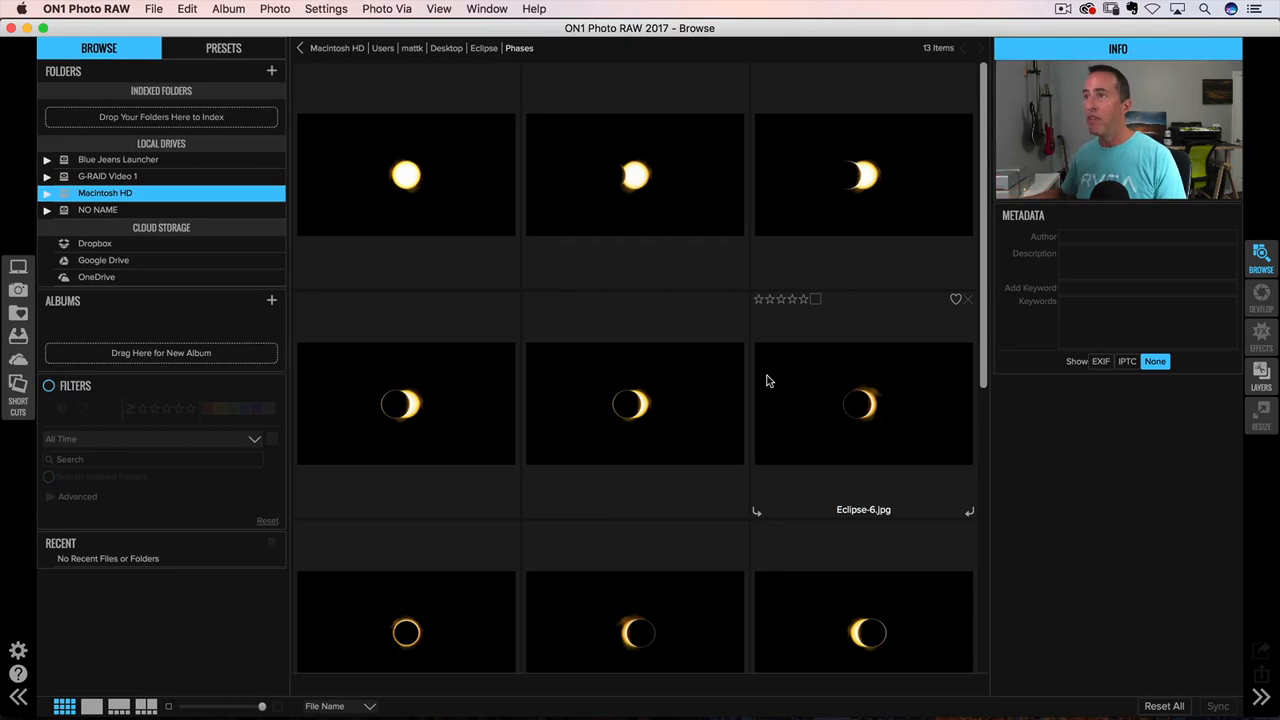
# Step: Select Eclipse-1, then all 13 eclipse photos with Cmd+A, and confirm opening them together
pyautogui.click(404, 176)
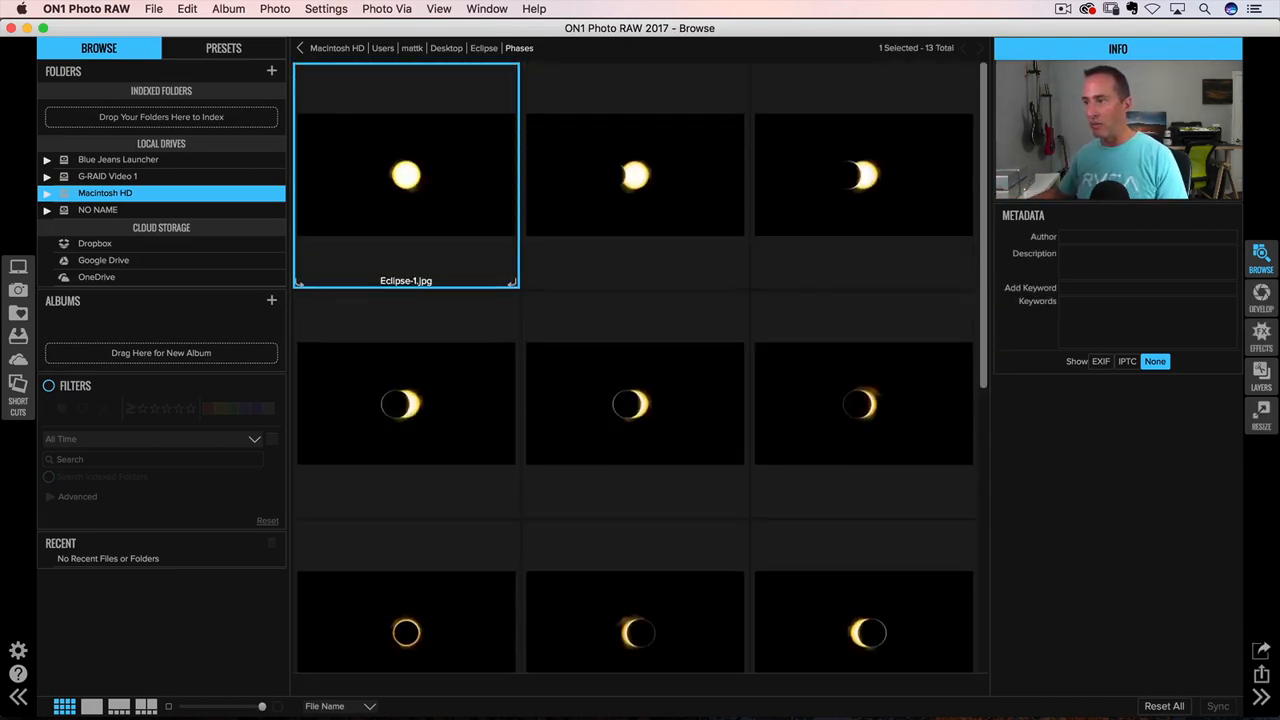
pyautogui.moveTo(436, 164)
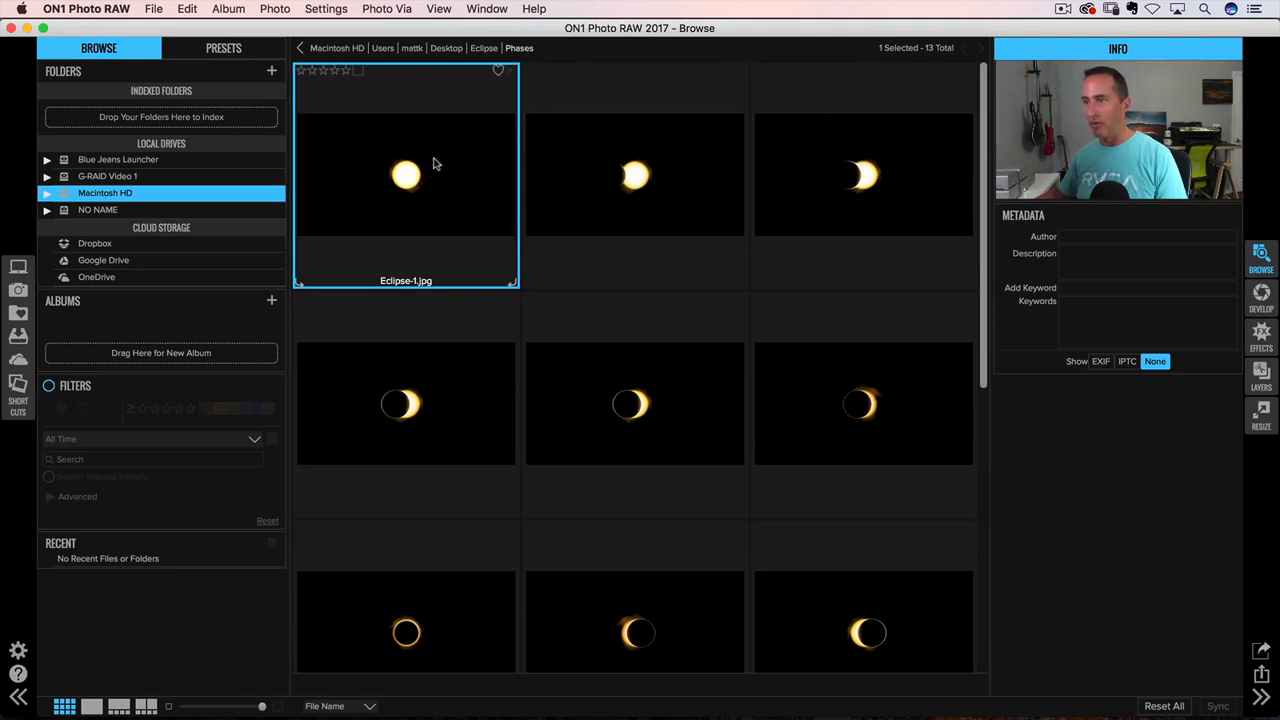
pyautogui.scroll(-3)
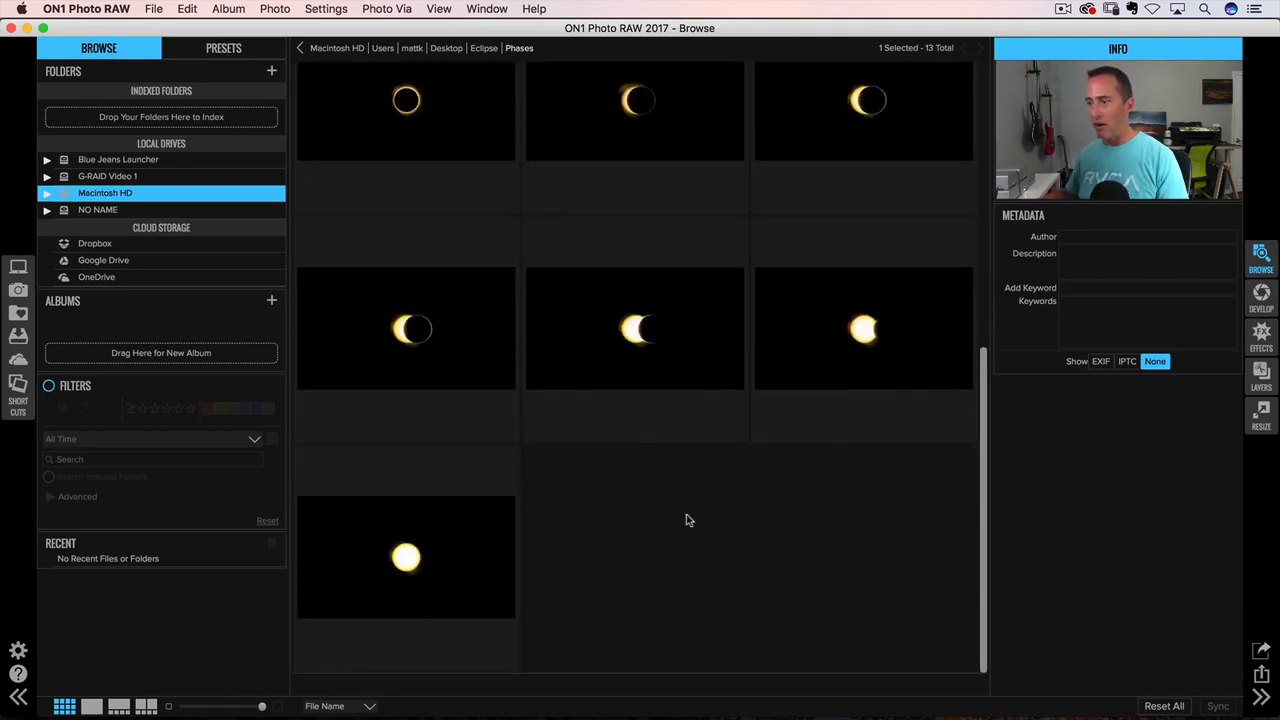
pyautogui.press('cmd+a')
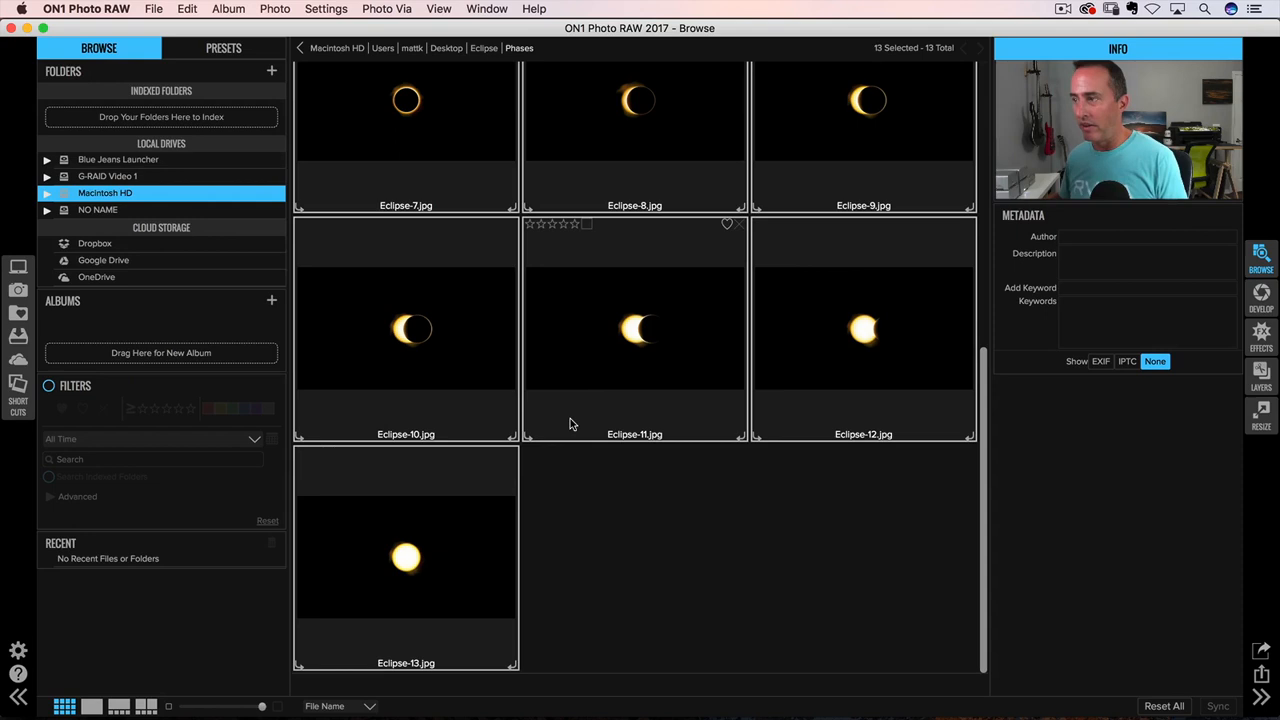
pyautogui.moveTo(540, 388)
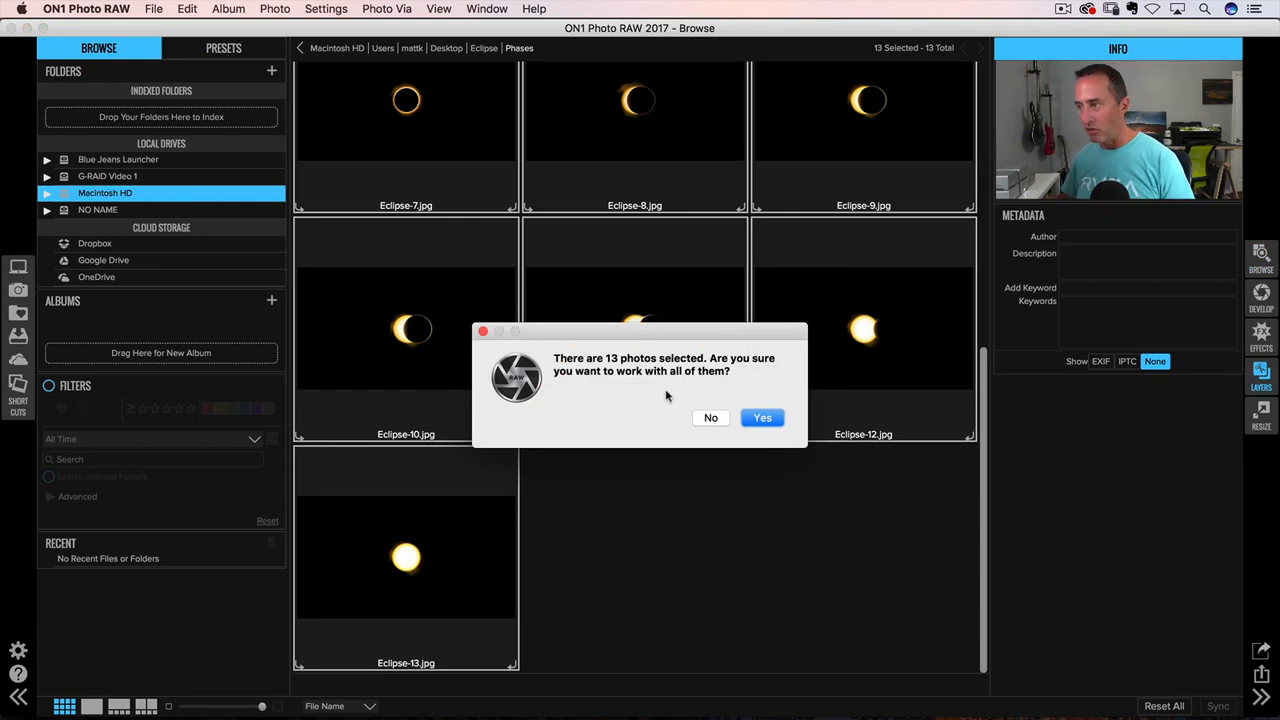
pyautogui.click(762, 418)
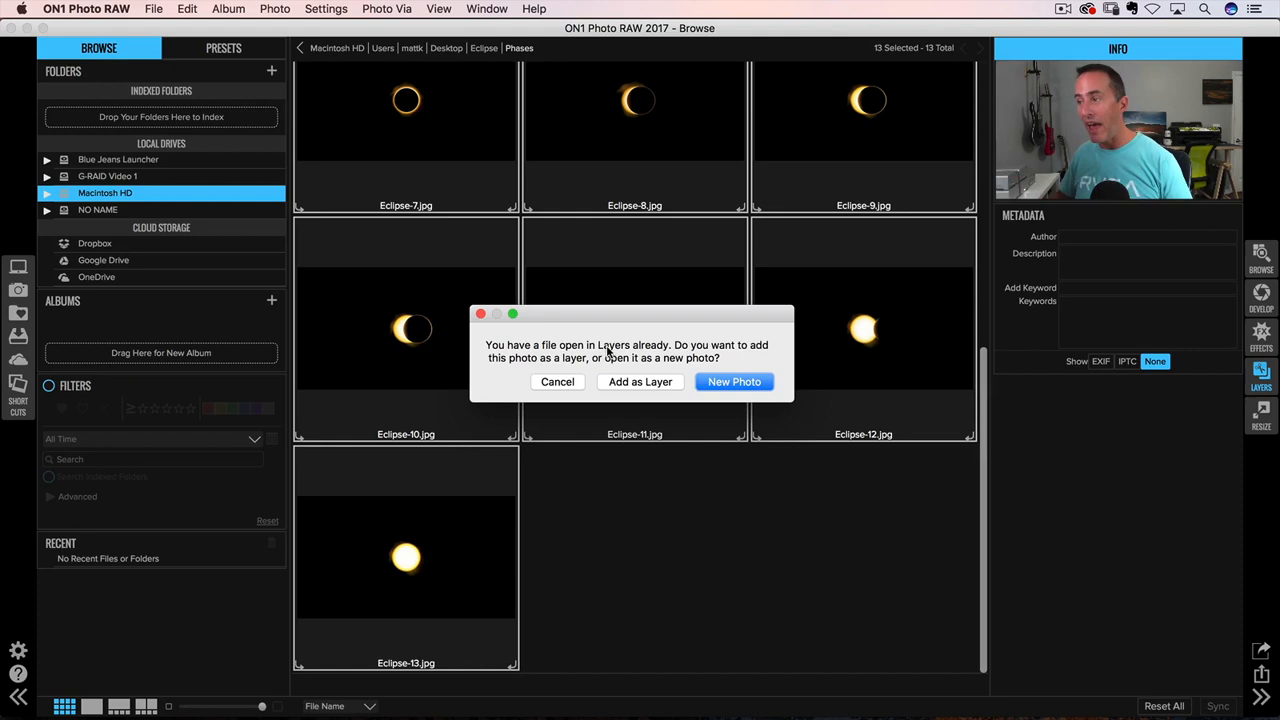
pyautogui.moveTo(650, 380)
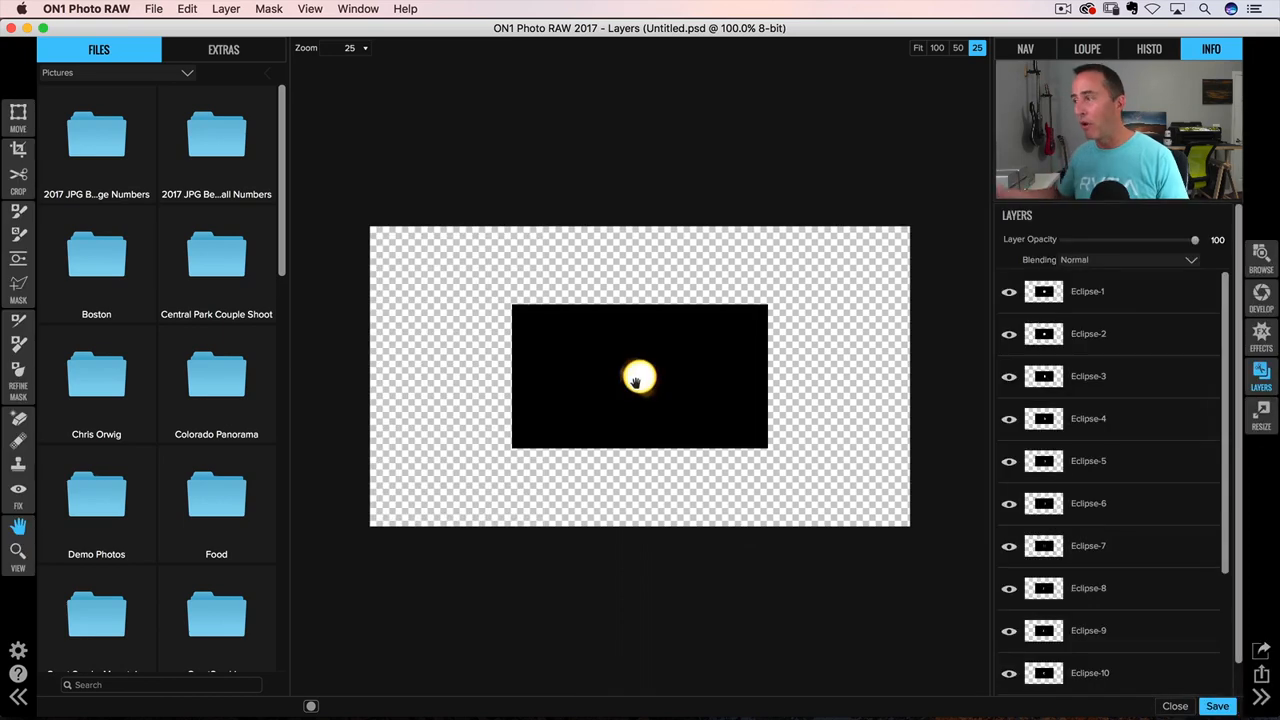
pyautogui.click(1088, 292)
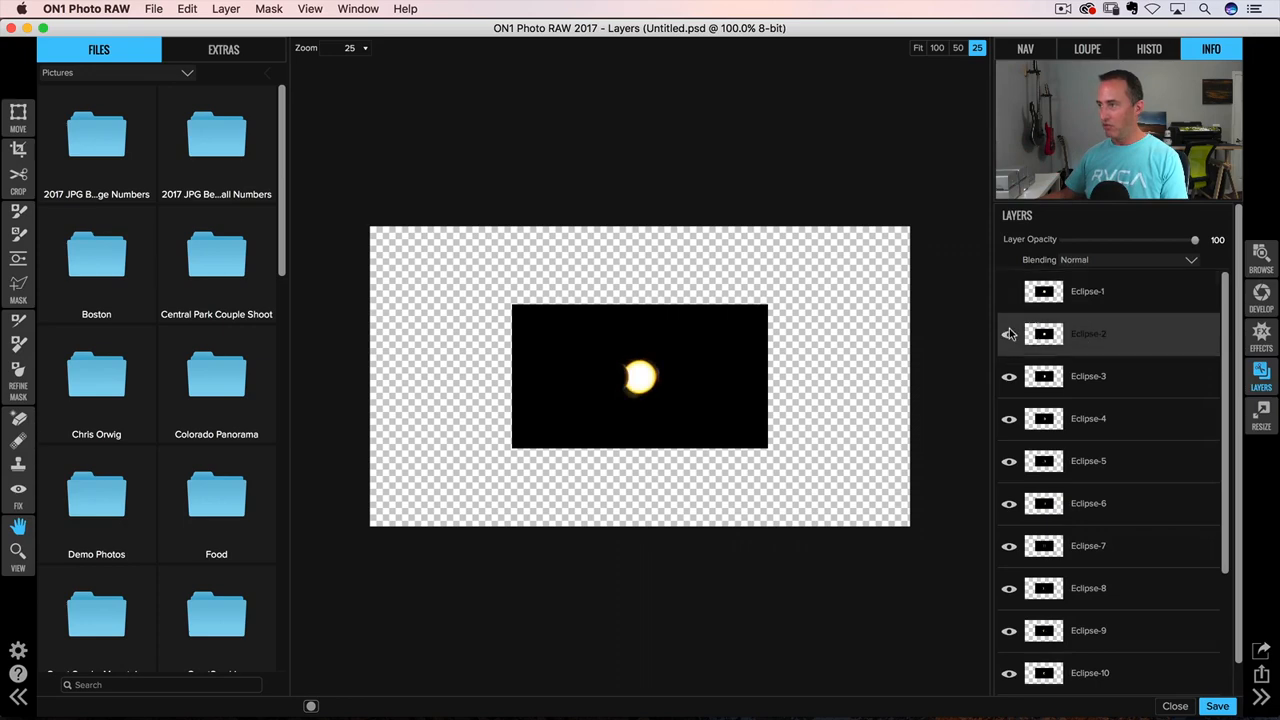
pyautogui.click(1008, 334)
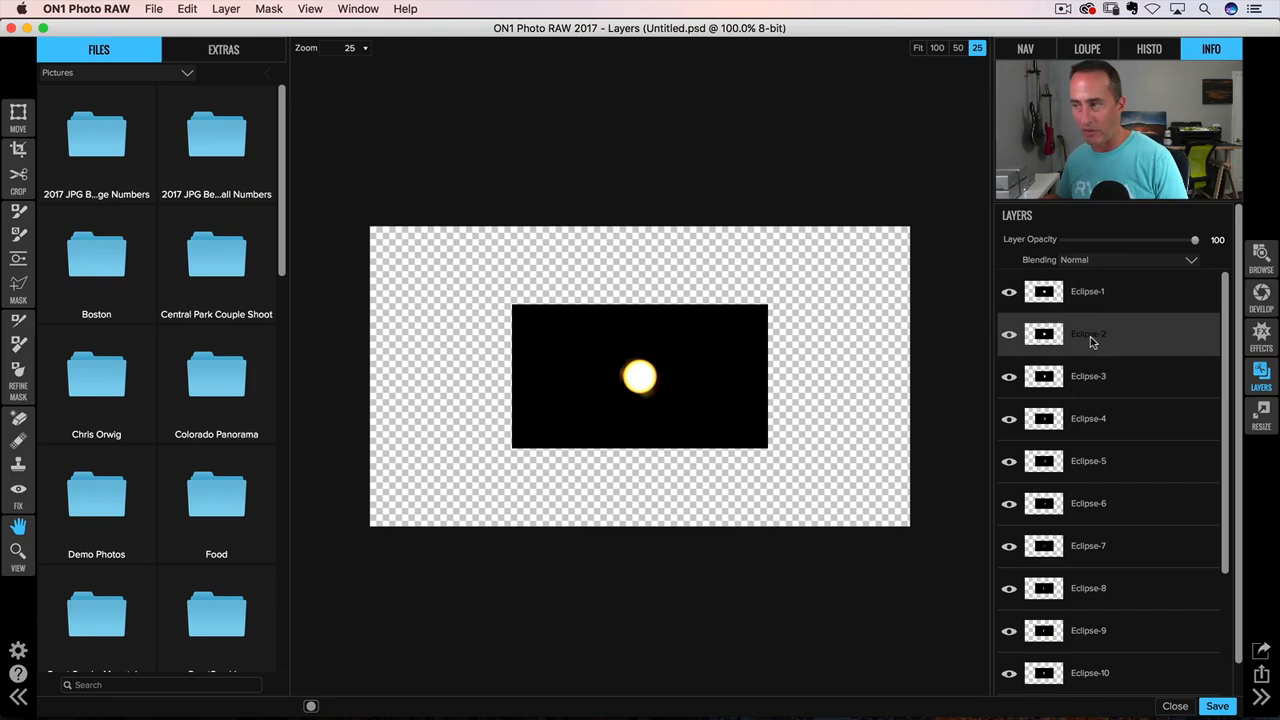
pyautogui.click(1088, 292)
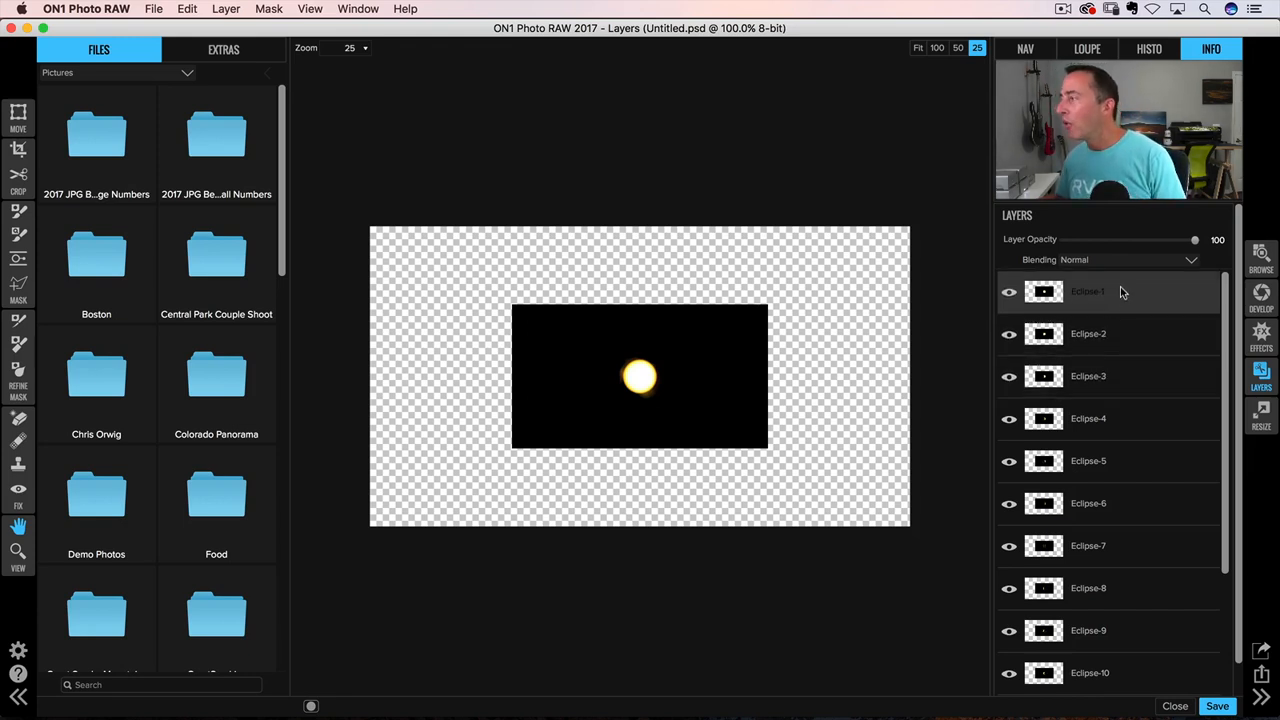
pyautogui.click(1088, 292)
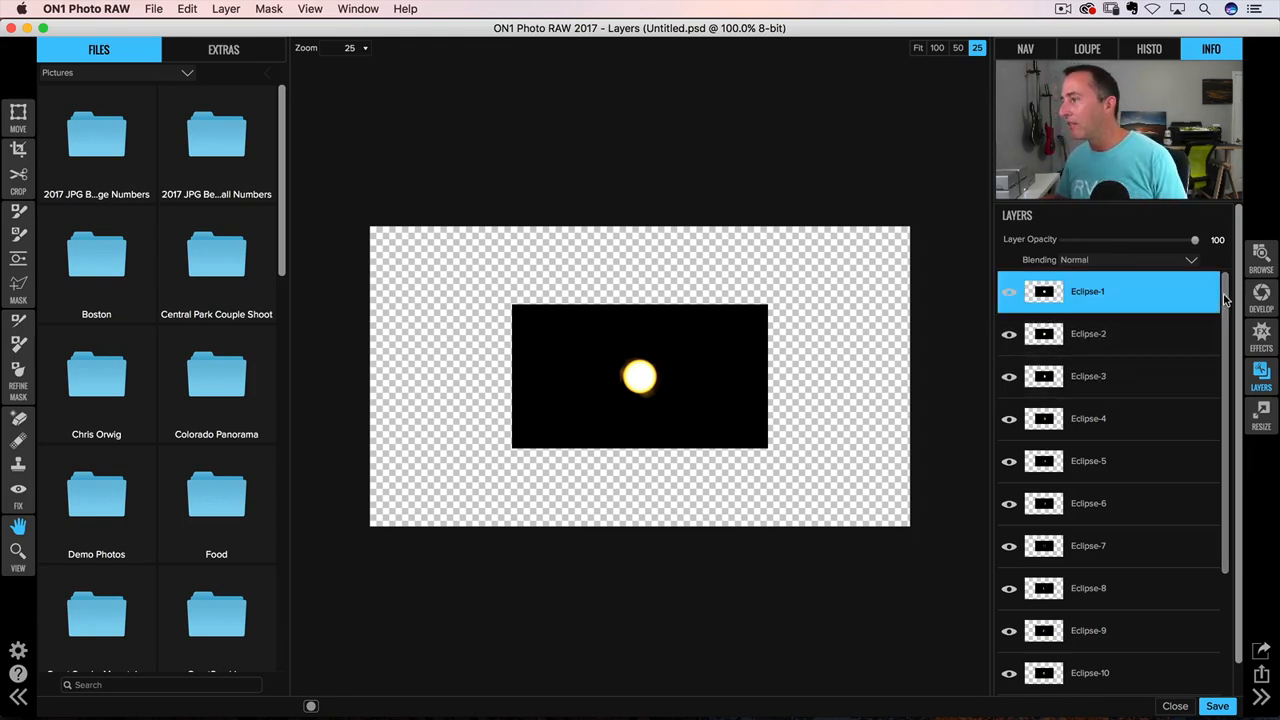
pyautogui.scroll(-3)
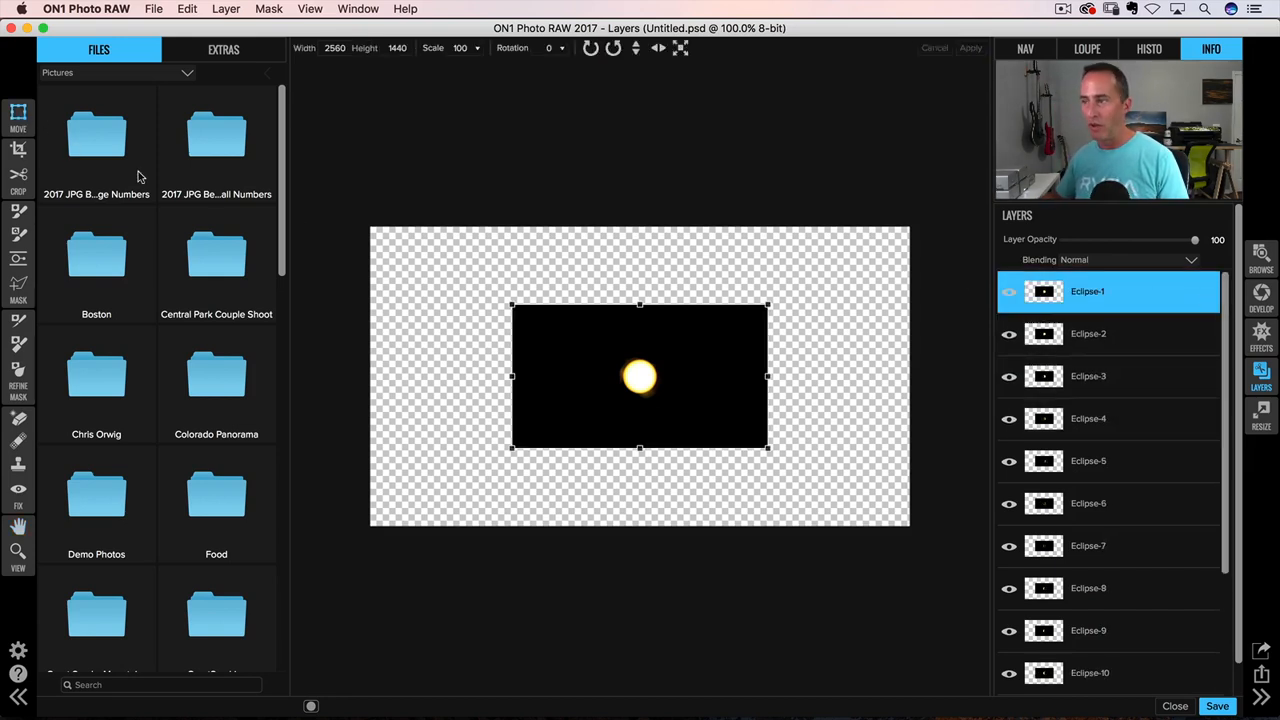
pyautogui.moveTo(640, 376); pyautogui.dragTo(596, 382)
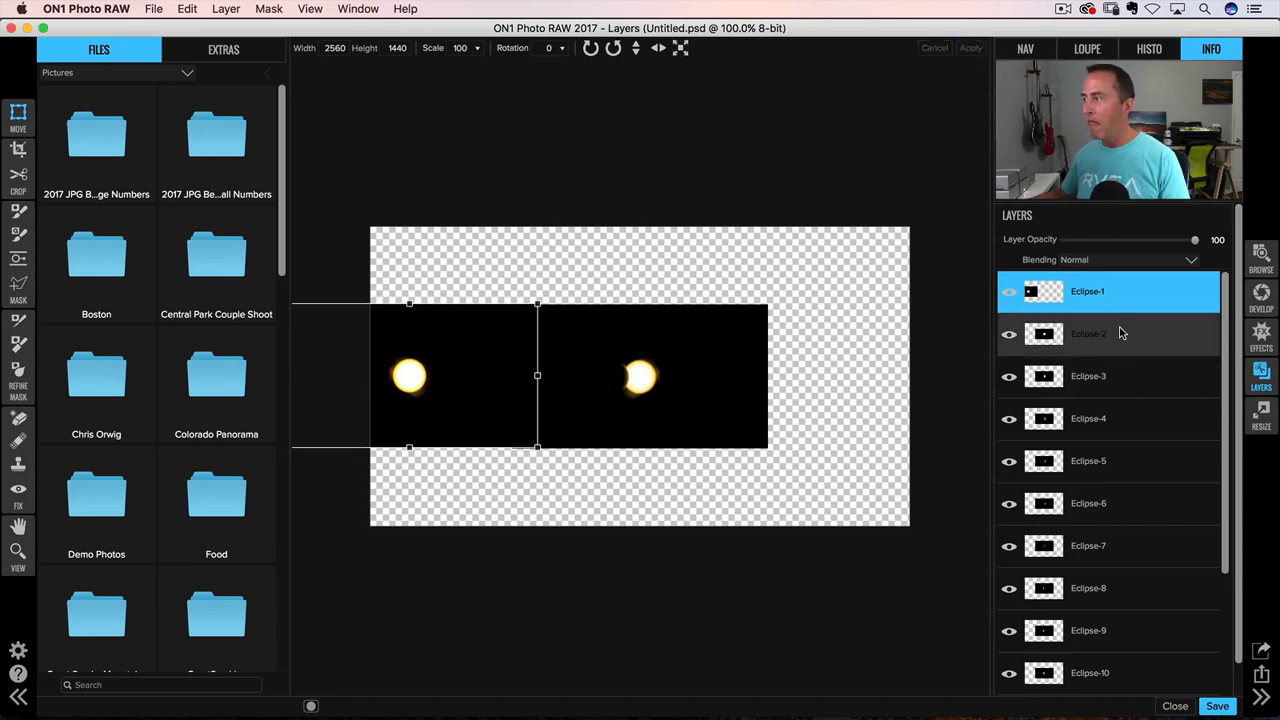
pyautogui.click(1088, 332)
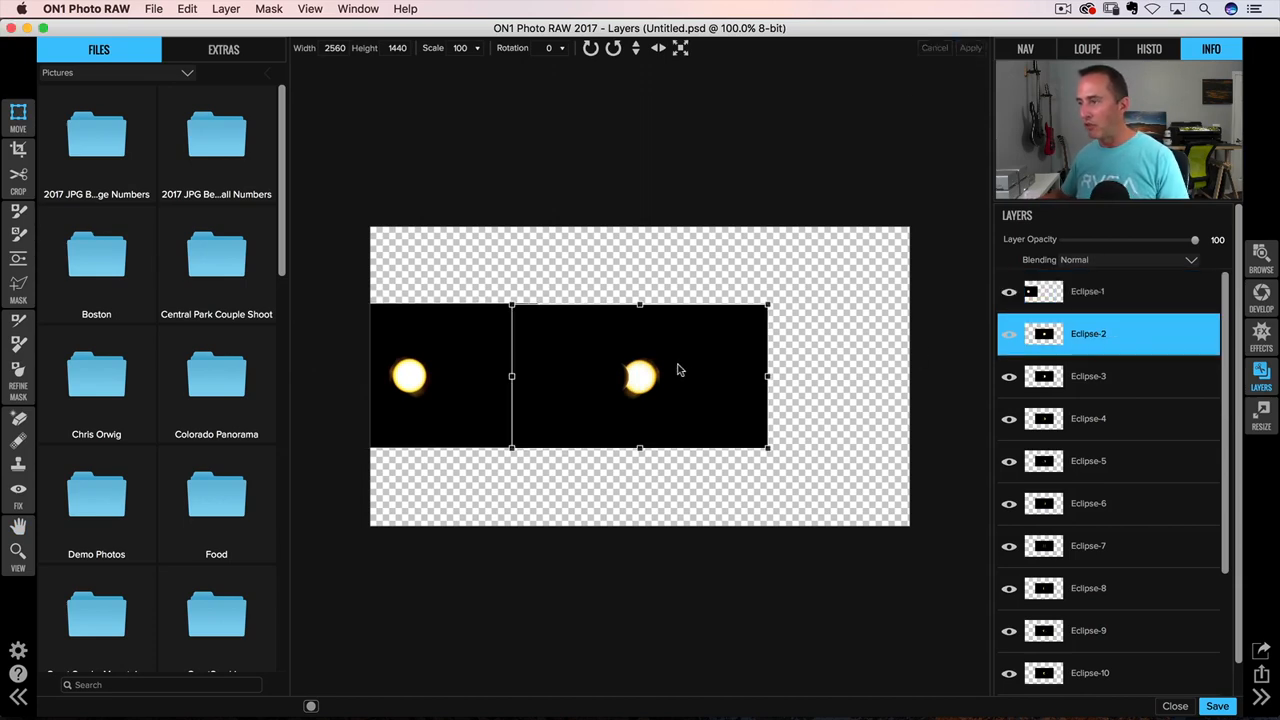
pyautogui.moveTo(680, 370); pyautogui.dragTo(544, 364)
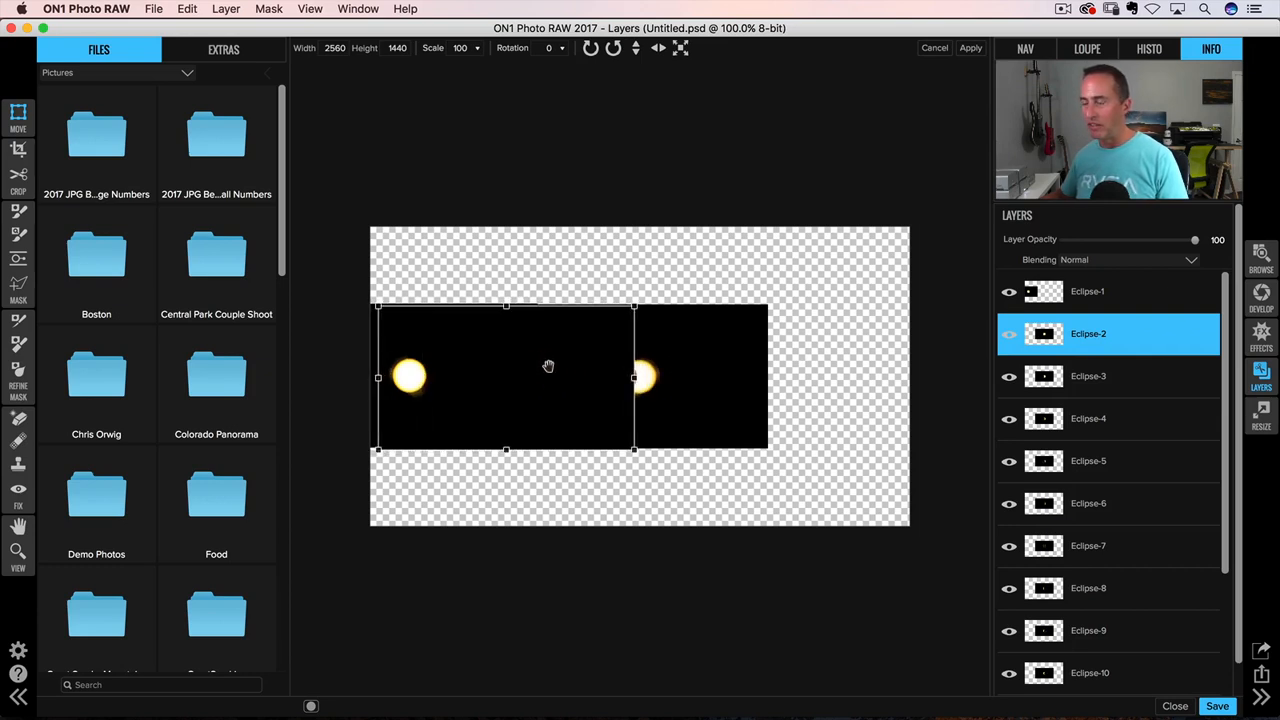
pyautogui.moveTo(548, 376); pyautogui.dragTo(630, 360)
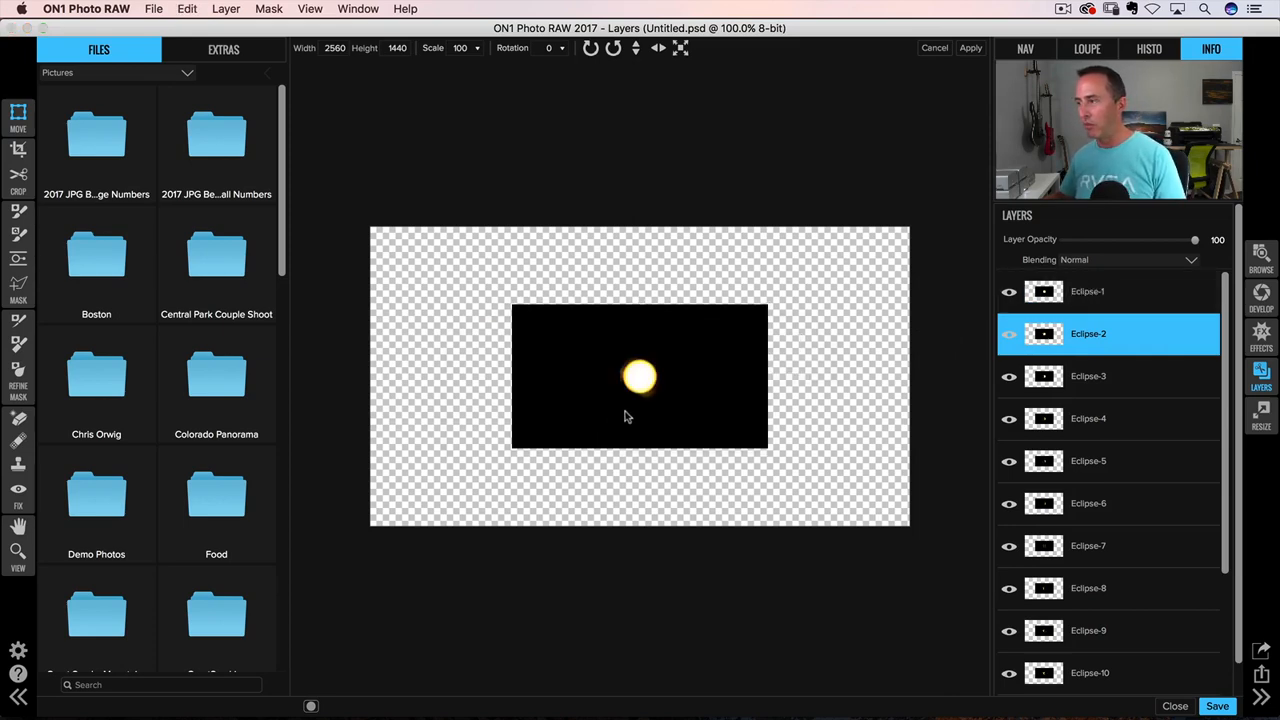
pyautogui.click(1088, 292)
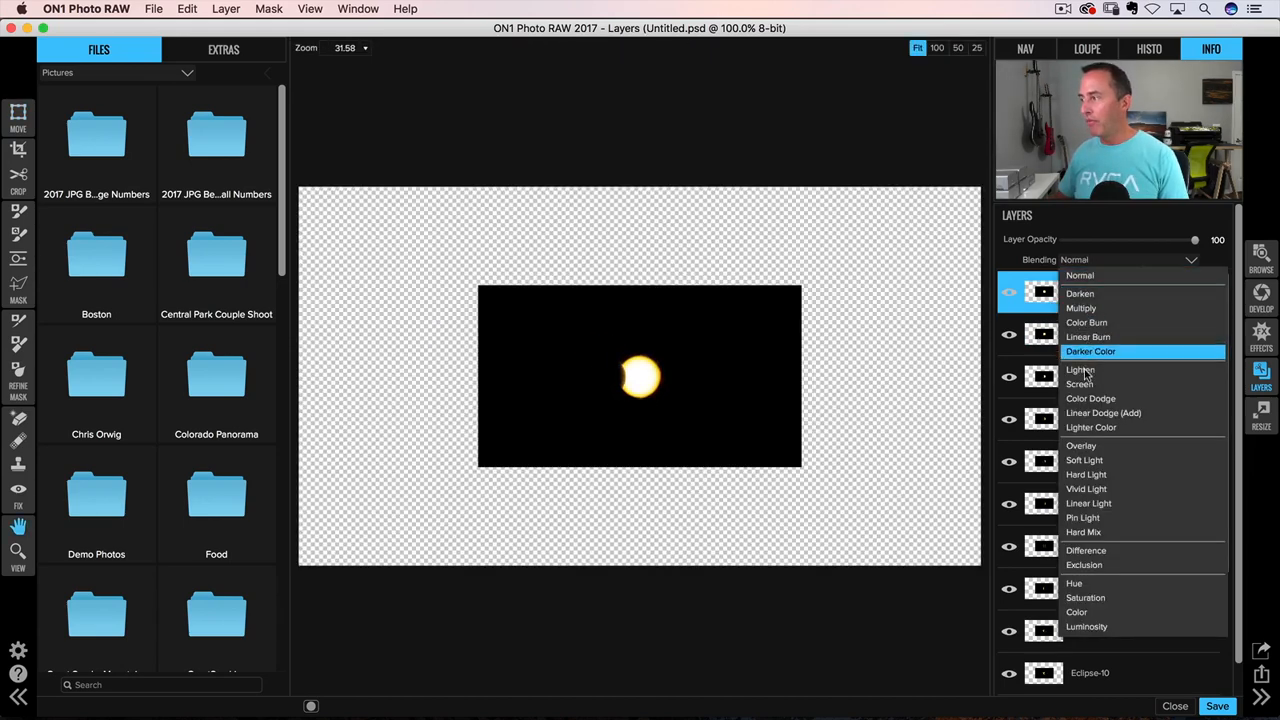
# Step: Set Eclipse-1 to Screen blending, select Eclipse-2 and apply its position beside the first sun
pyautogui.click(1080, 384)
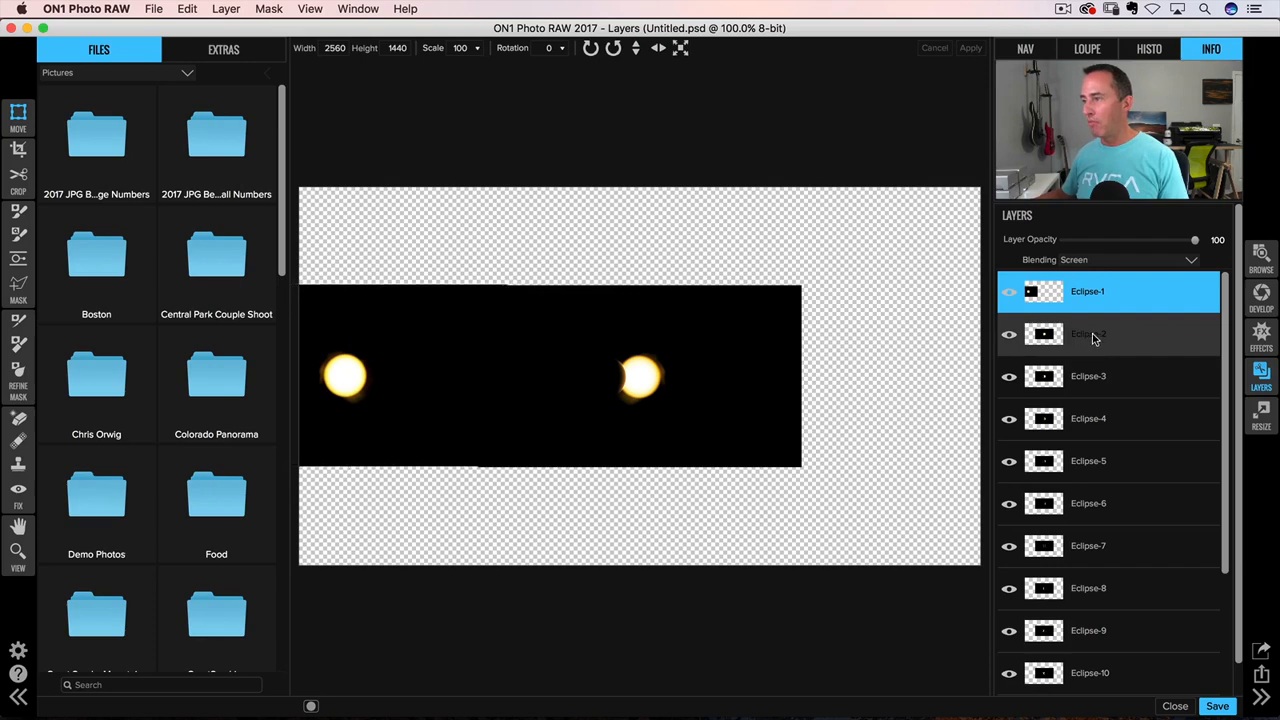
pyautogui.click(1088, 332)
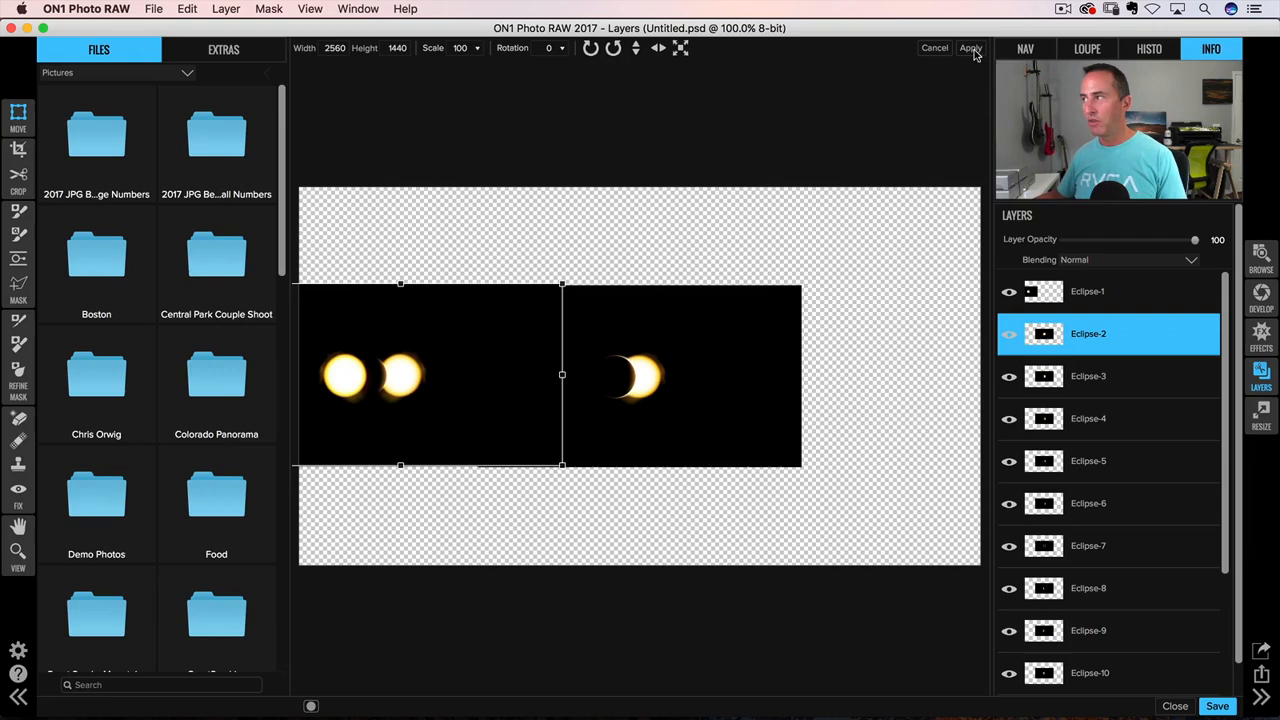
pyautogui.click(968, 48)
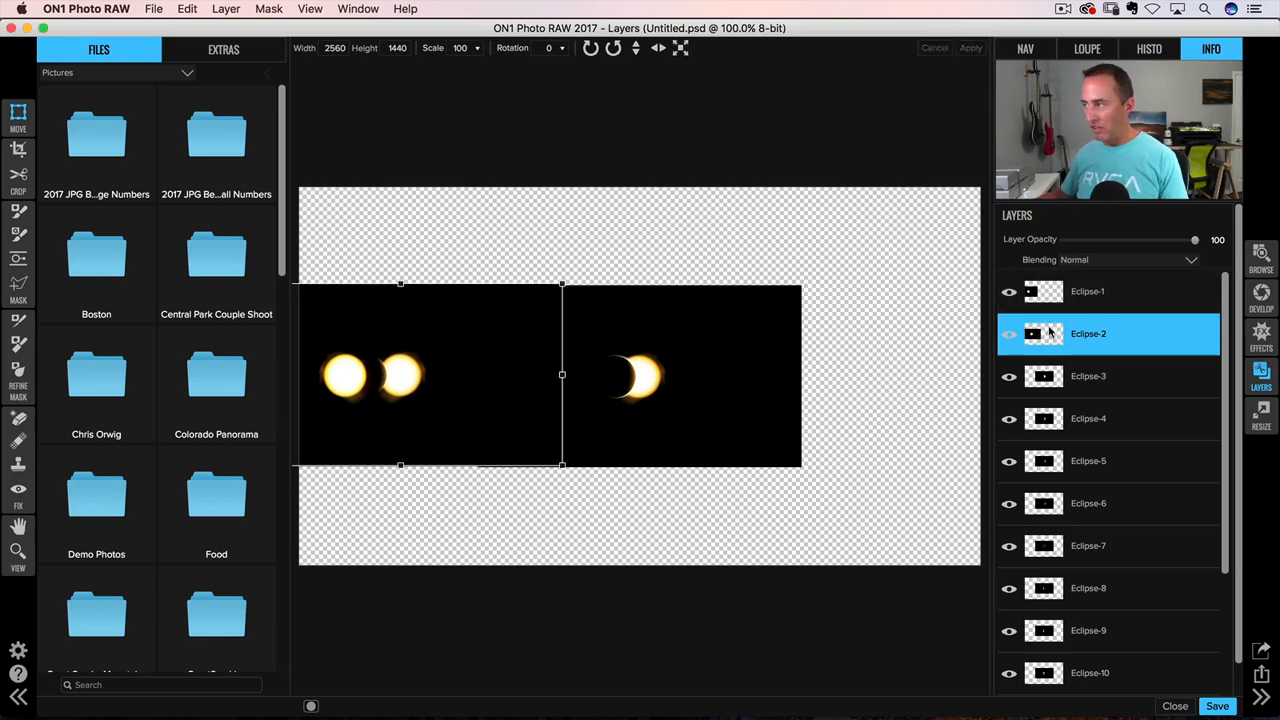
# Step: Set Eclipse-2 to Screen blending, drag Eclipse-3 beside the second sun, then switch to Safari
pyautogui.click(1110, 260)
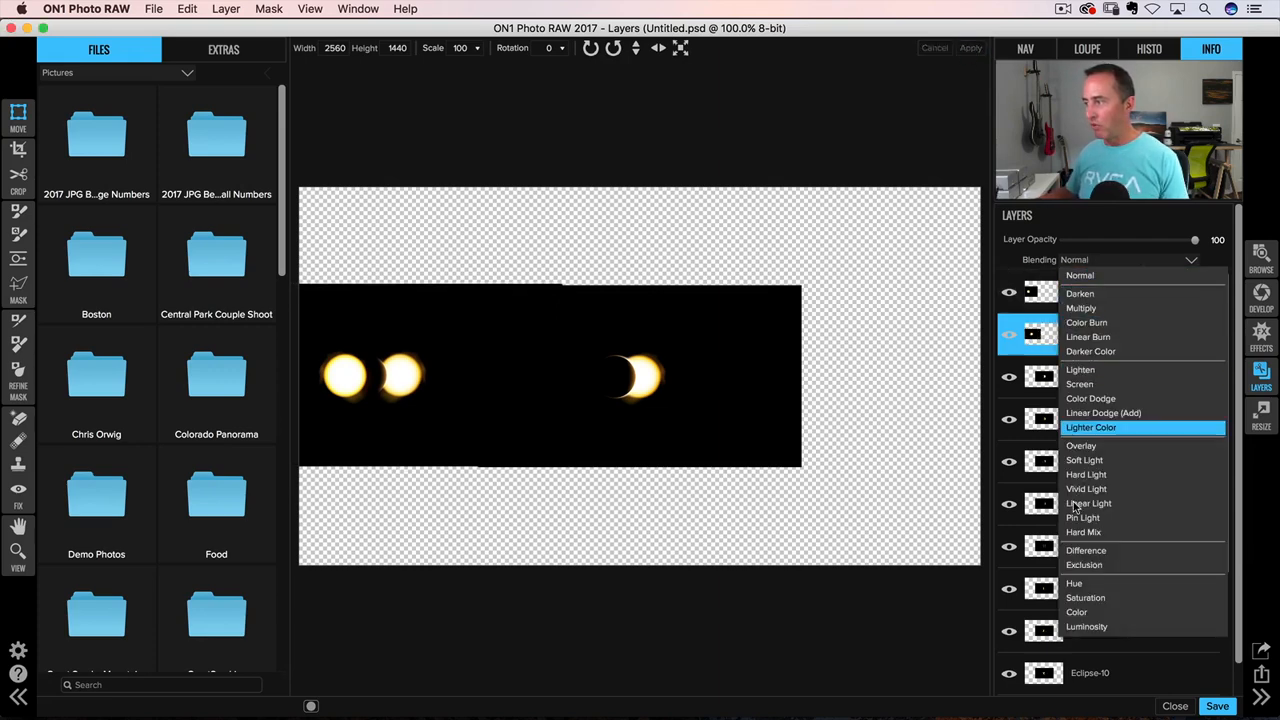
pyautogui.click(1080, 384)
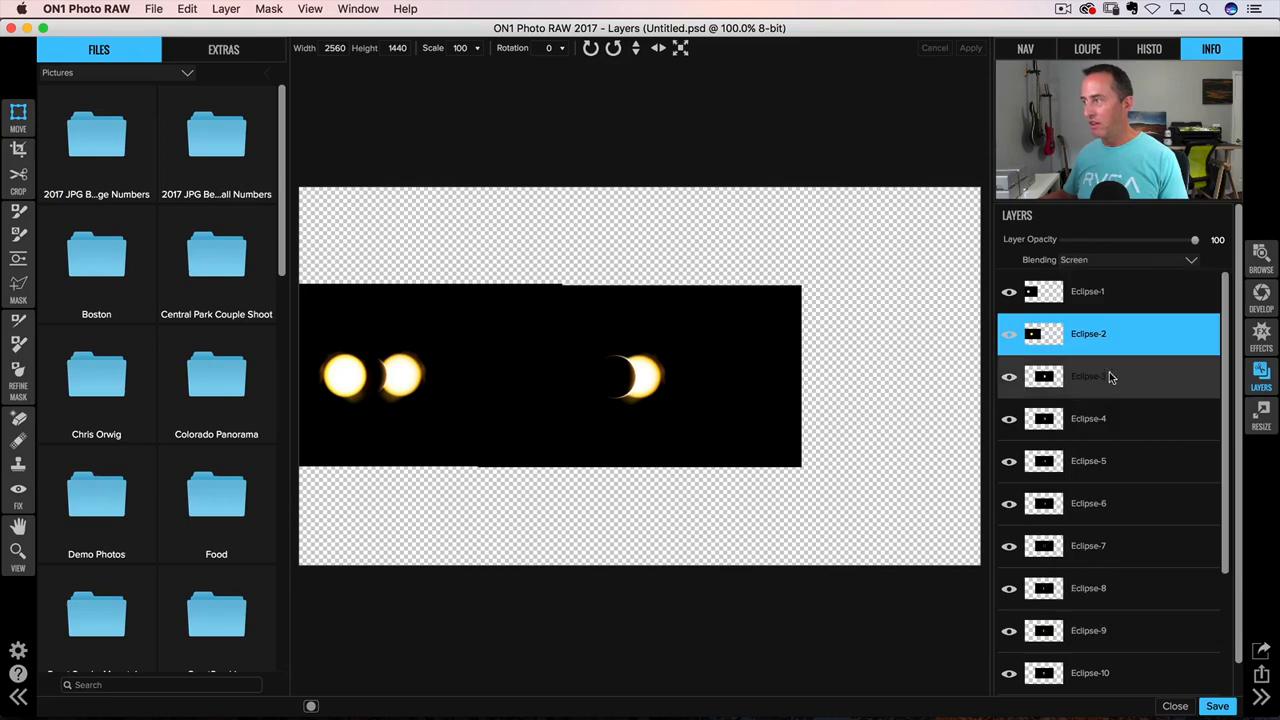
pyautogui.click(1088, 376)
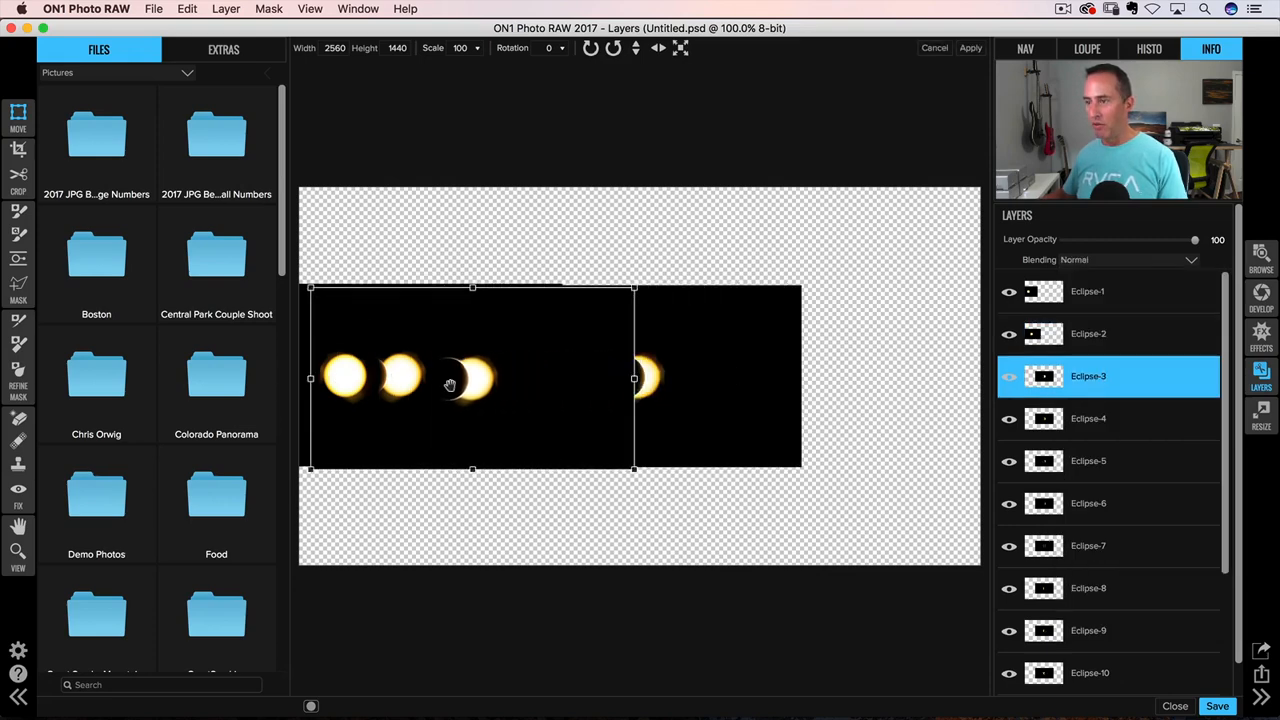
pyautogui.moveTo(450, 384); pyautogui.dragTo(424, 378)
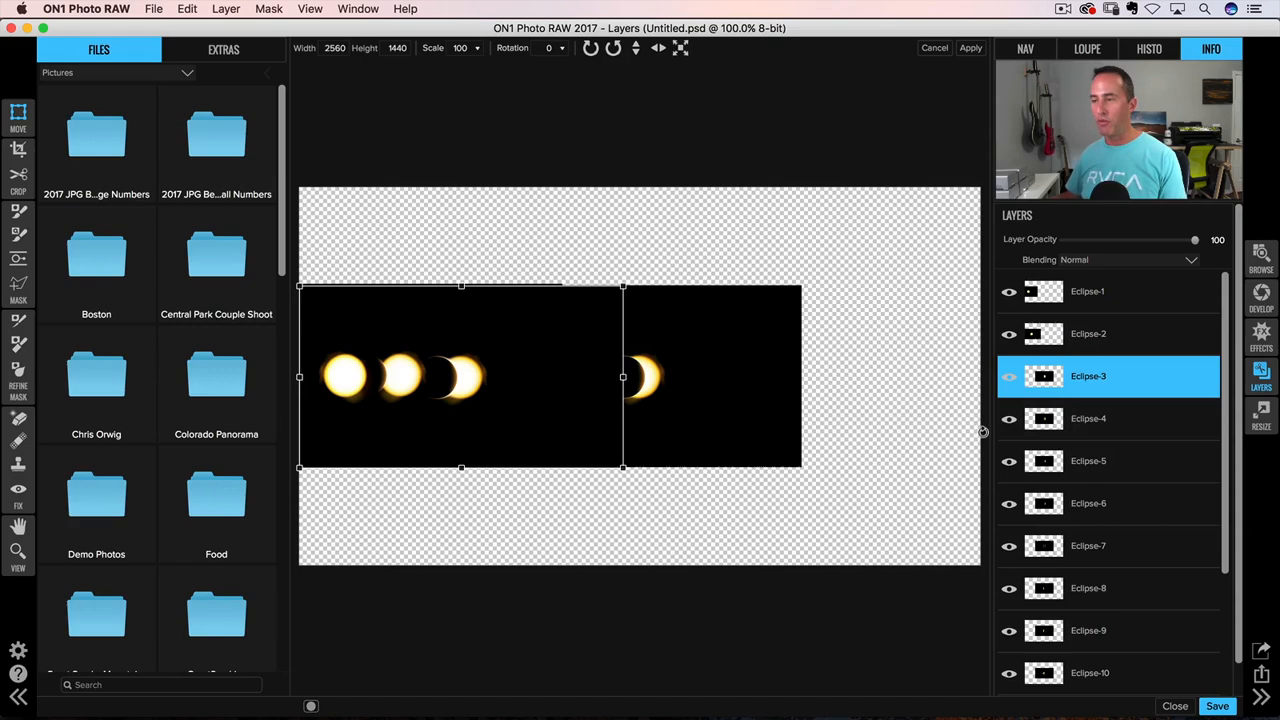
pyautogui.moveTo(940, 436)
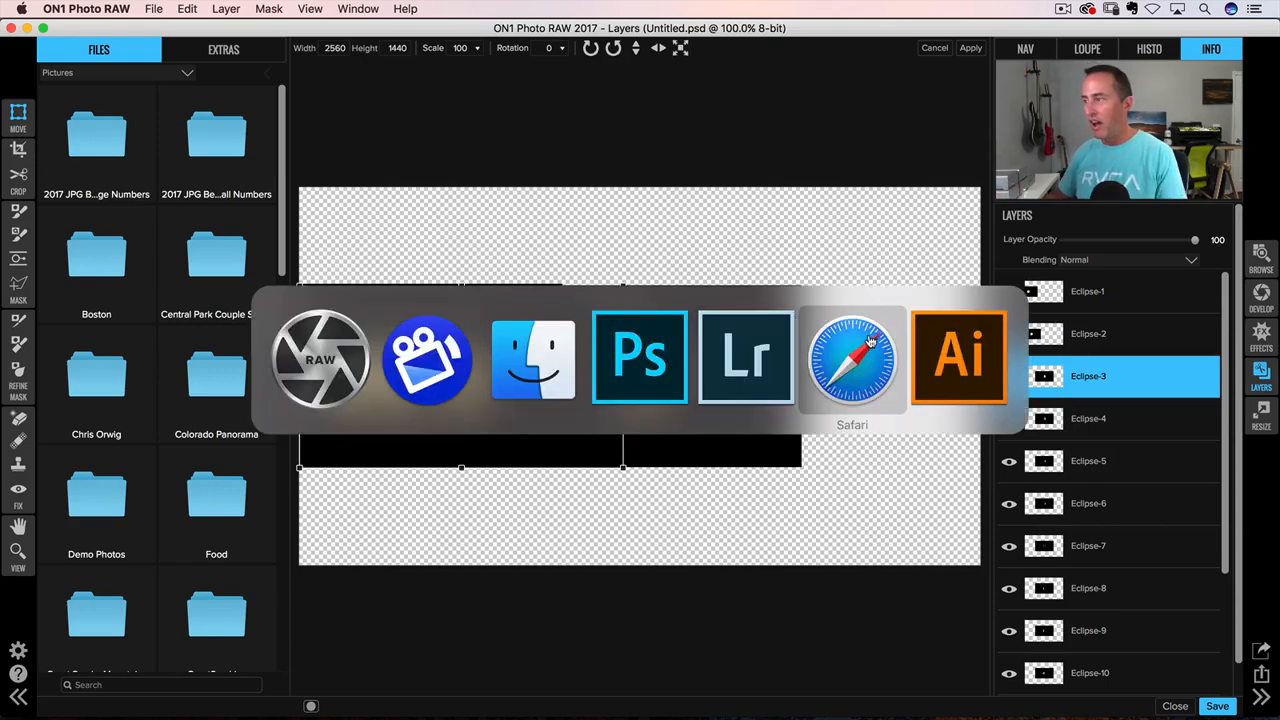
pyautogui.click(852, 356)
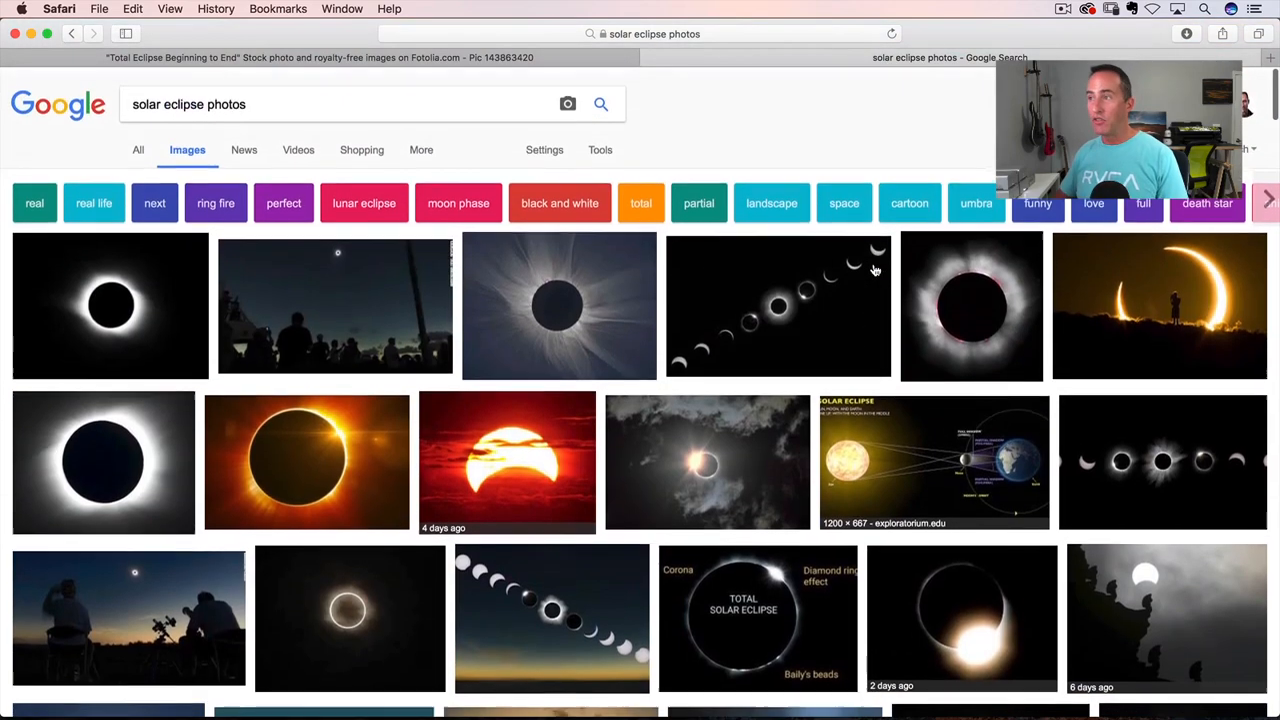
pyautogui.scroll(-3)
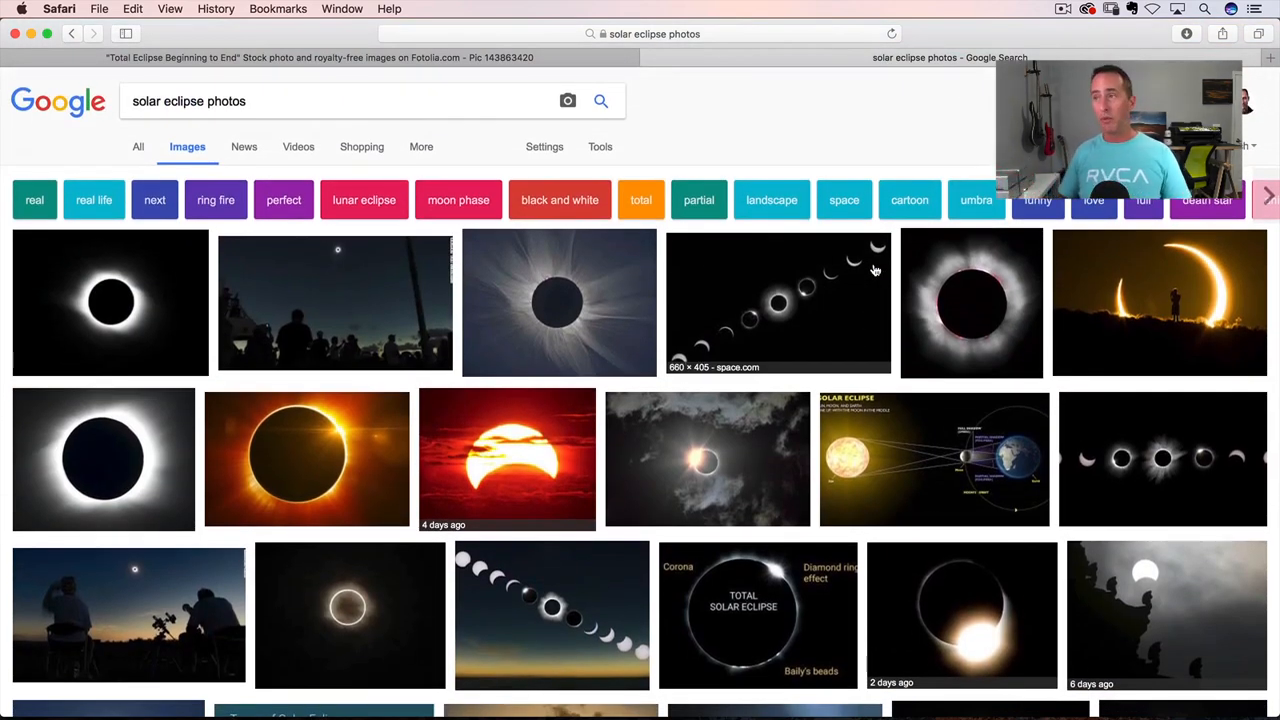
pyautogui.scroll(-3)
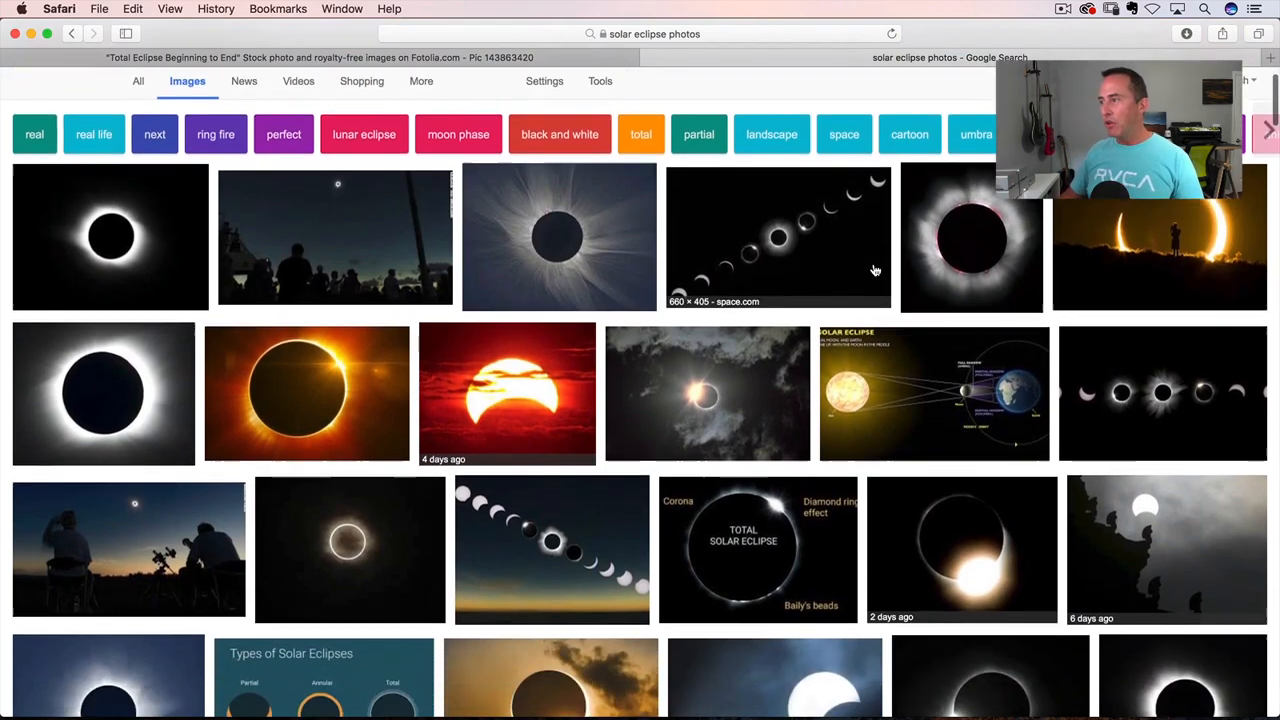
pyautogui.scroll(-3)
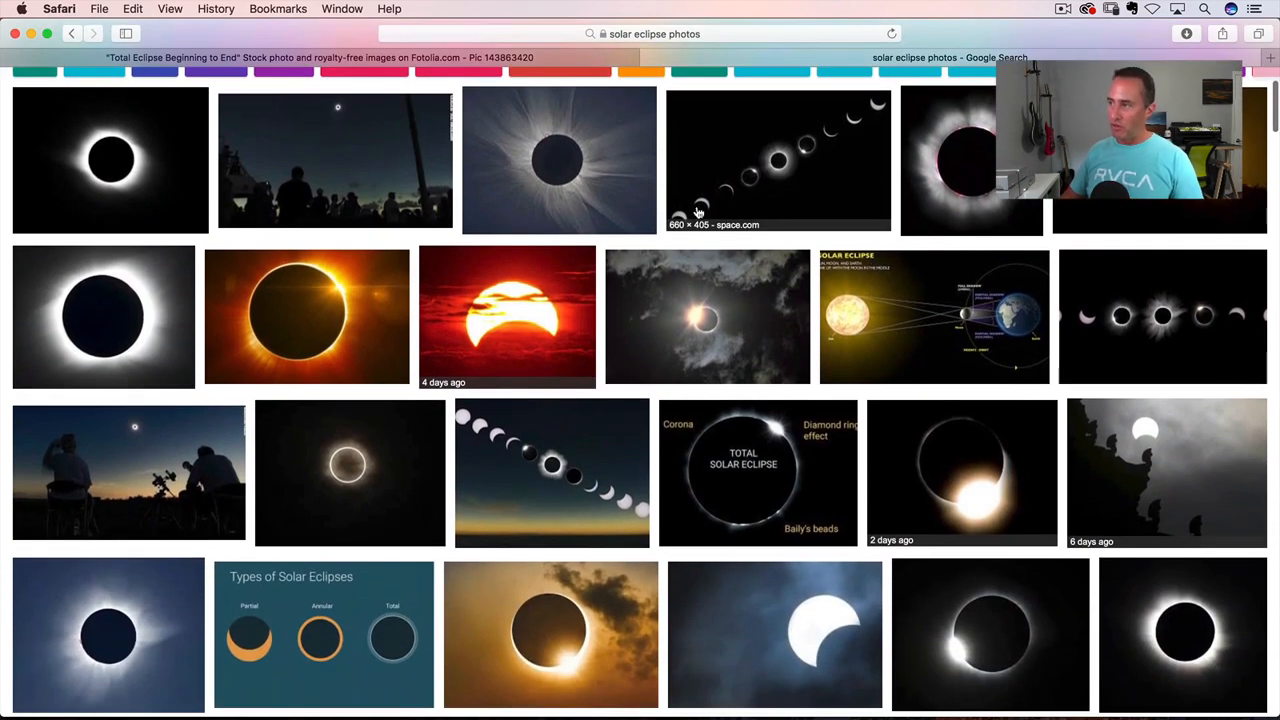
pyautogui.moveTo(1176, 304)
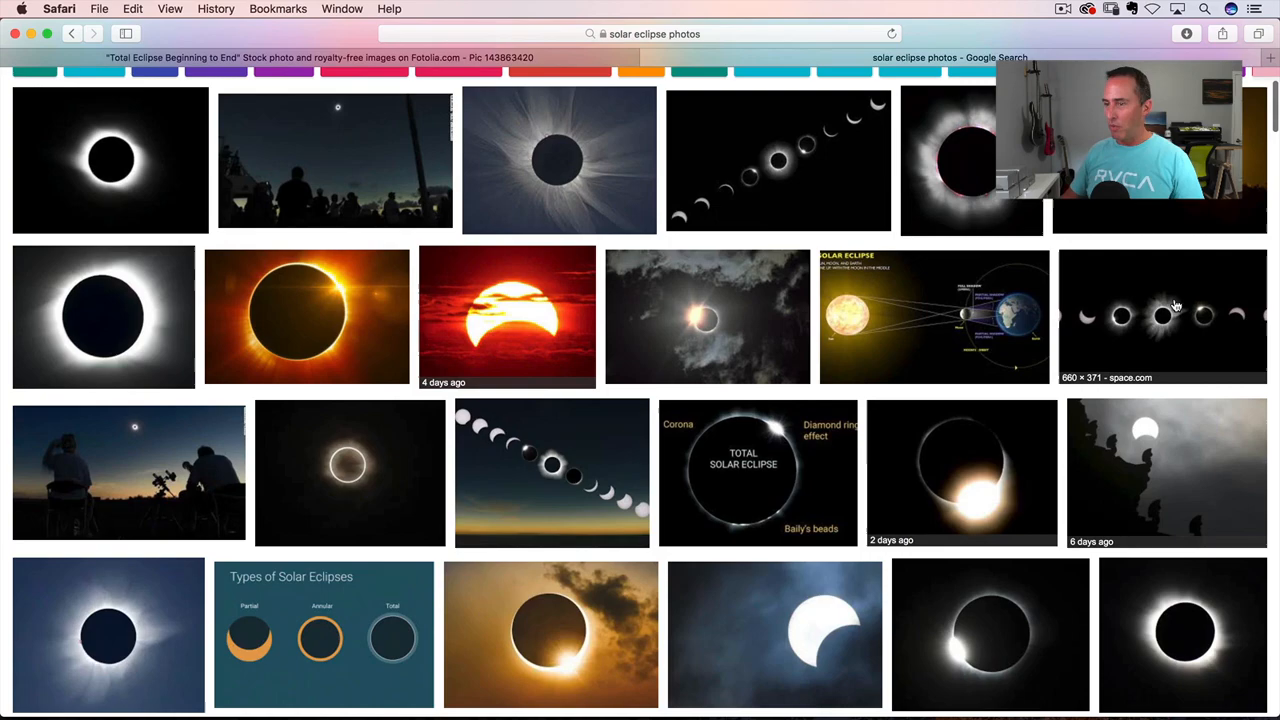
pyautogui.scroll(-3)
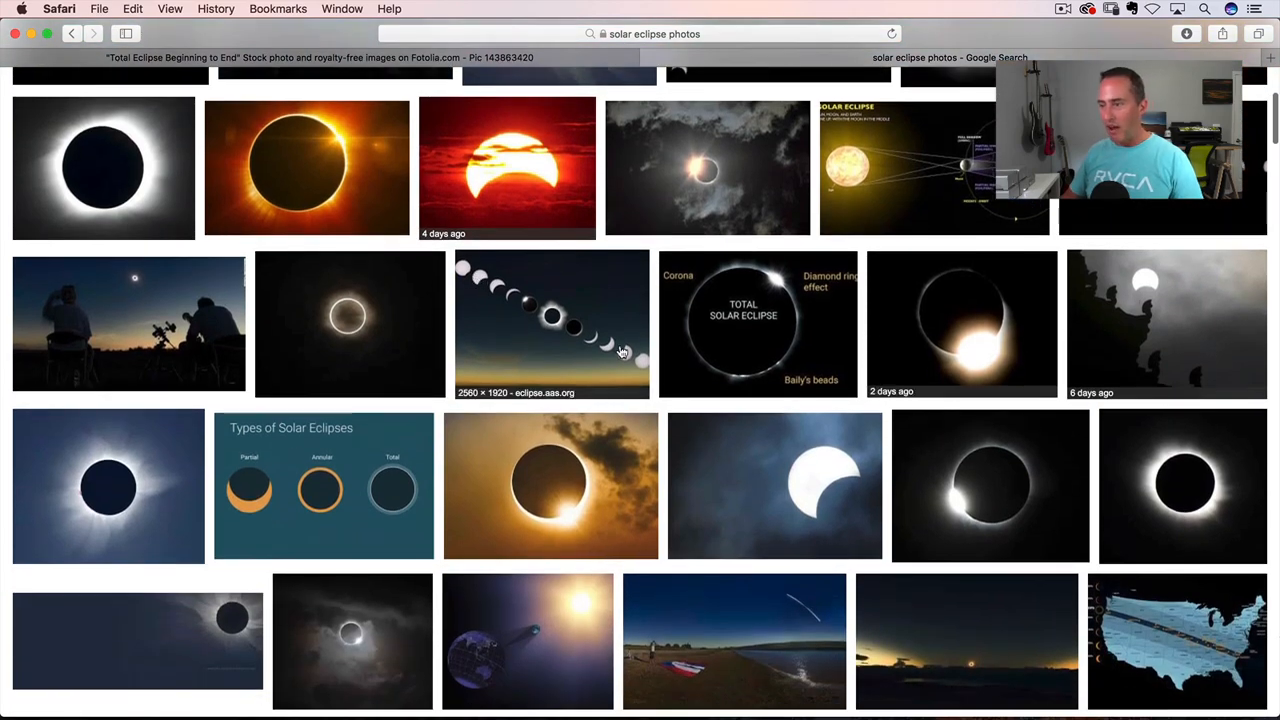
pyautogui.scroll(-3)
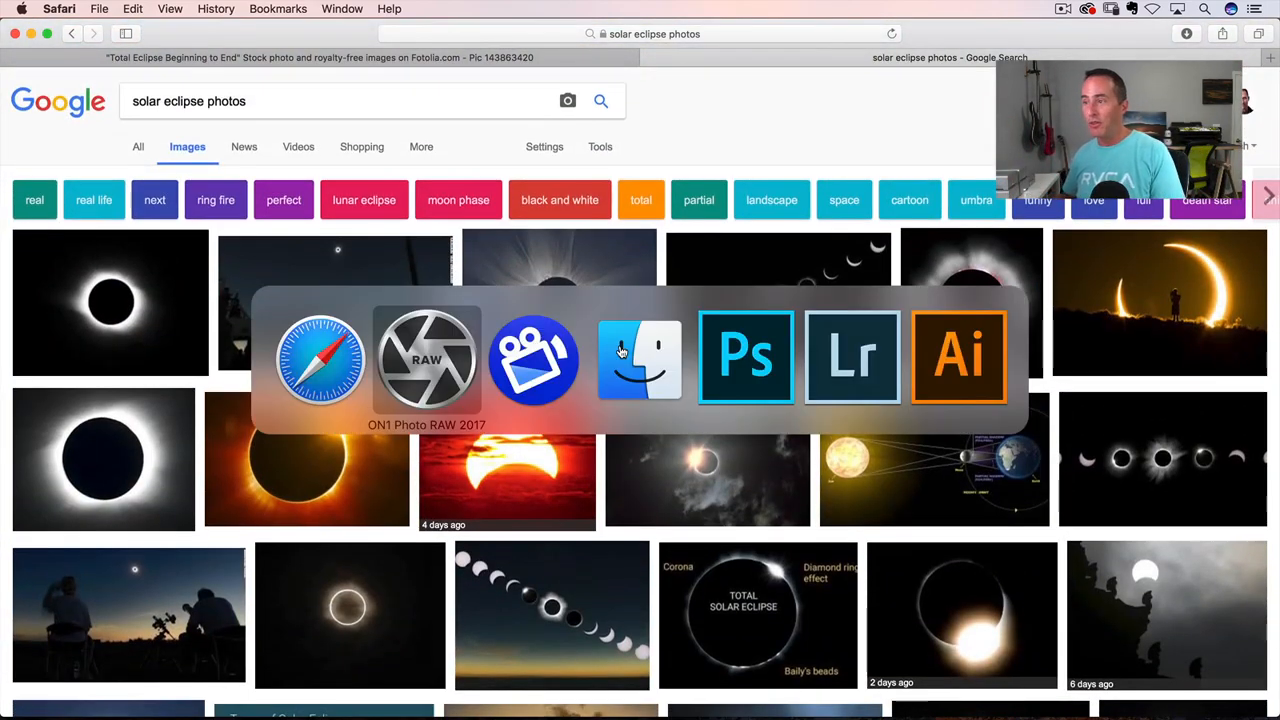
# Step: Return from Safari to the three-phase eclipse composite in ON1 Photo RAW
pyautogui.click(428, 356)
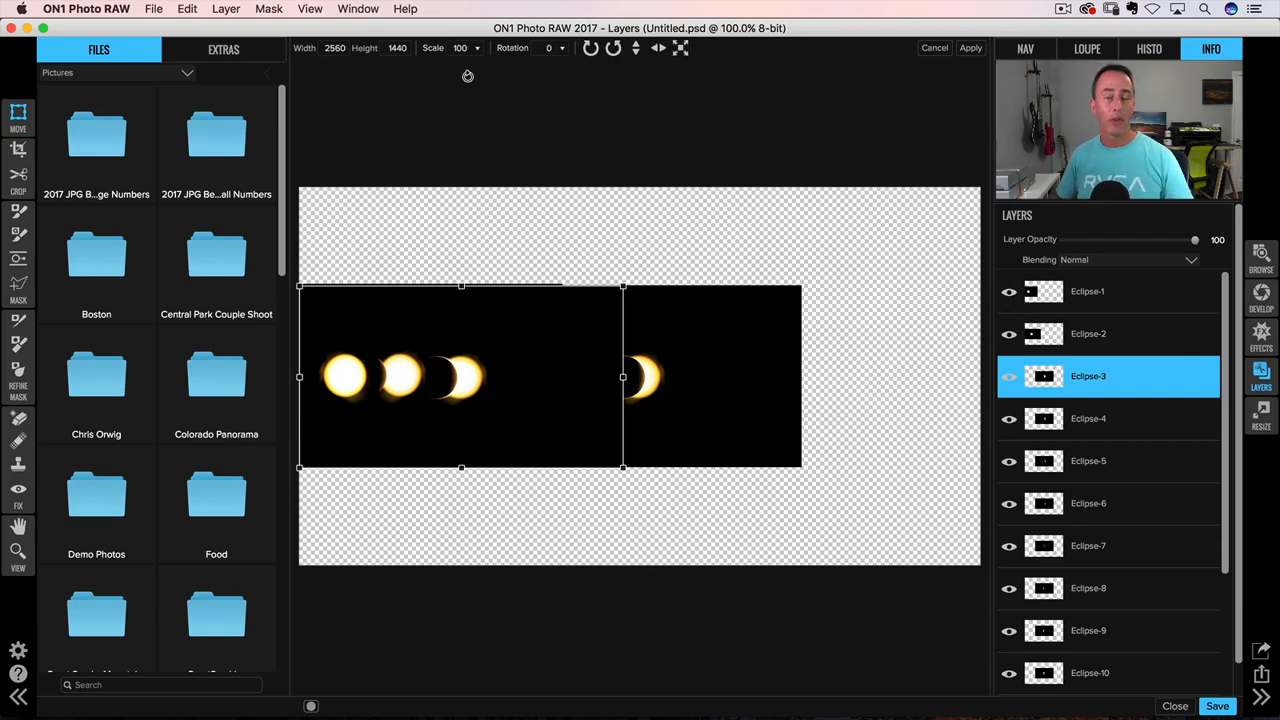
pyautogui.moveTo(824, 398)
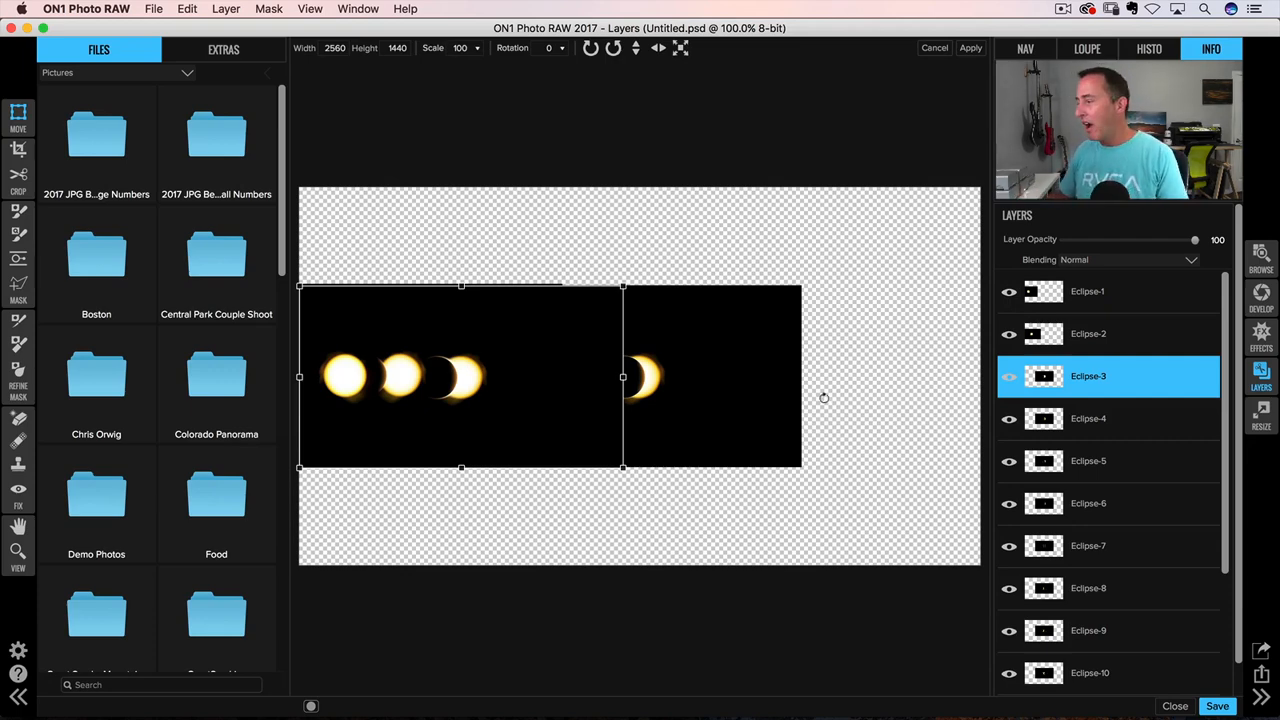
# Step: Close the untitled document without saving, open the Landscape folder and view Landscape-01 full size, stepping onward
pyautogui.click(1176, 706)
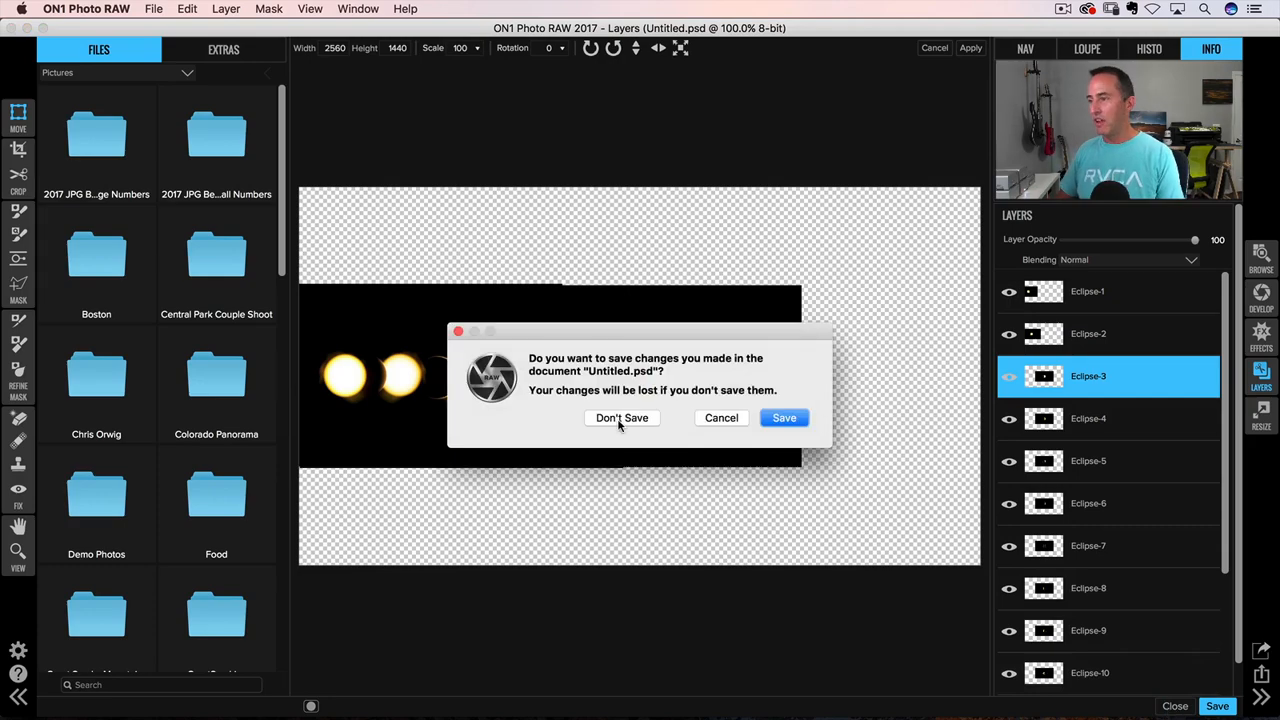
pyautogui.click(620, 418)
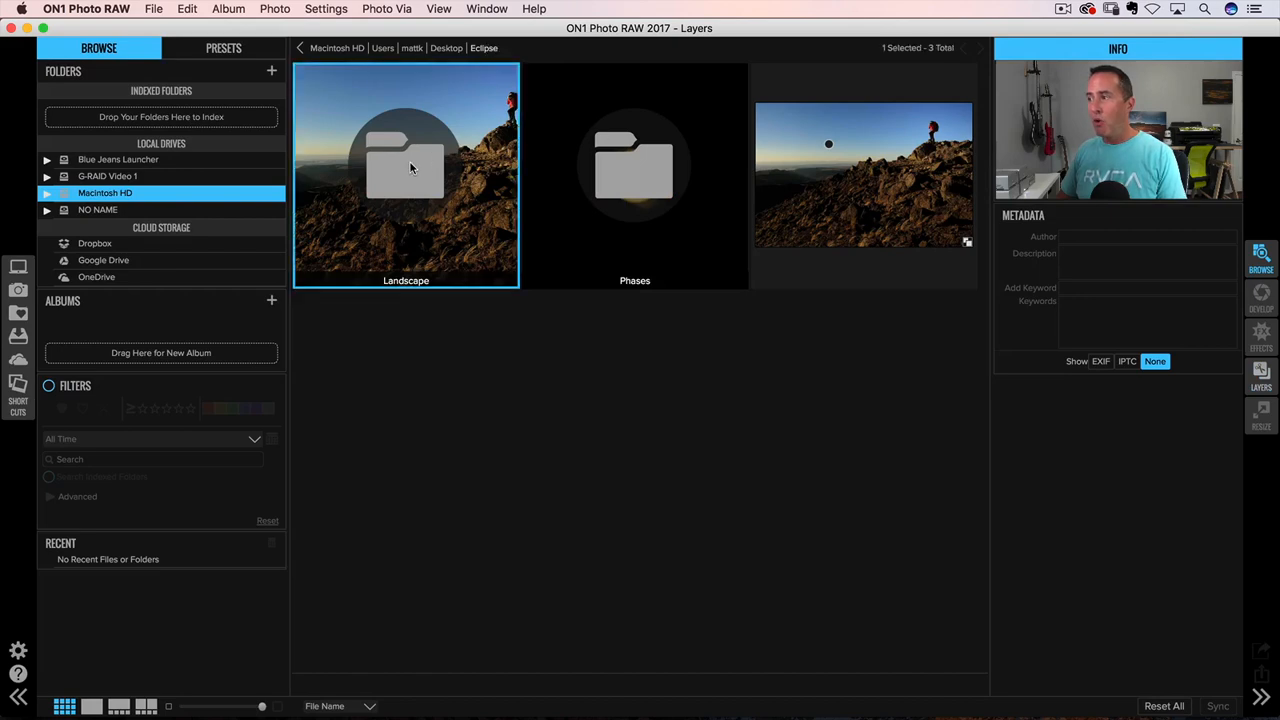
pyautogui.doubleClick(404, 176)
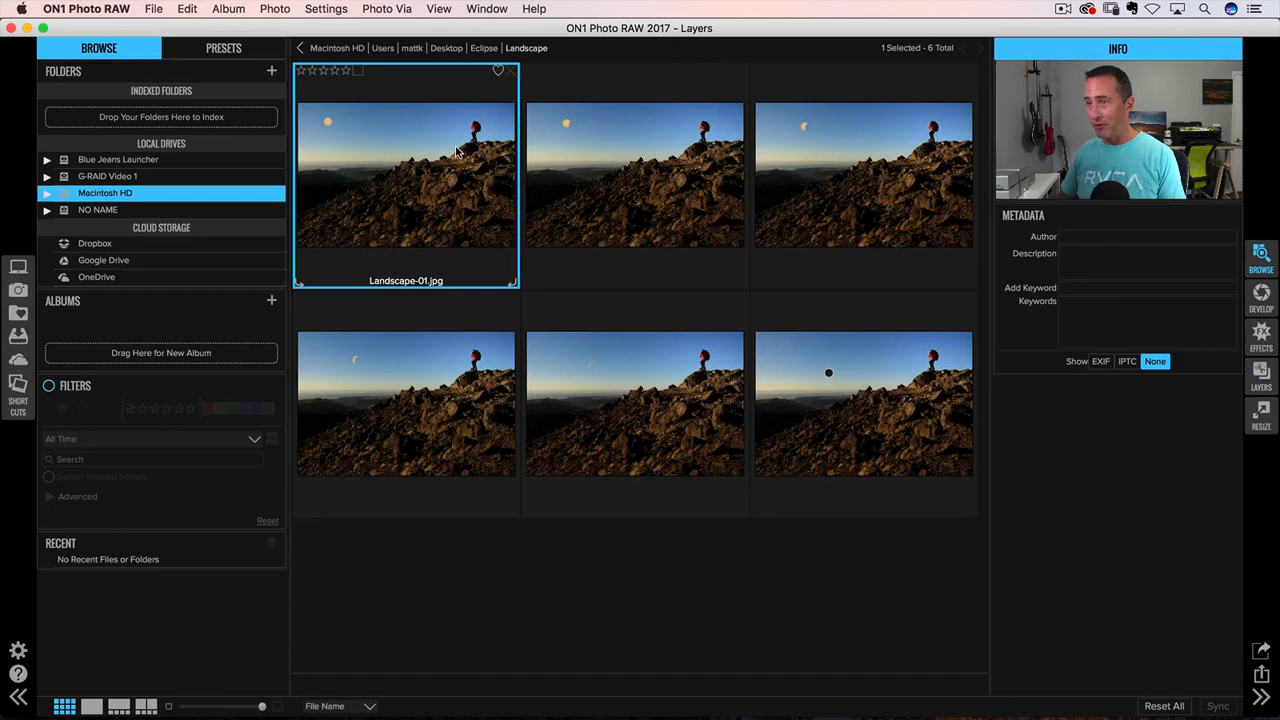
pyautogui.doubleClick(404, 180)
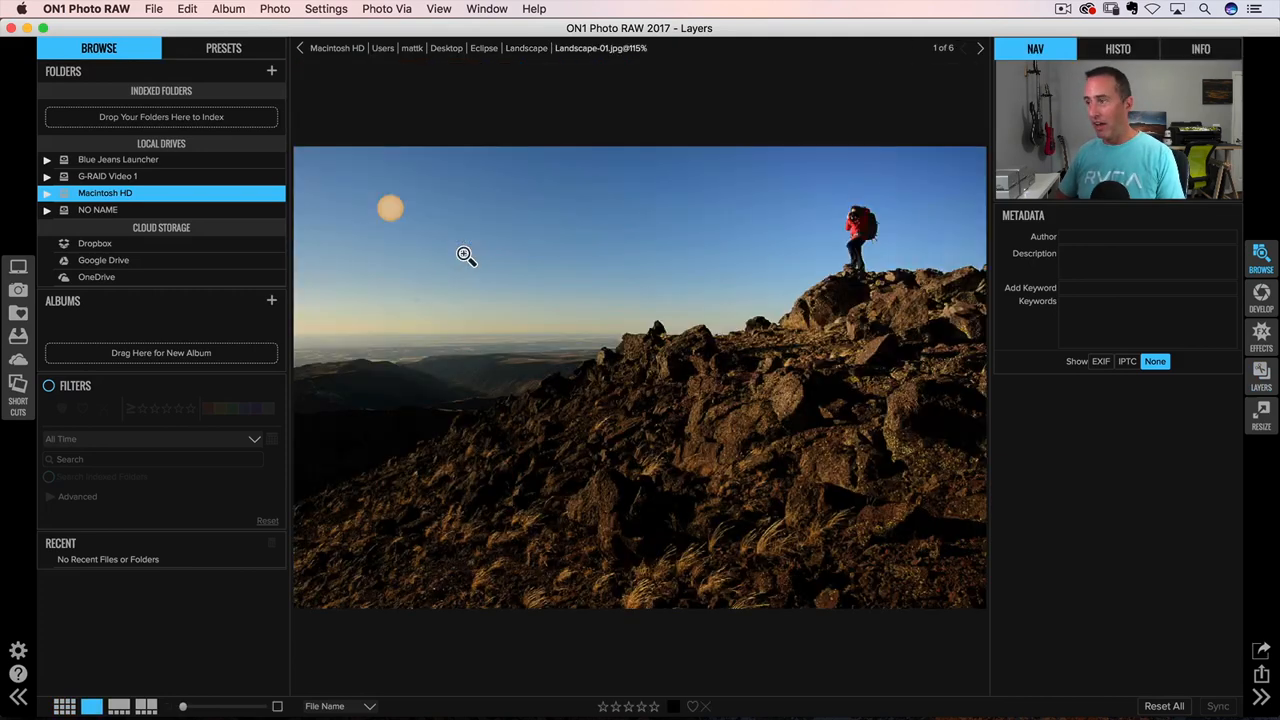
pyautogui.click(980, 48)
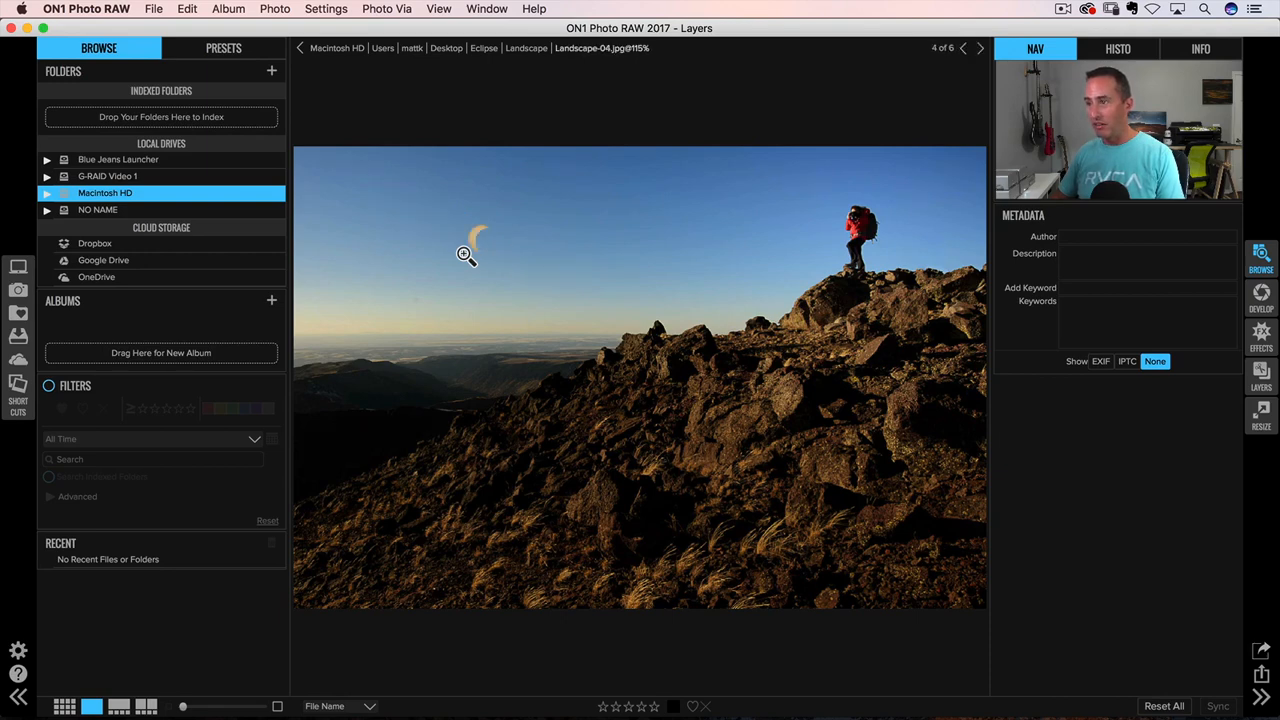
# Step: Step through the landscape series and return to the six Landscape thumbnails
pyautogui.click(300, 48)
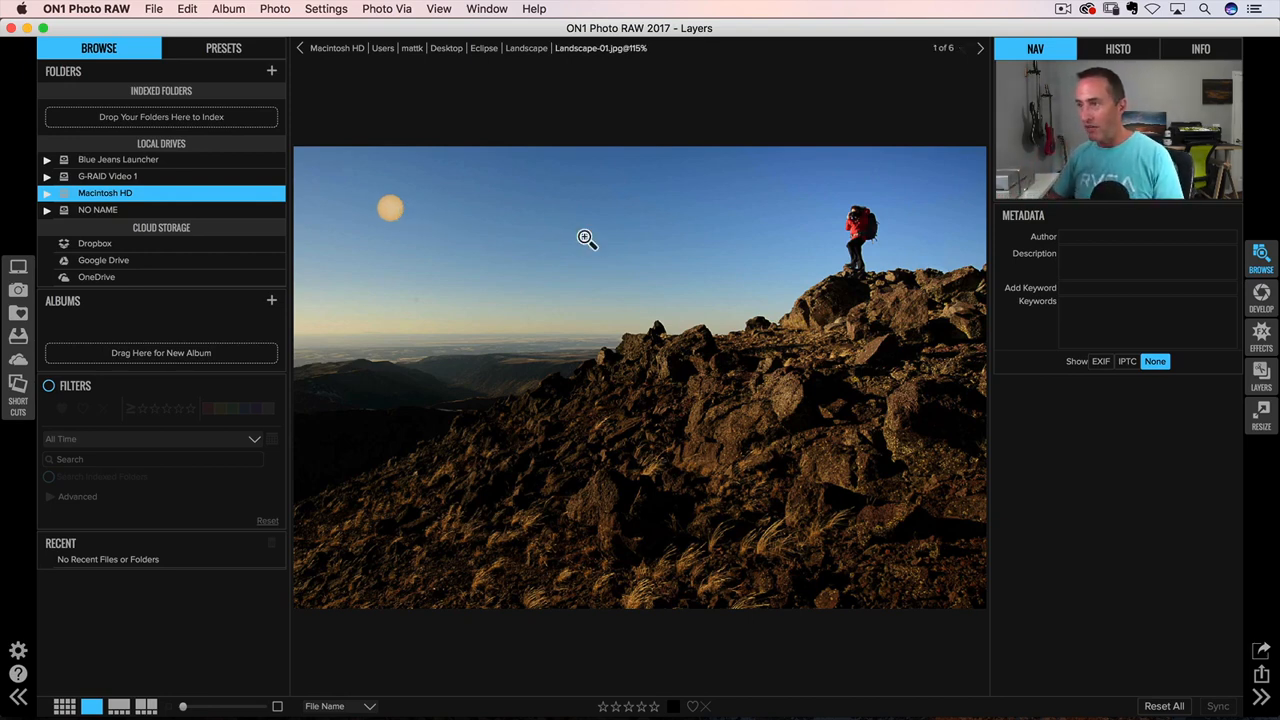
pyautogui.click(980, 48)
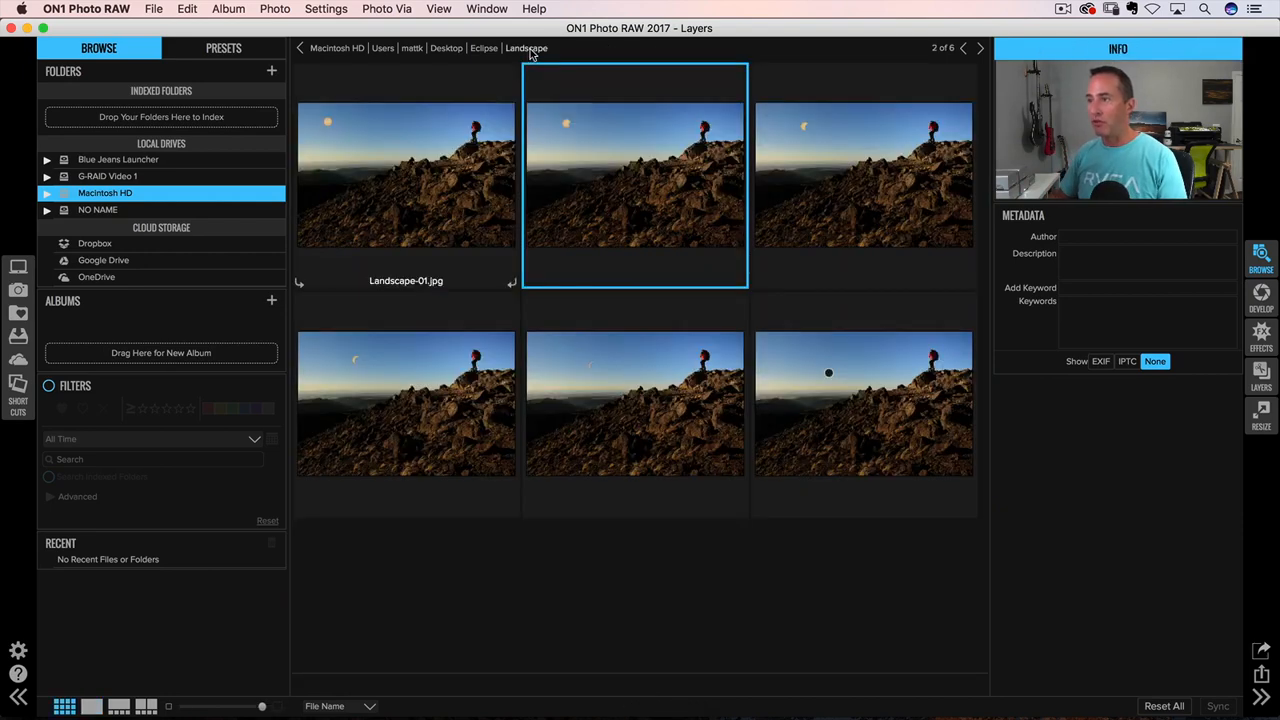
# Step: Select all six Landscape photos and add them as layers of one Landscape-01 copy document
pyautogui.click(404, 176)
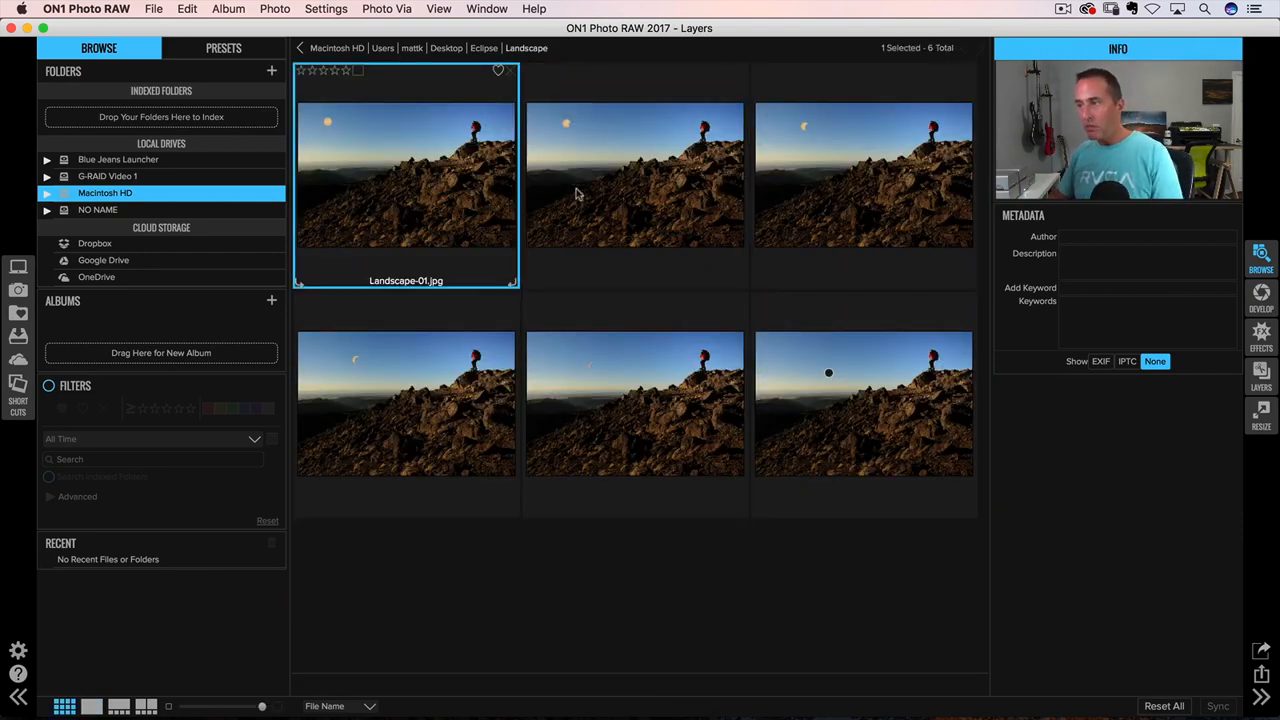
pyautogui.press('cmd+a')
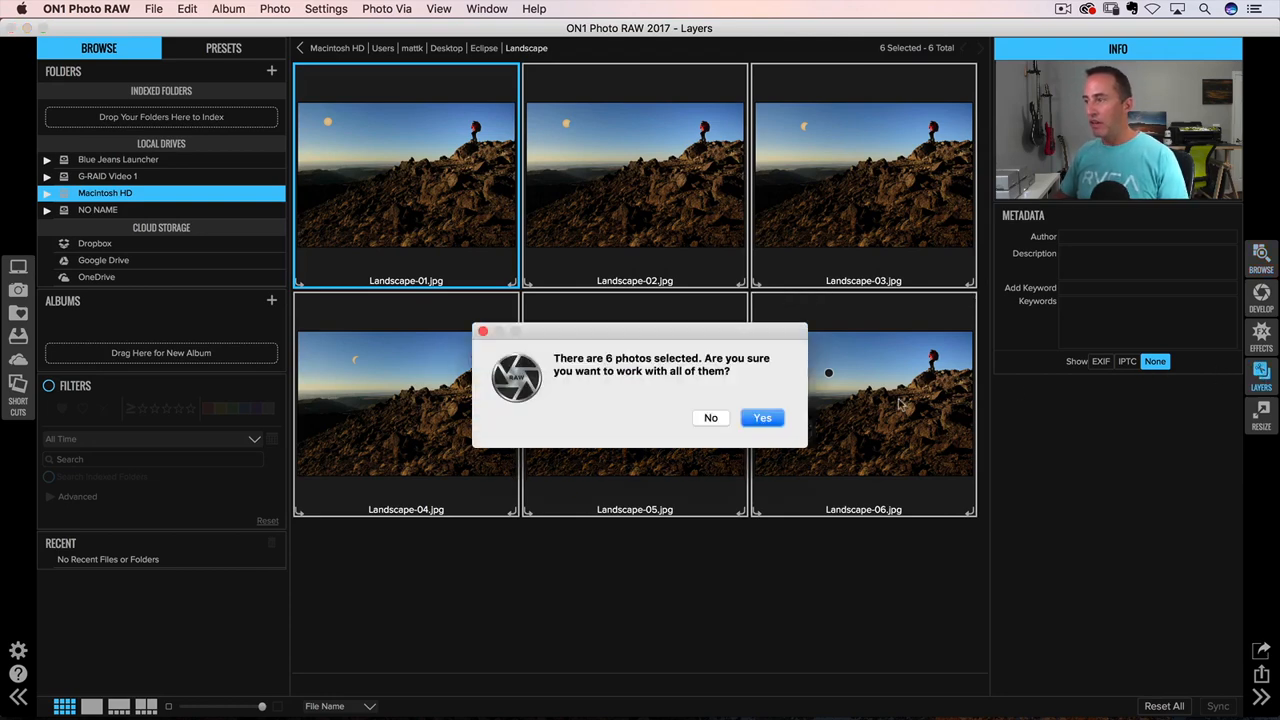
pyautogui.click(762, 418)
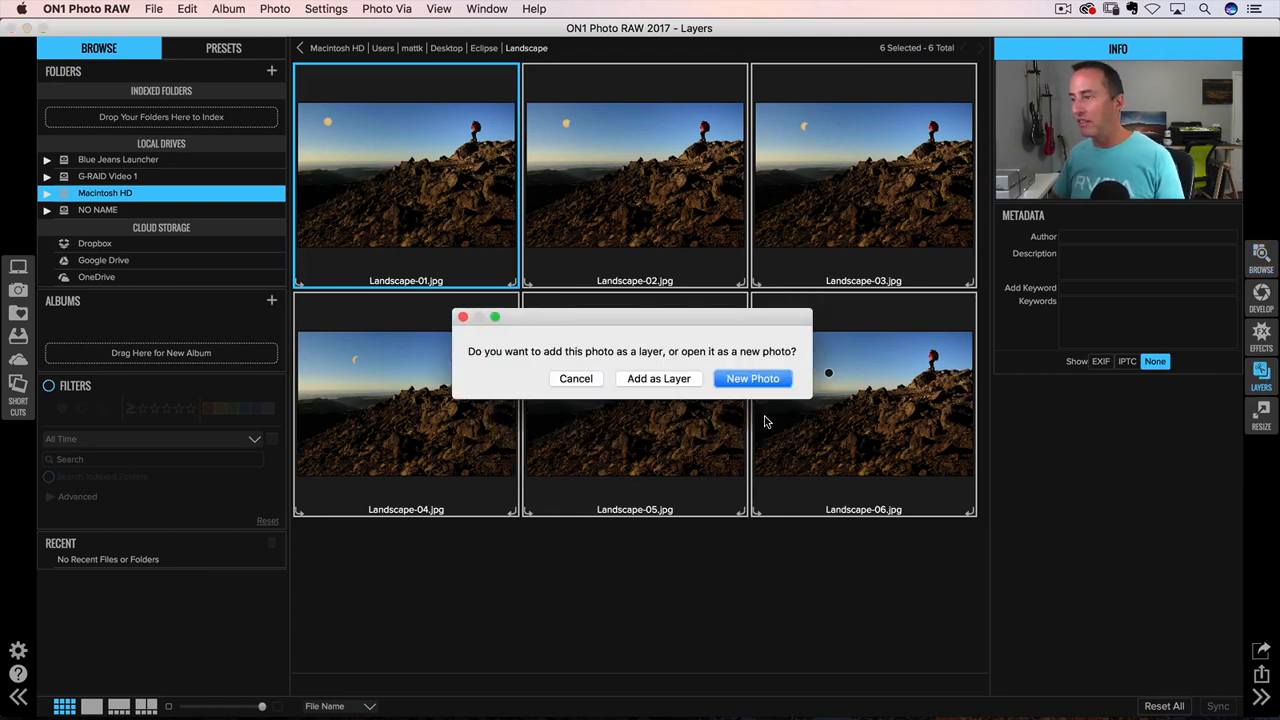
pyautogui.moveTo(658, 378)
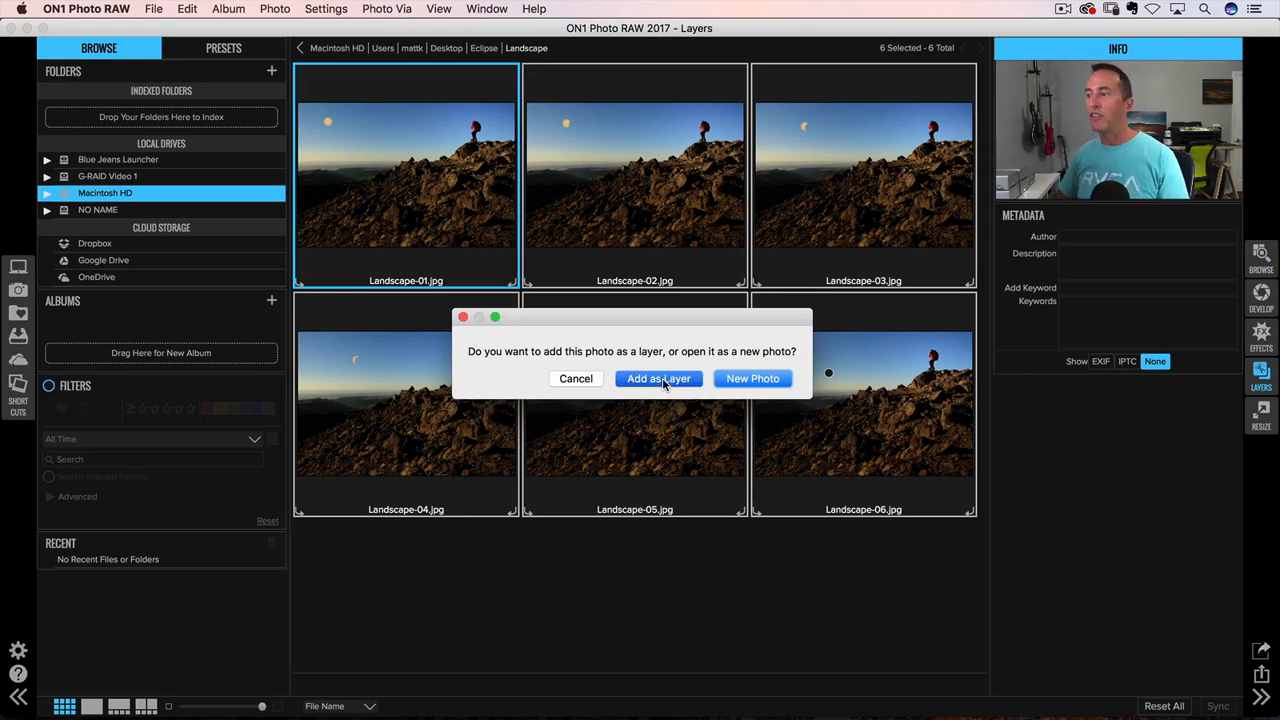
pyautogui.click(658, 378)
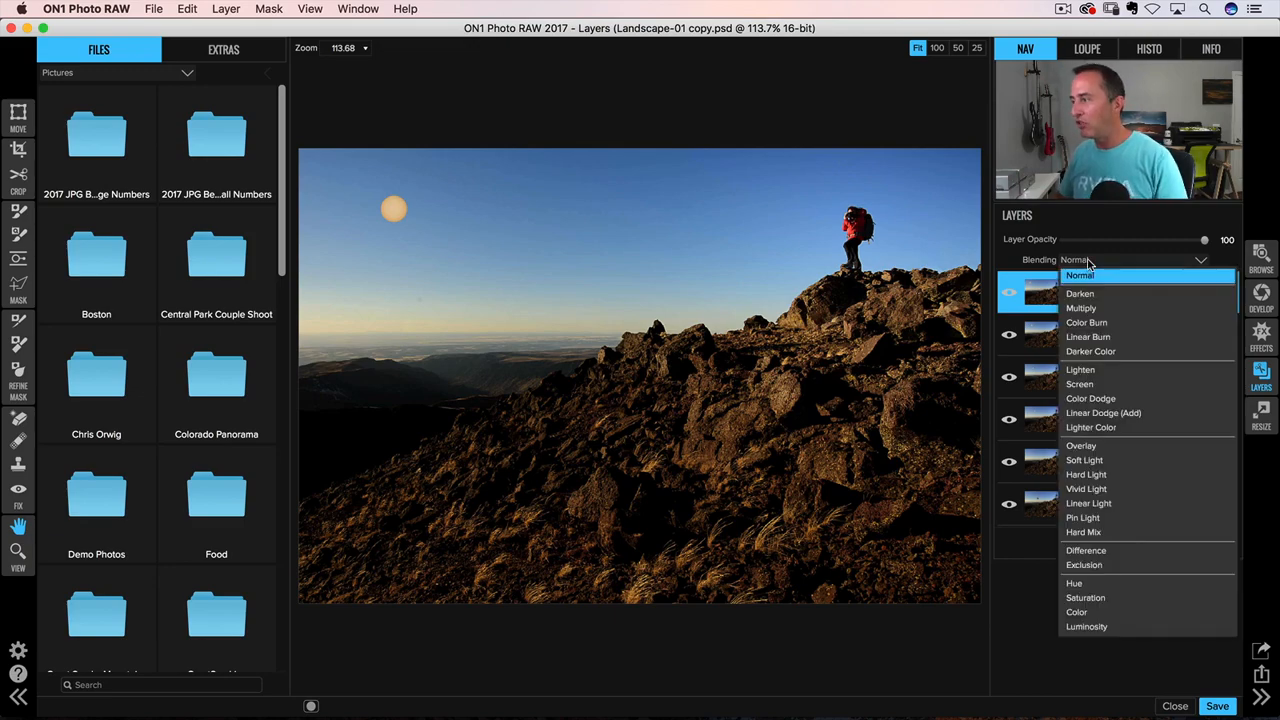
# Step: Set each landscape layer through Landscape-06 to Difference blending, then select Landscape-01
pyautogui.click(1086, 550)
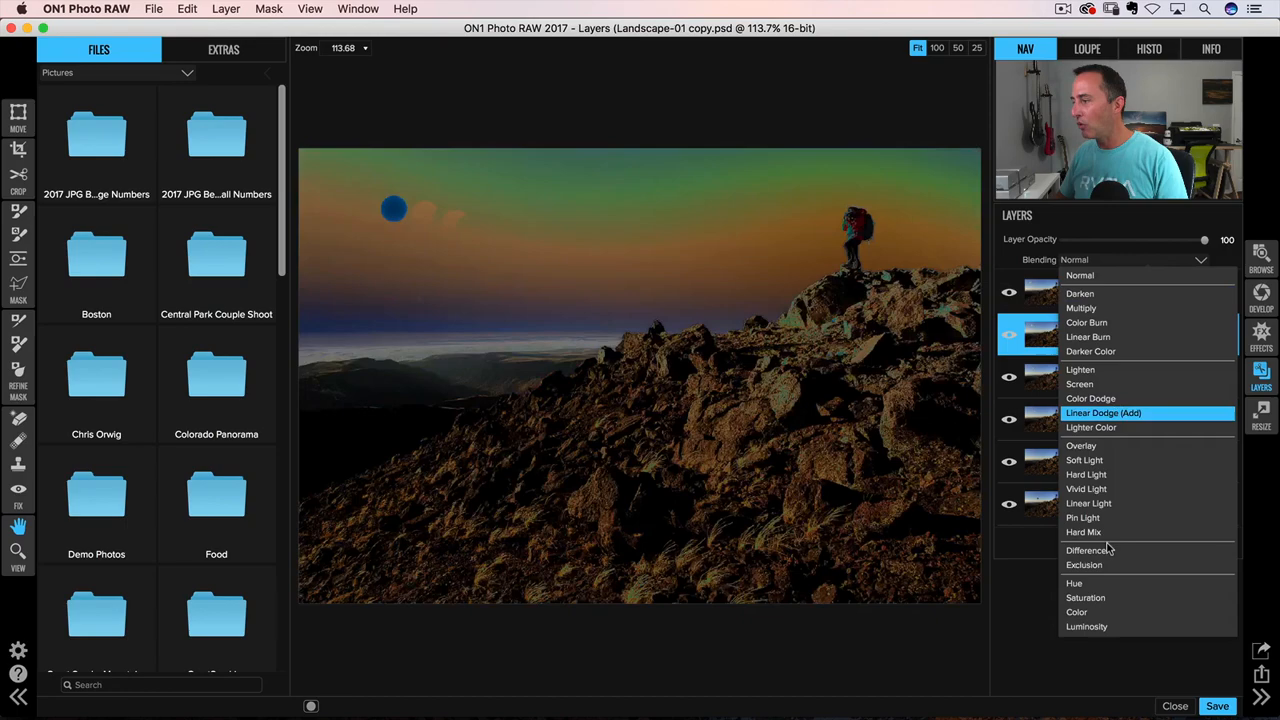
pyautogui.click(1080, 276)
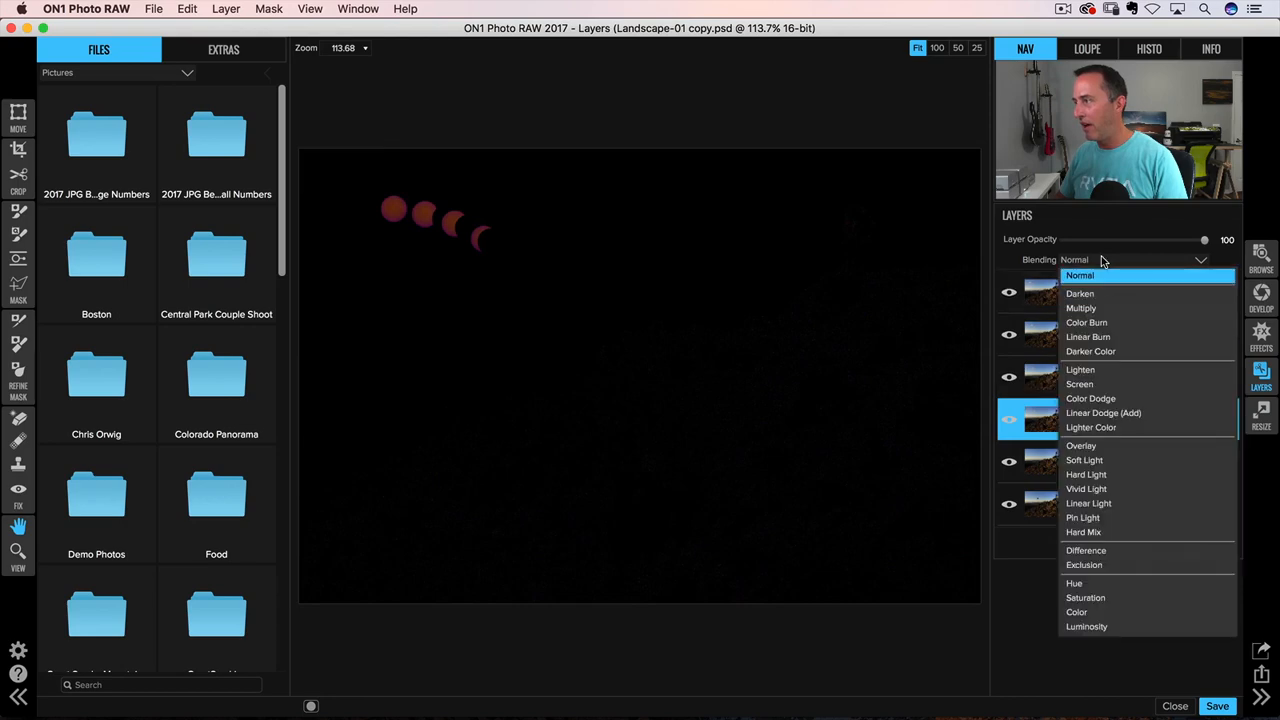
pyautogui.click(1086, 550)
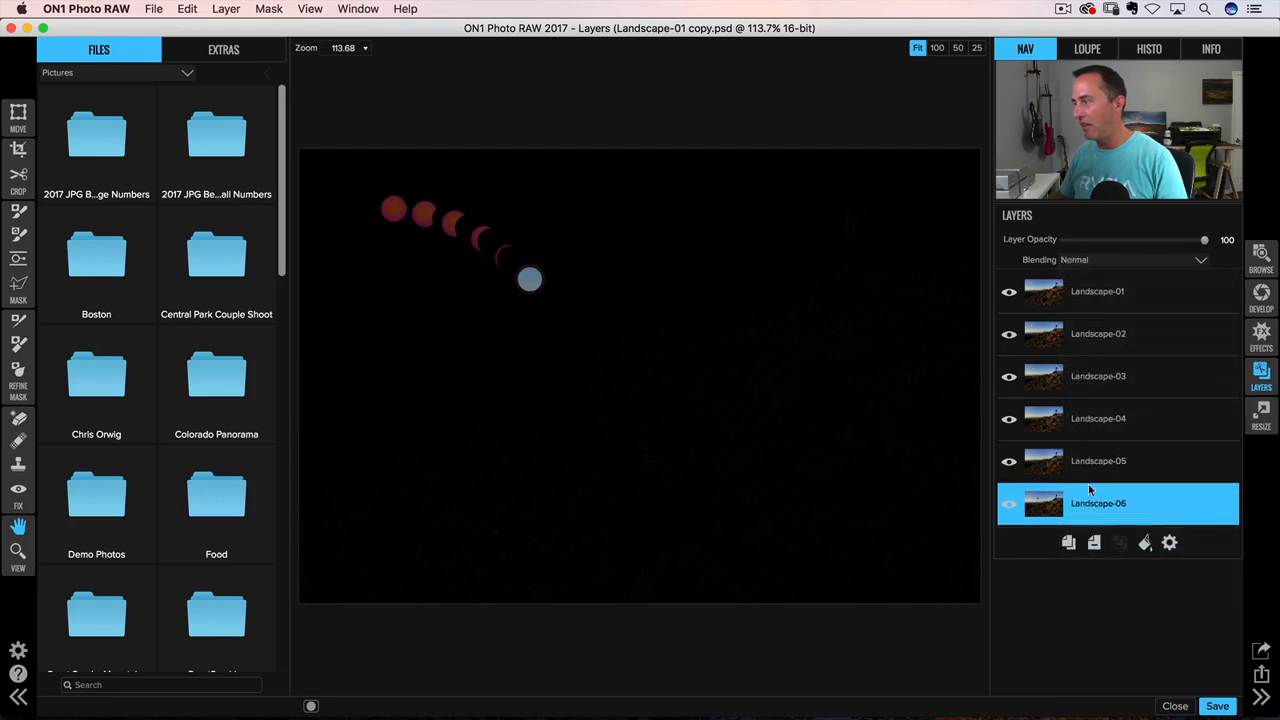
pyautogui.click(1200, 260)
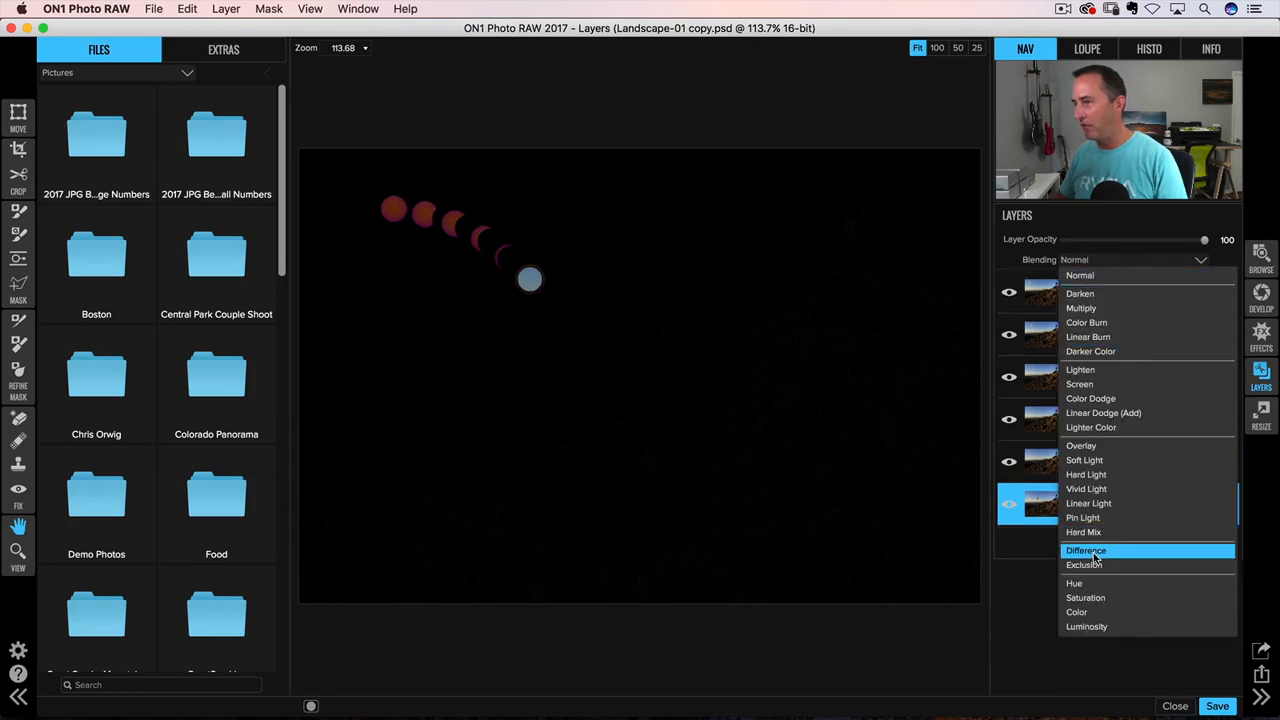
pyautogui.click(1086, 550)
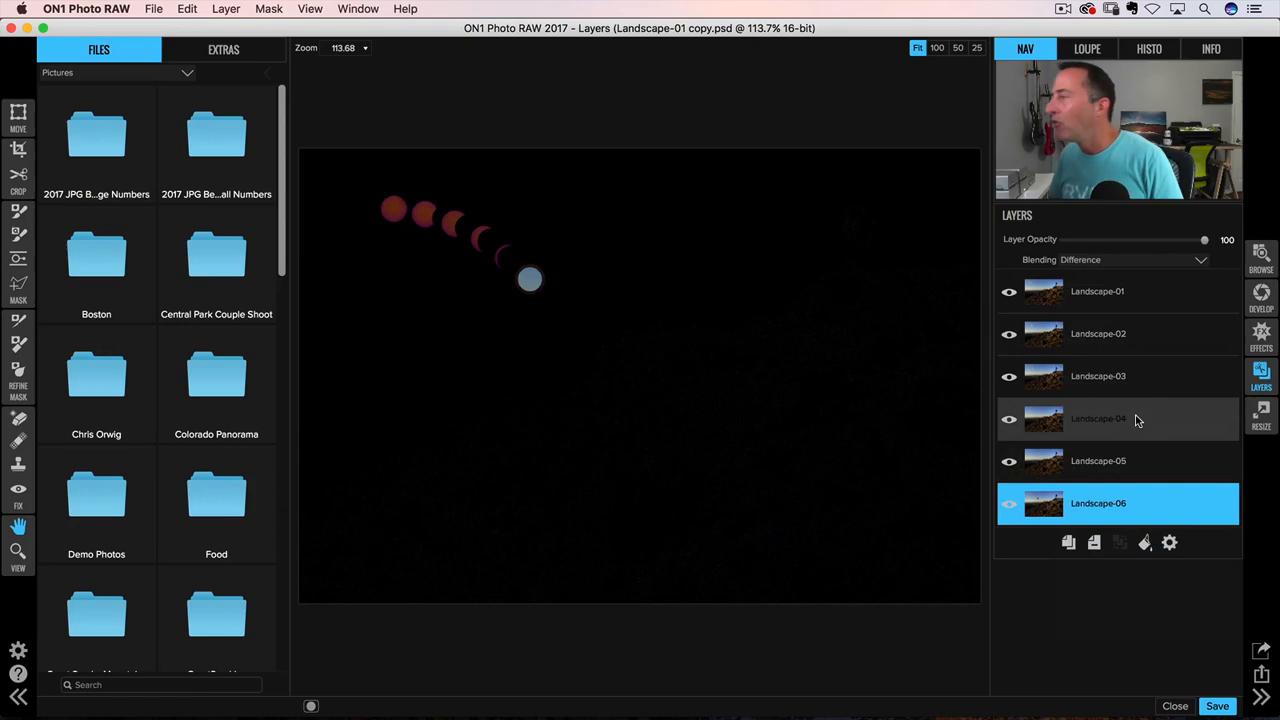
pyautogui.click(1096, 292)
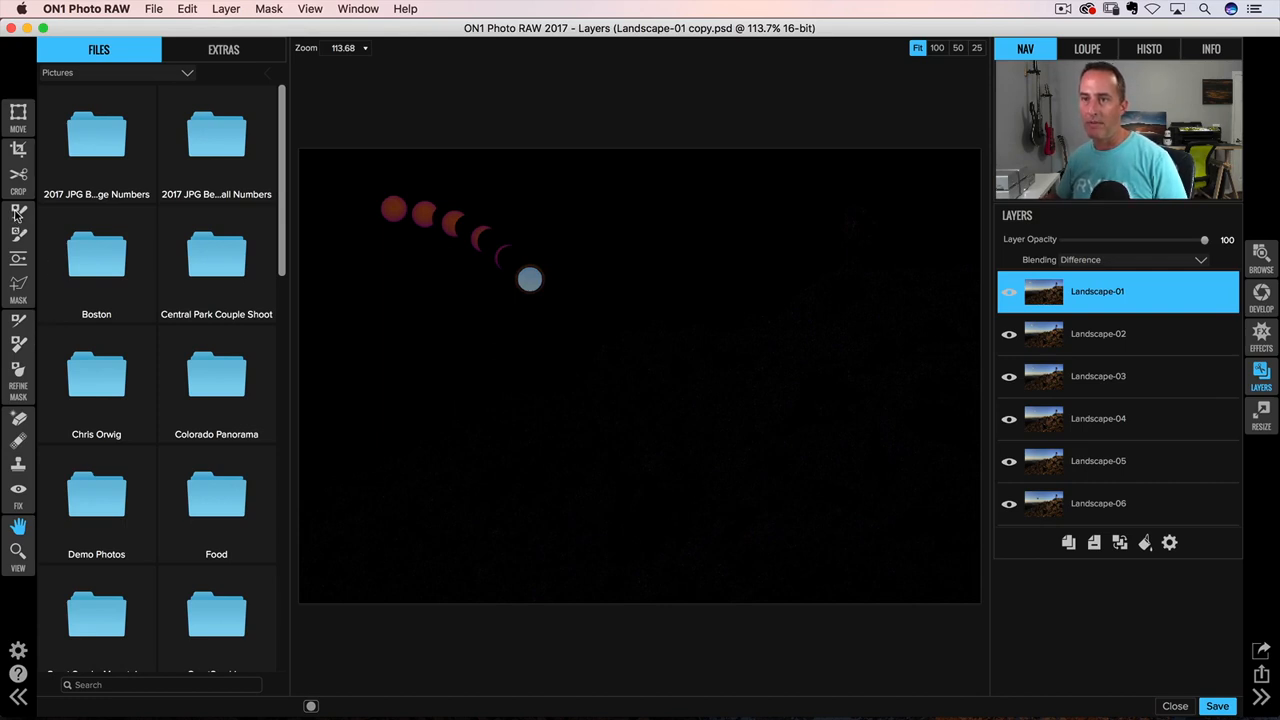
pyautogui.moveTo(18, 212)
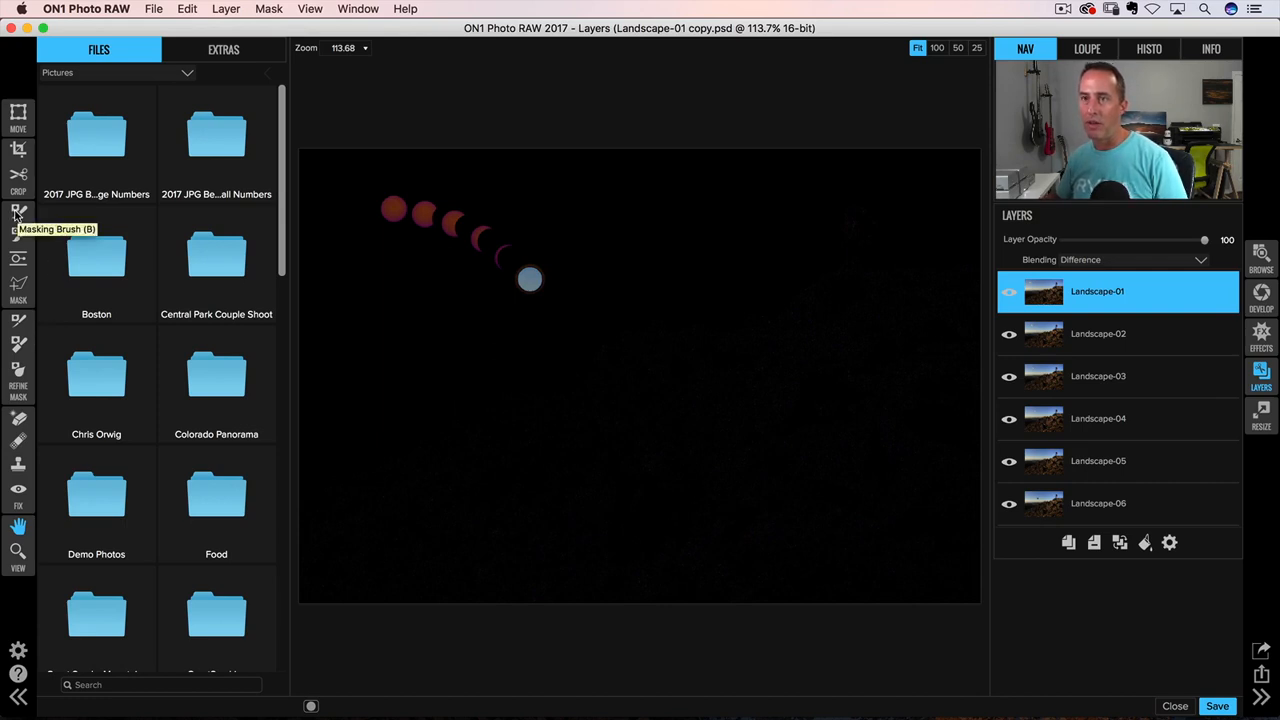
# Step: With the Masking Brush in Paint Out mode, brush over the moon arc on Landscape-01's mask
pyautogui.click(18, 212)
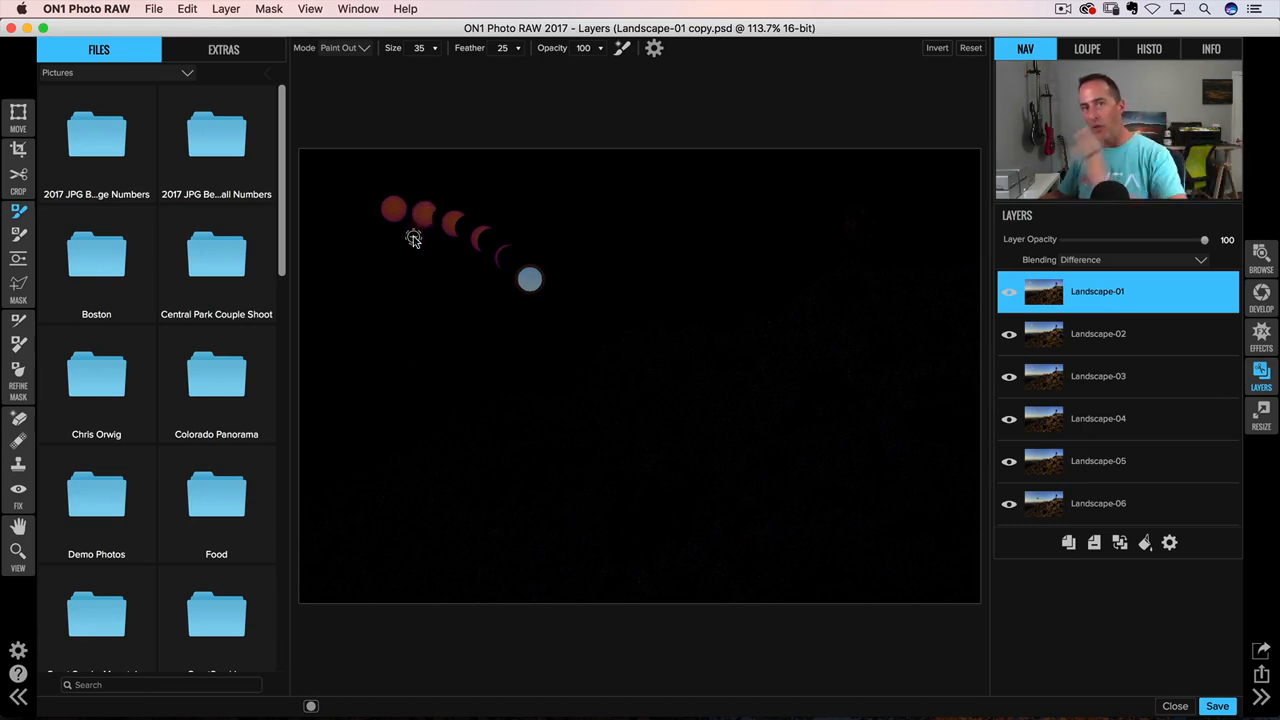
pyautogui.moveTo(424, 212)
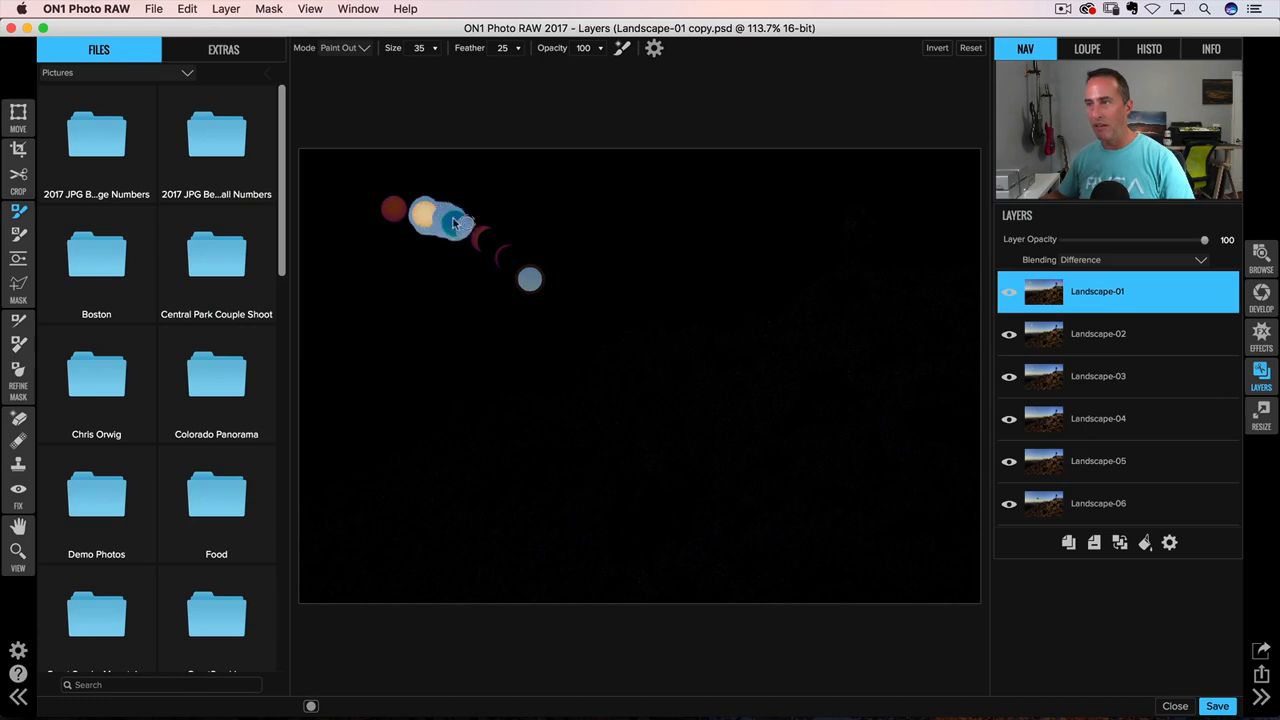
pyautogui.moveTo(456, 220); pyautogui.dragTo(536, 284)
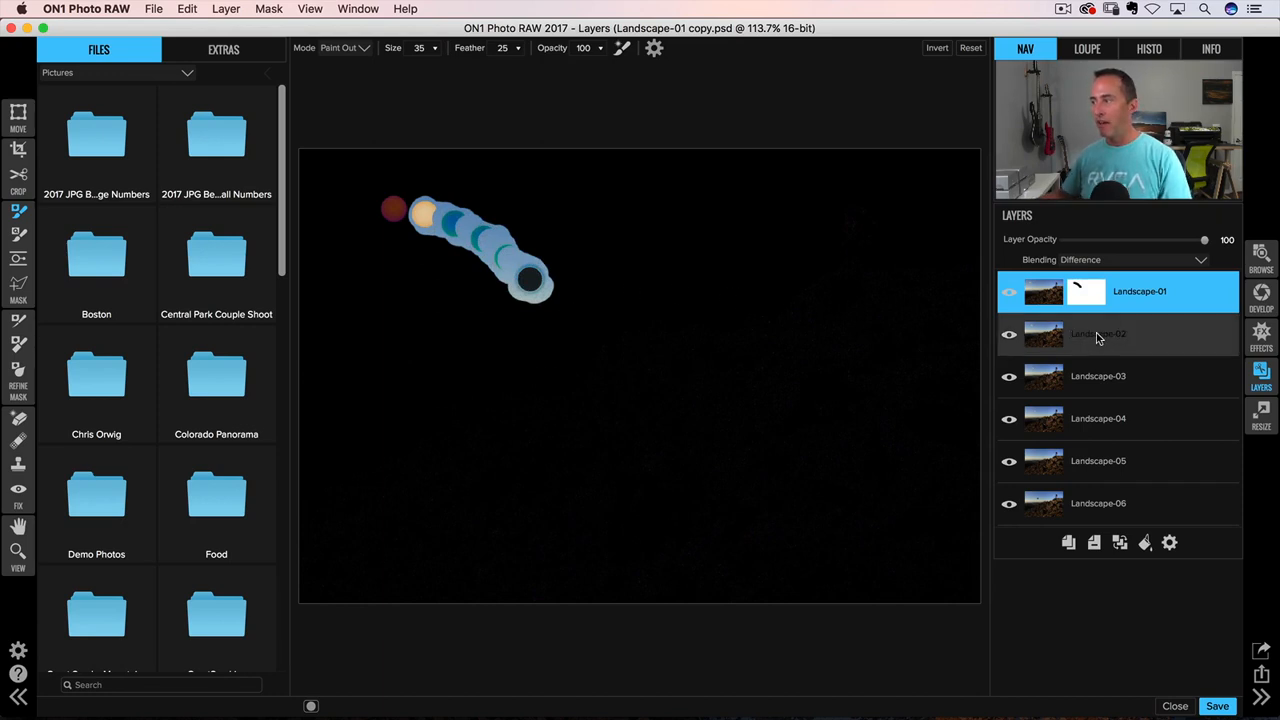
# Step: Paint the moon-arc mask on Landscape-02, -03, -04 and -05 in turn
pyautogui.click(1096, 332)
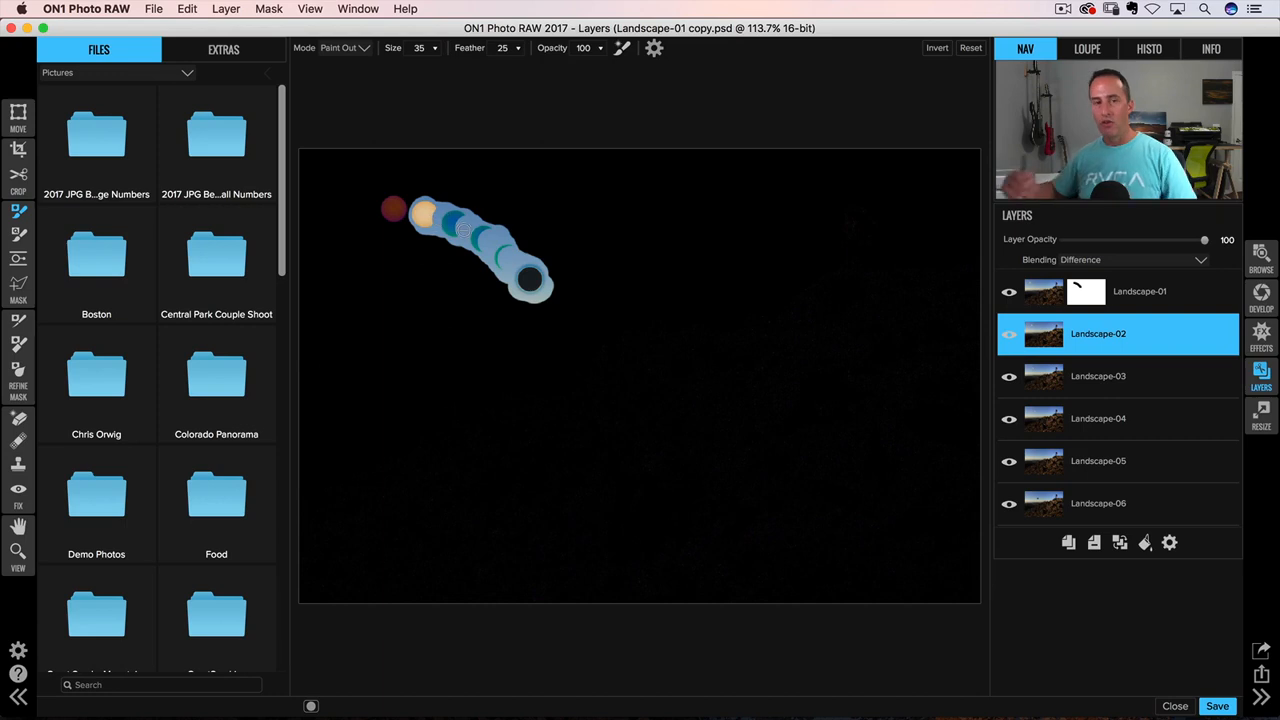
pyautogui.moveTo(464, 232)
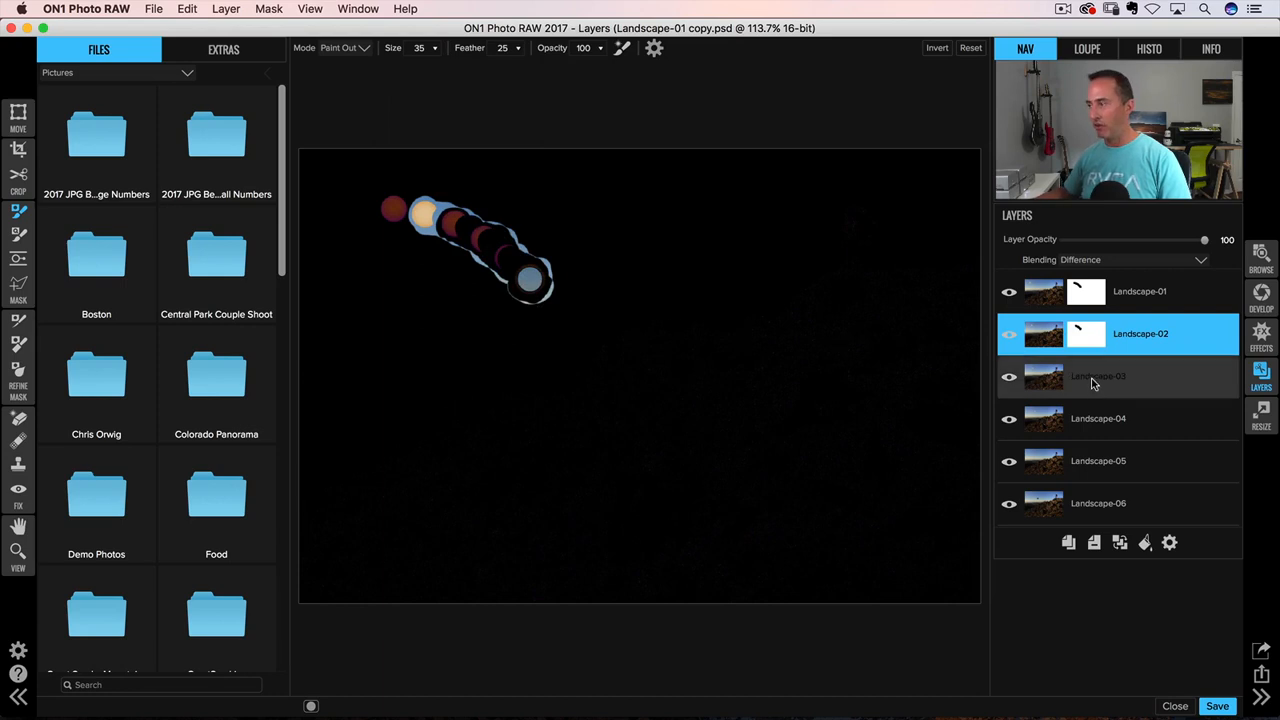
pyautogui.click(1098, 376)
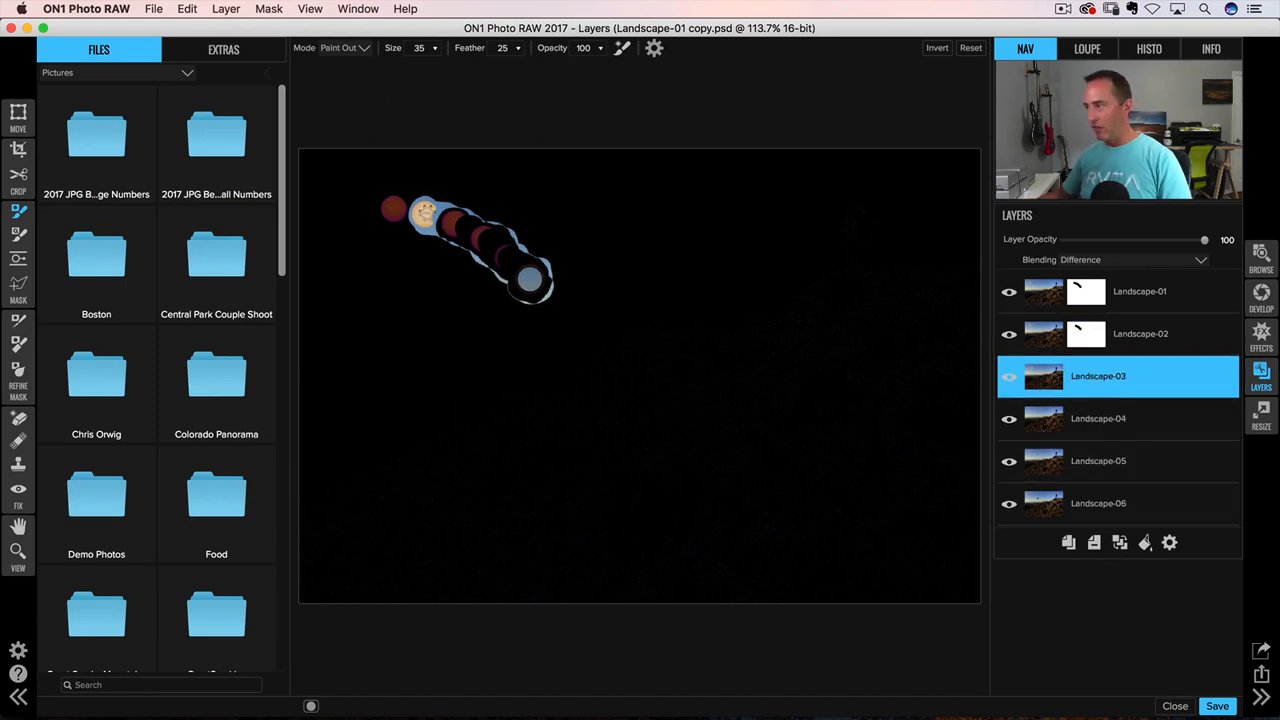
pyautogui.moveTo(458, 196)
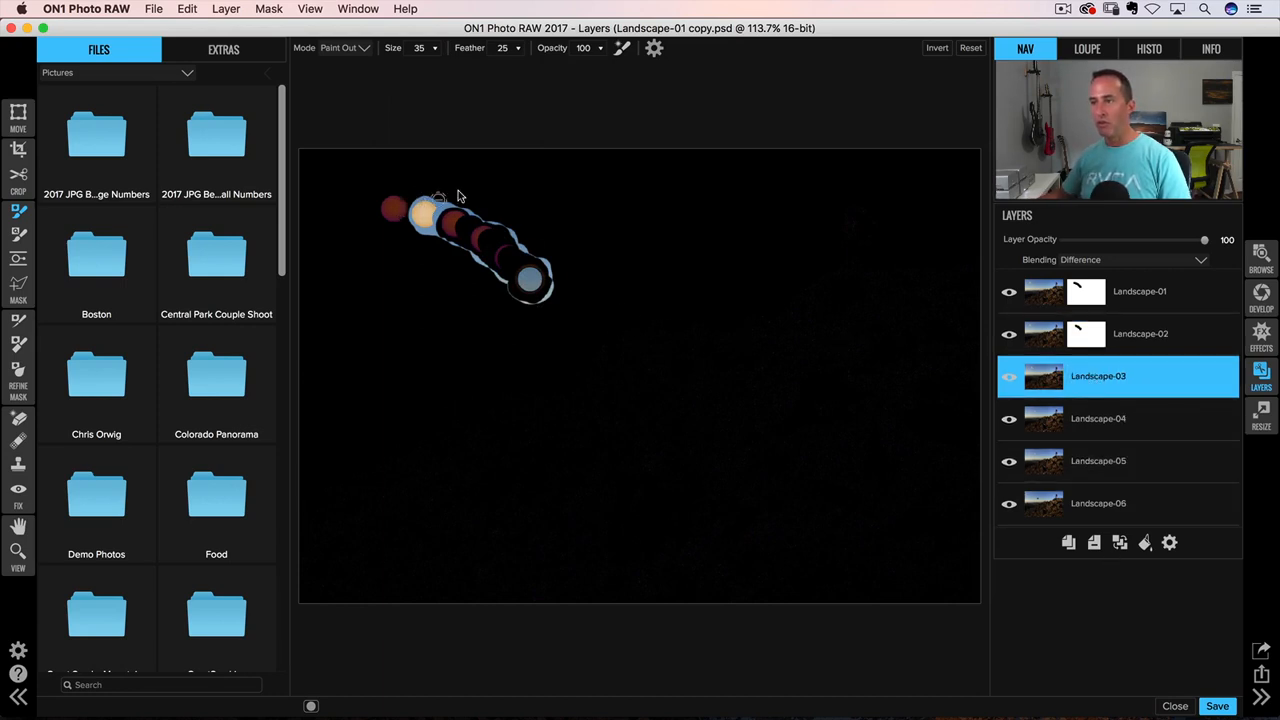
pyautogui.moveTo(484, 218)
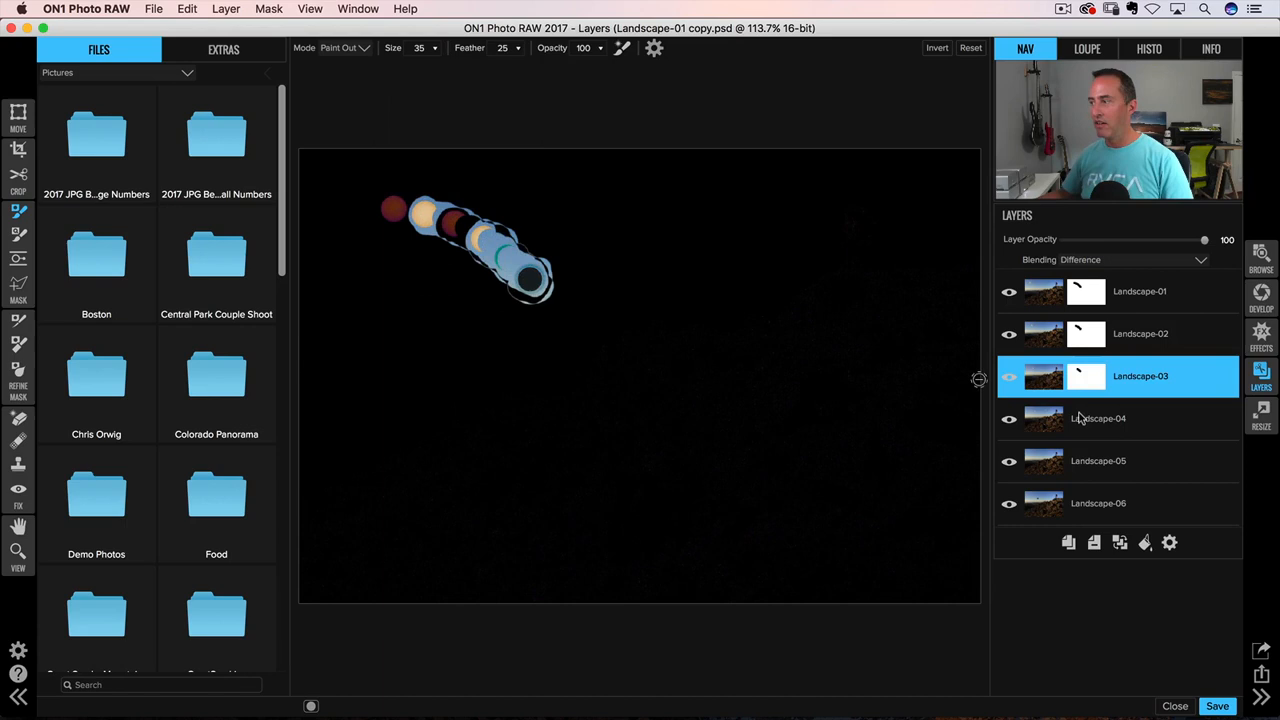
pyautogui.click(1098, 418)
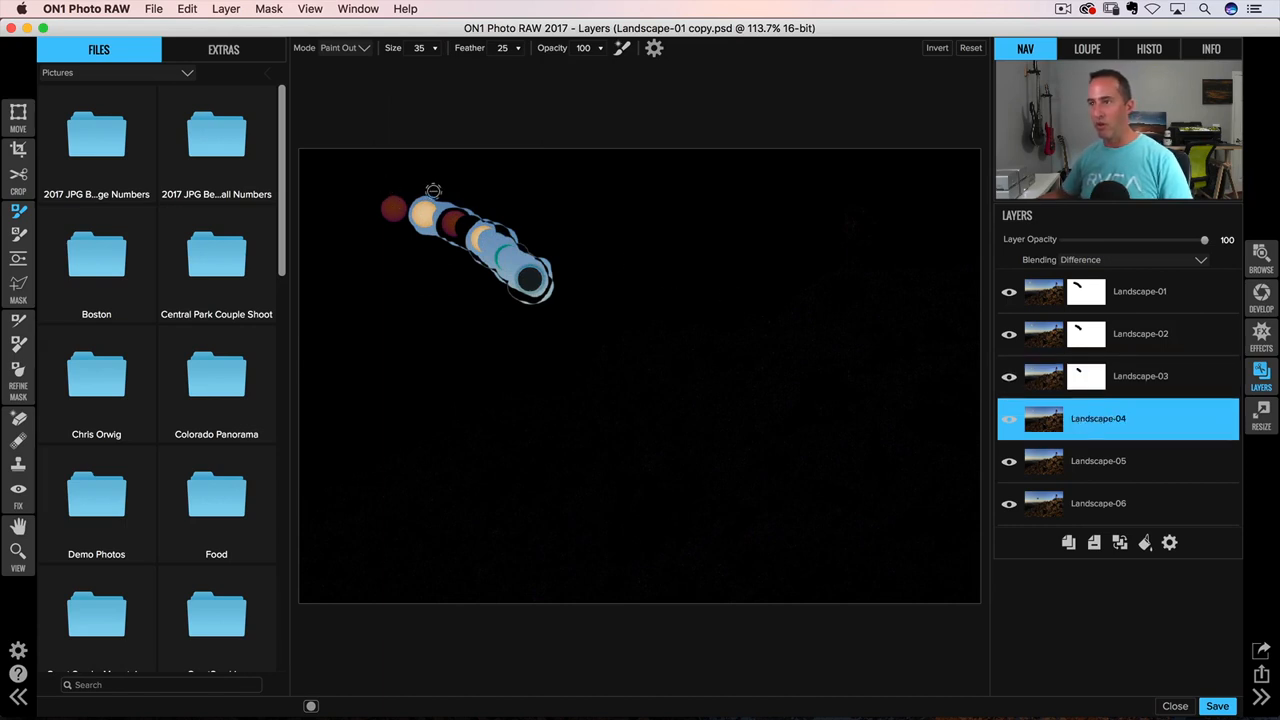
pyautogui.moveTo(516, 240)
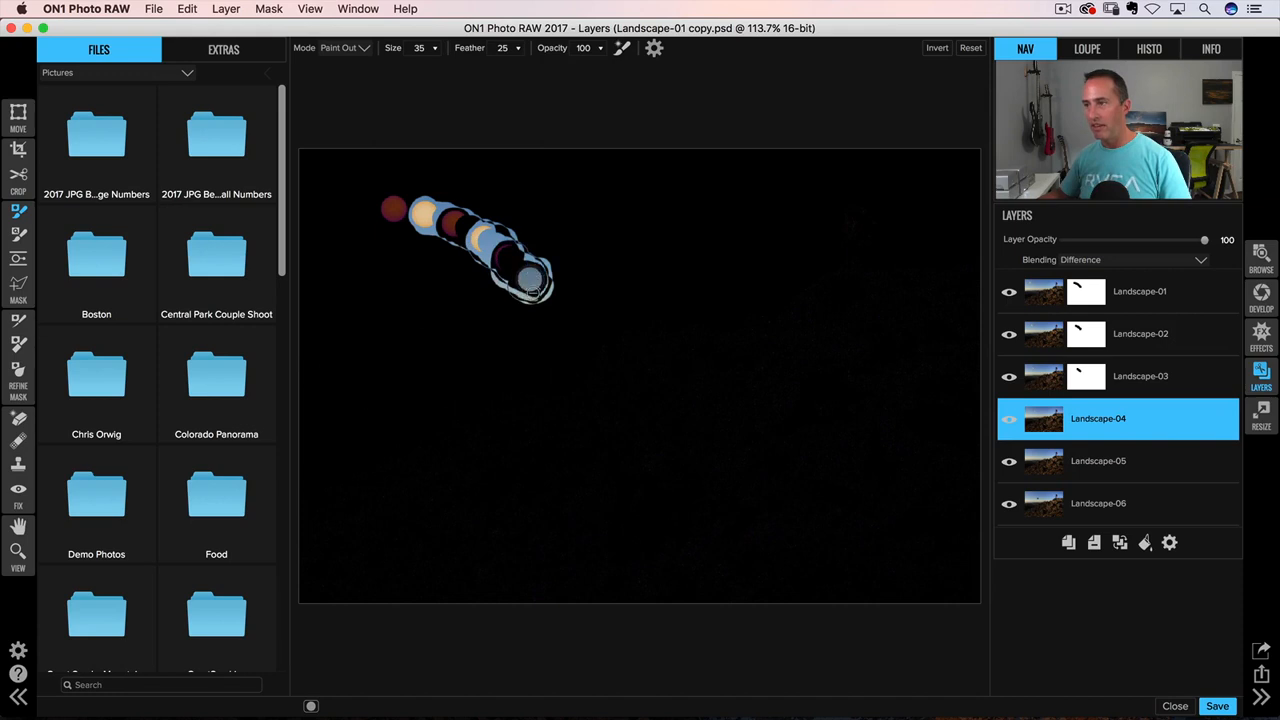
pyautogui.click(1098, 460)
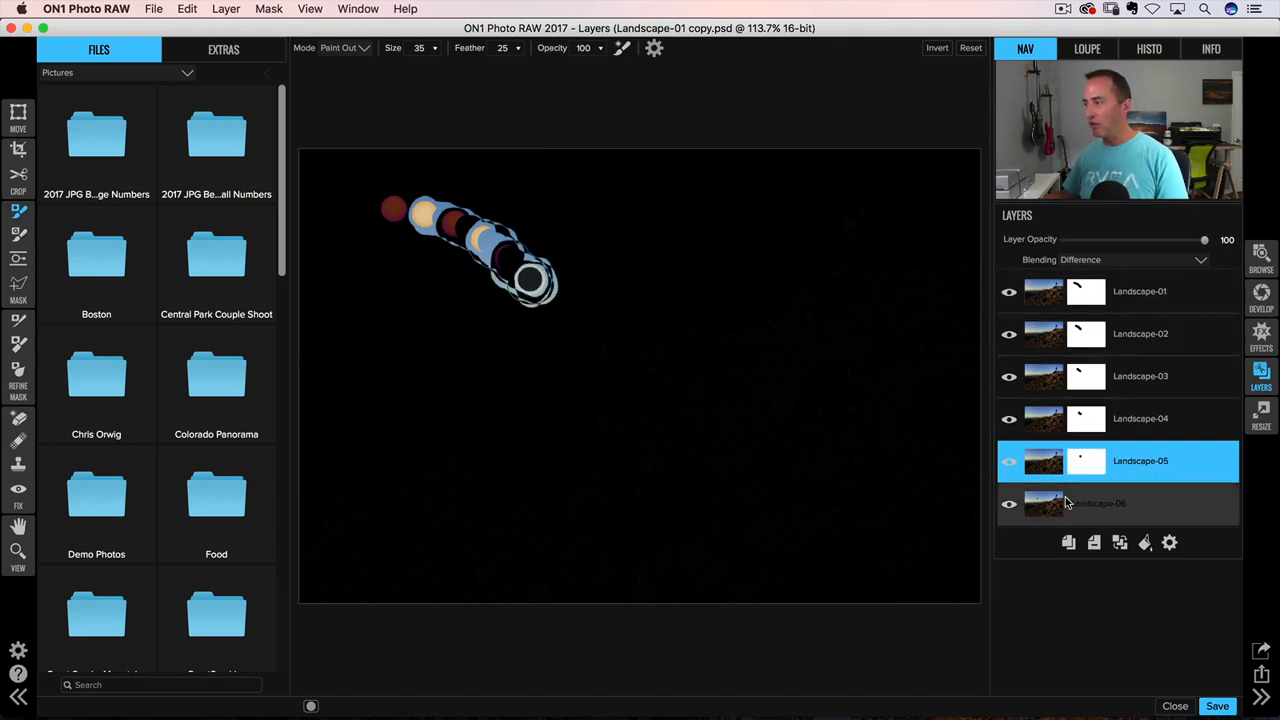
pyautogui.click(1098, 504)
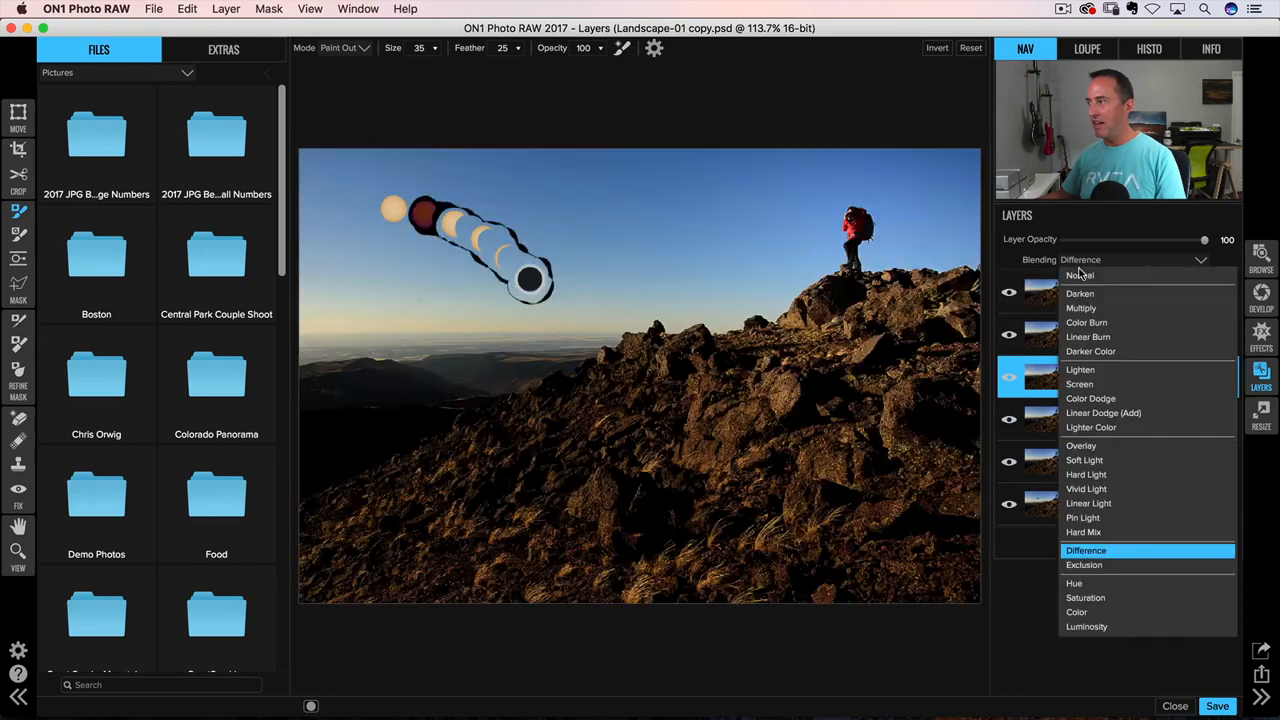
# Step: Set the top layer Landscape-01 back to Normal blending, revealing the full eclipse arc
pyautogui.click(1080, 276)
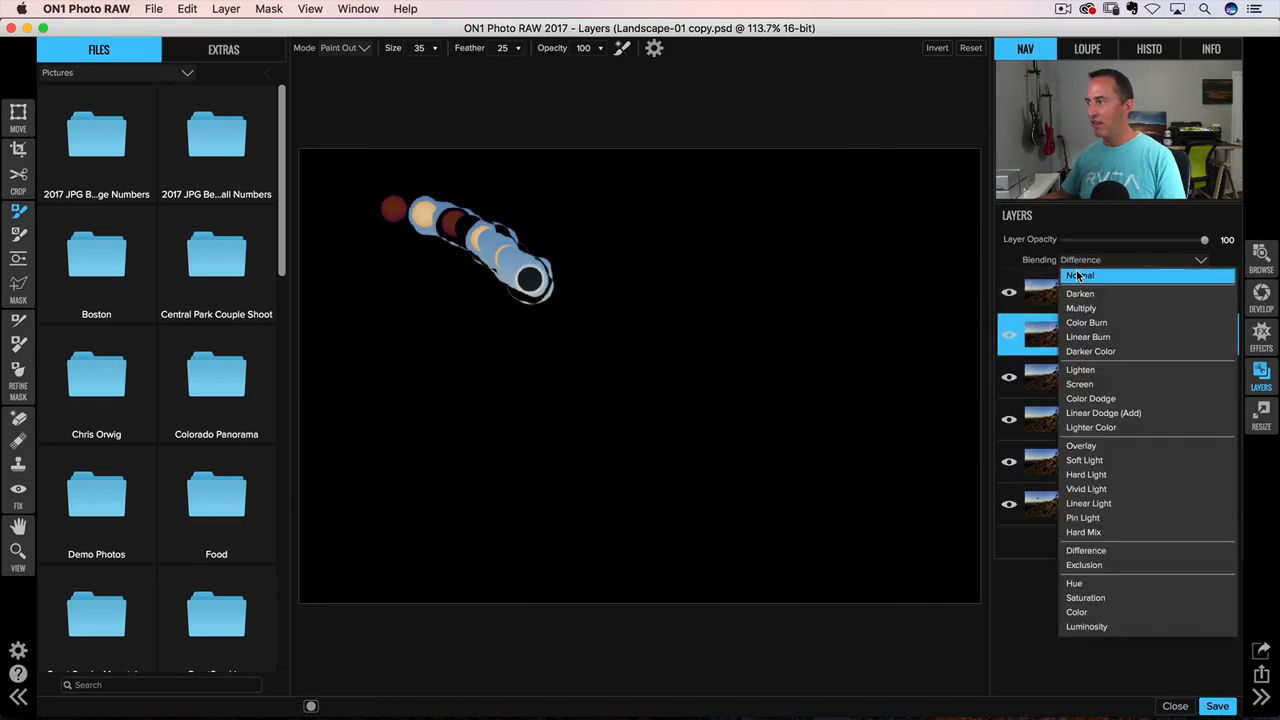
pyautogui.click(1080, 276)
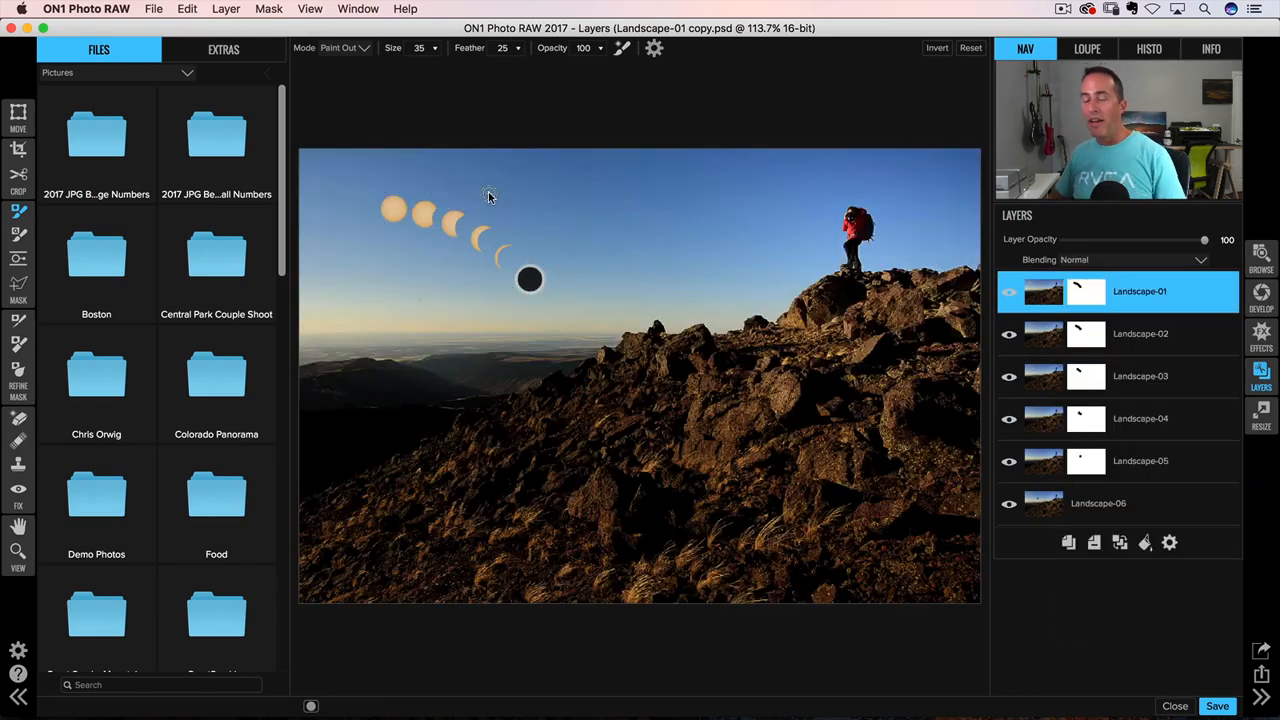